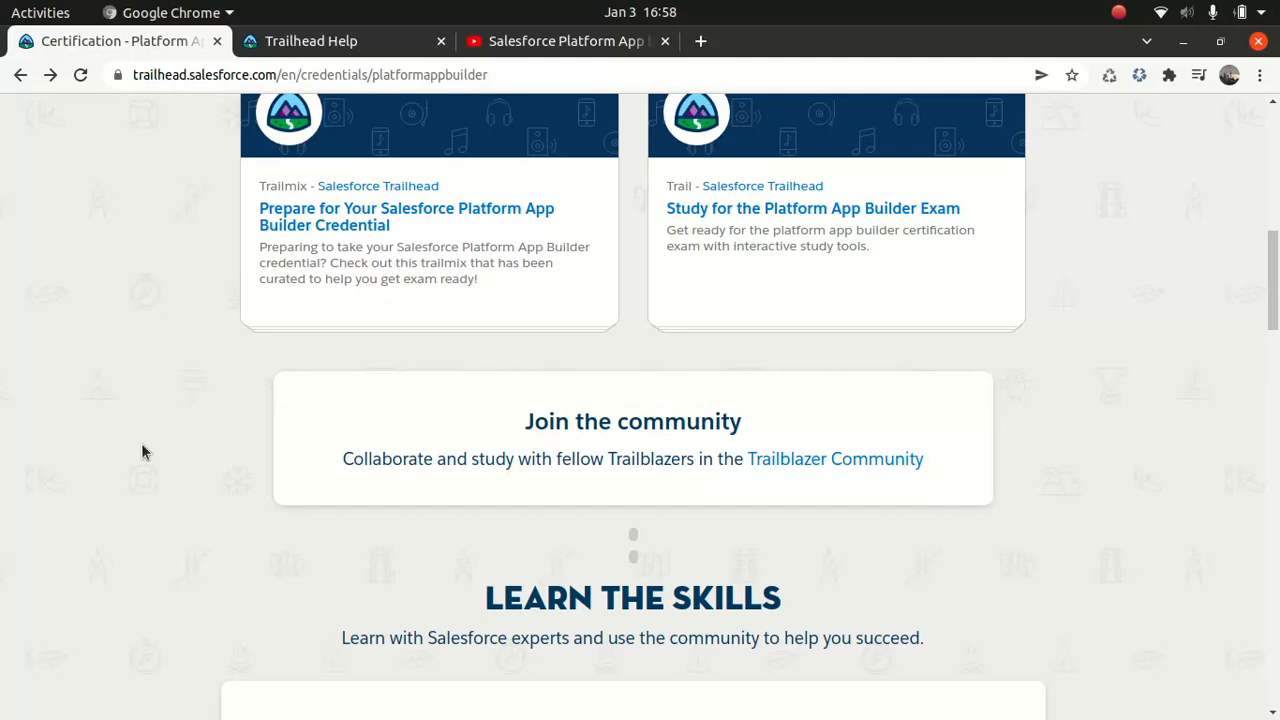
pyautogui.moveTo(150, 445)
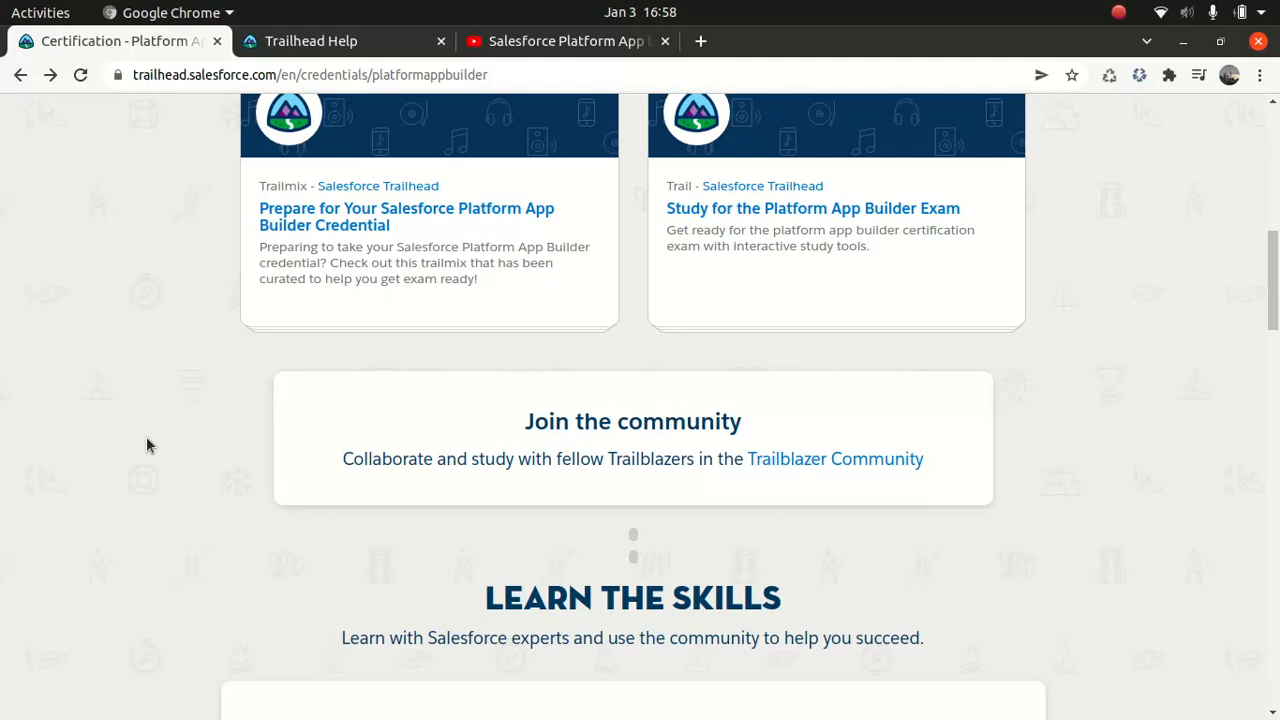
# Scroll the Platform App Builder certification page back up to About the Exam.
pyautogui.scroll(3)
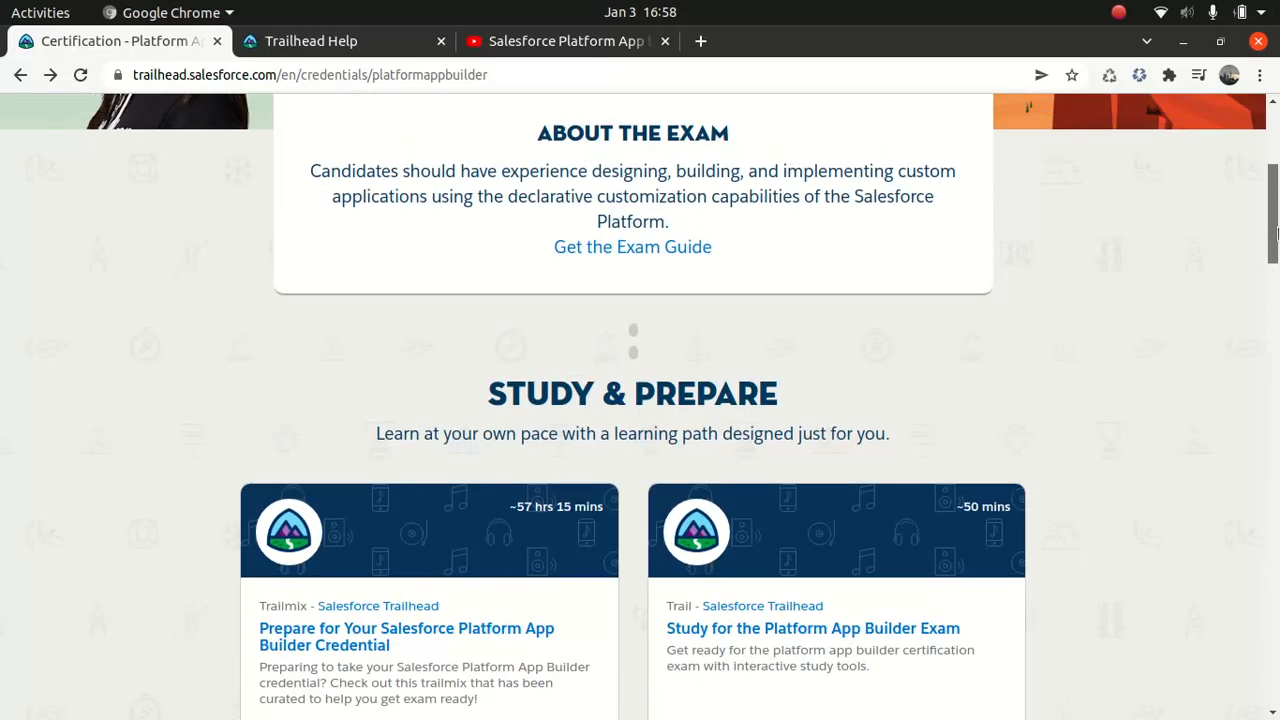
pyautogui.scroll(3)
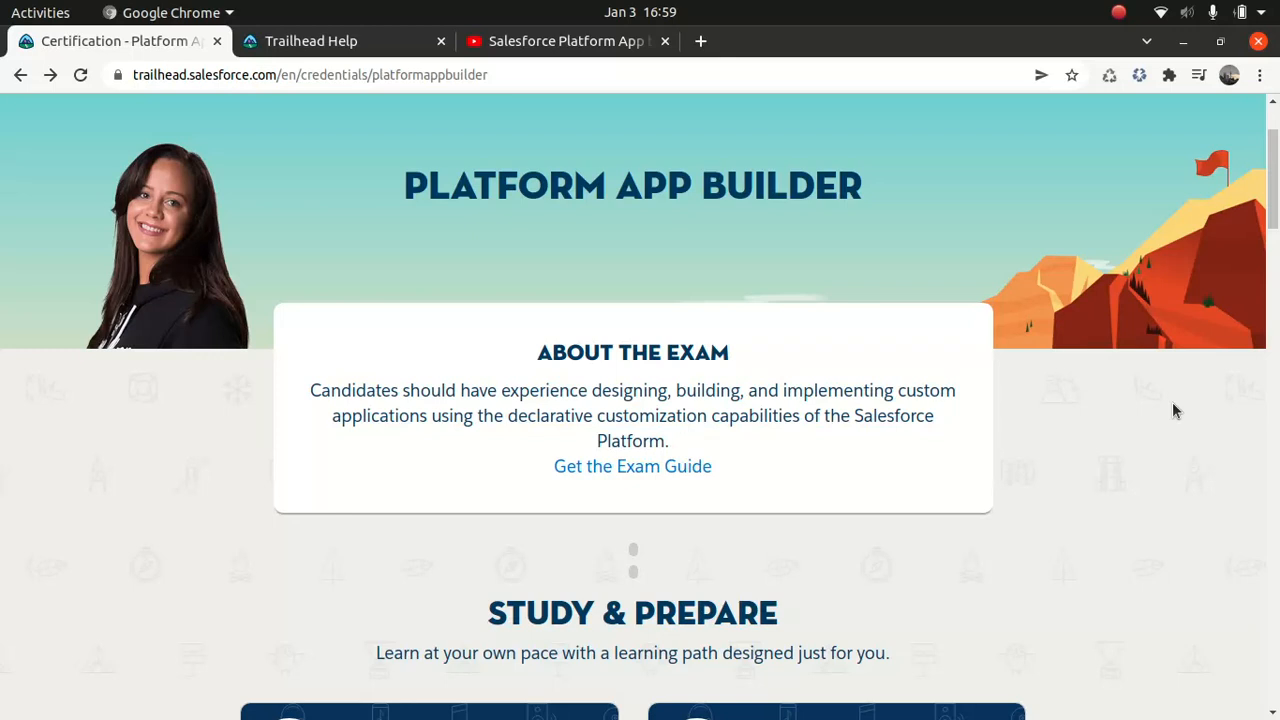
# Open the Platform App Builder exam guide and read down to its five-area Exam Outline.
pyautogui.click(632, 466)
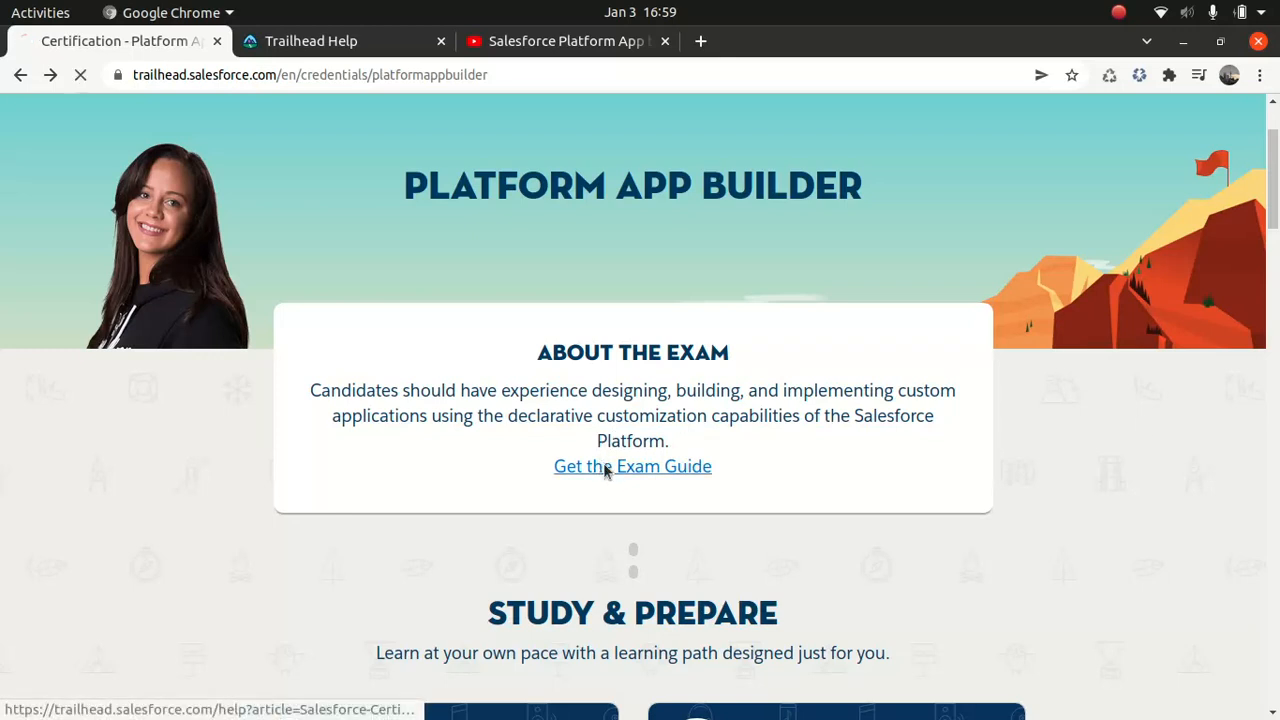
pyautogui.click(632, 466)
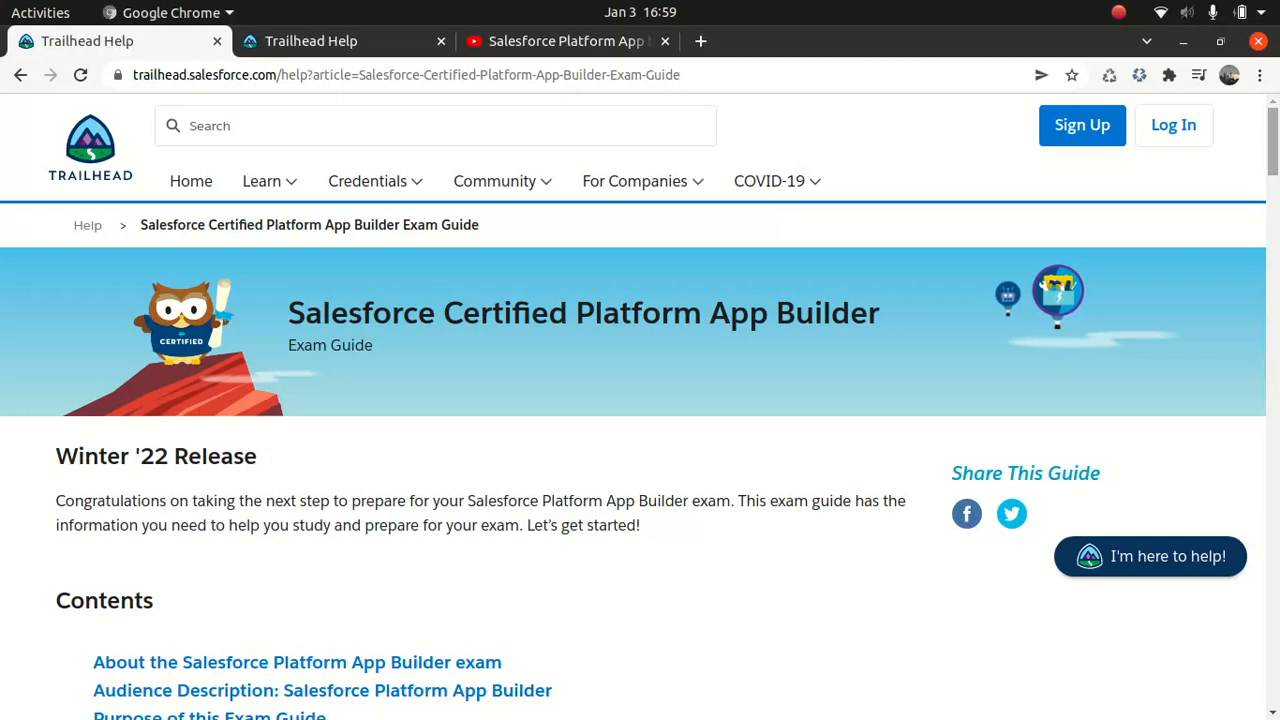
pyautogui.scroll(-3)
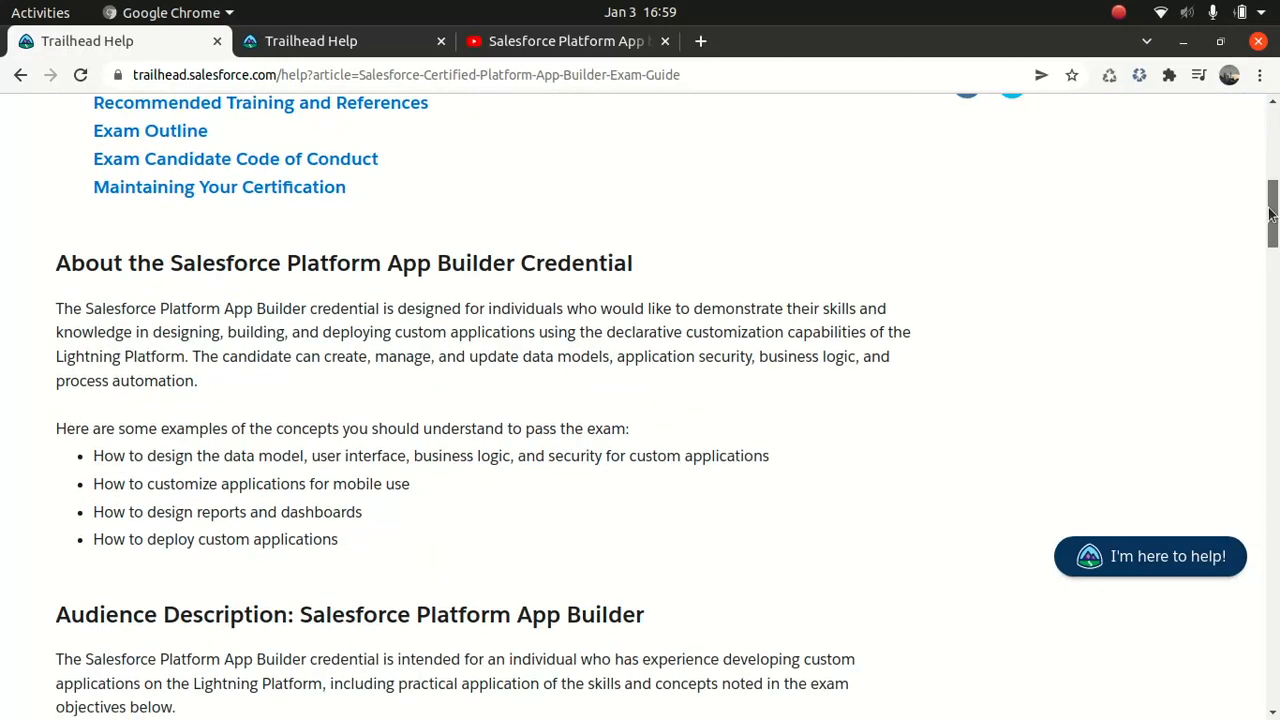
pyautogui.moveTo(785, 402)
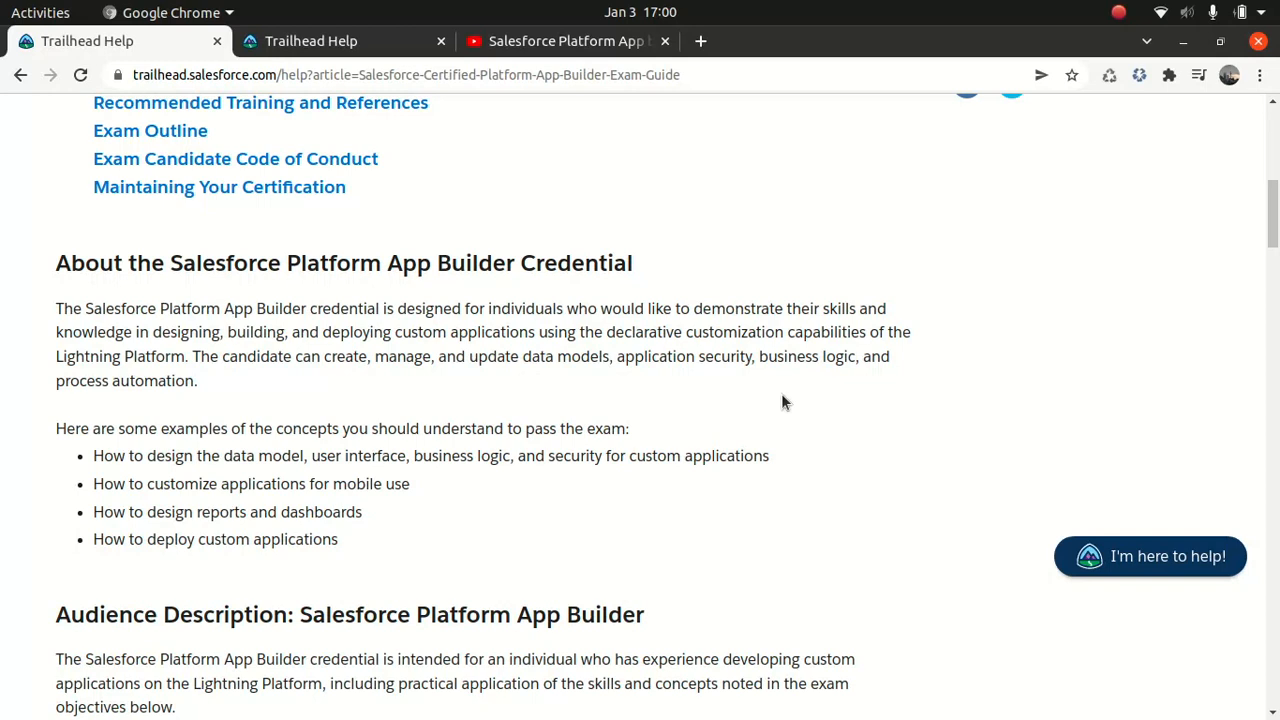
pyautogui.scroll(-3)
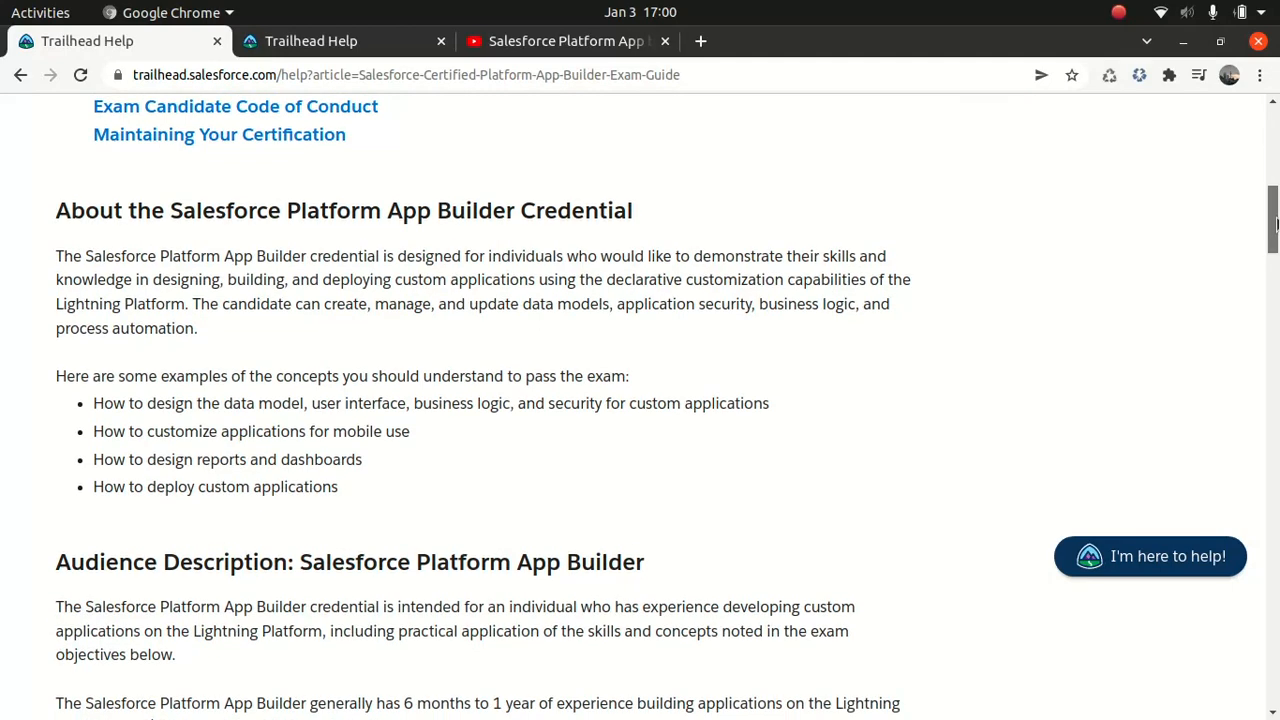
pyautogui.scroll(-3)
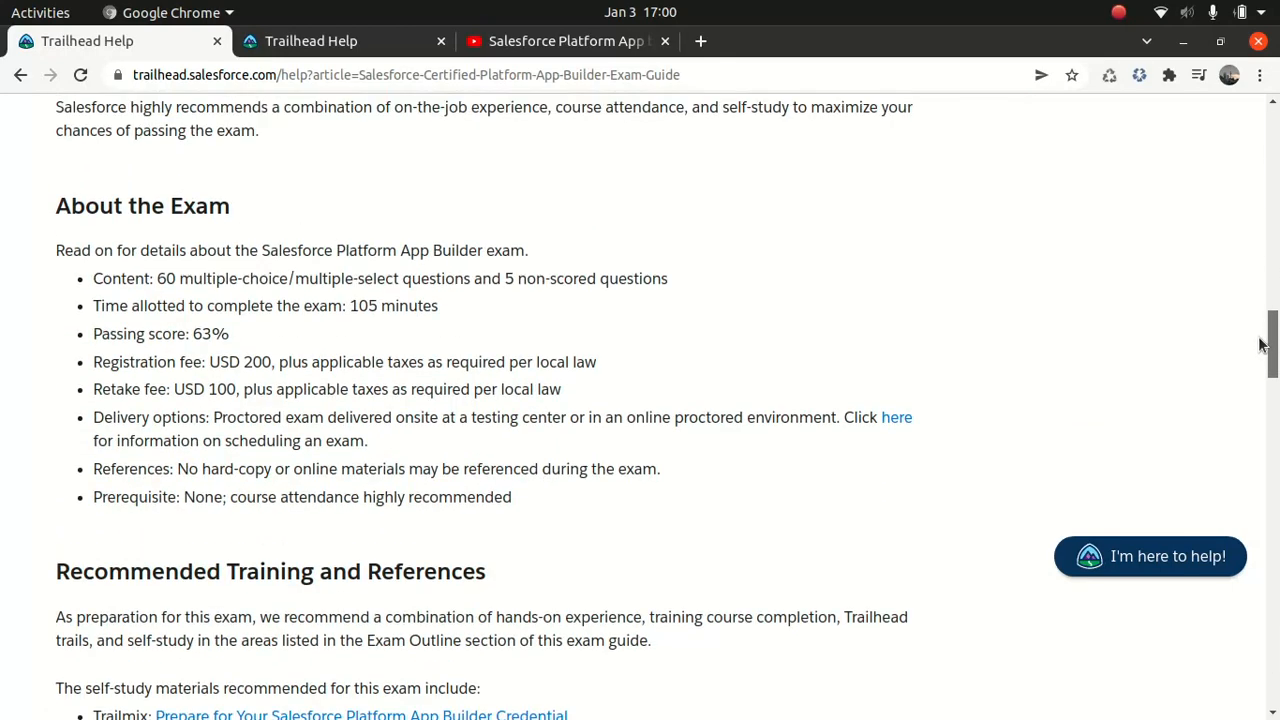
pyautogui.scroll(3)
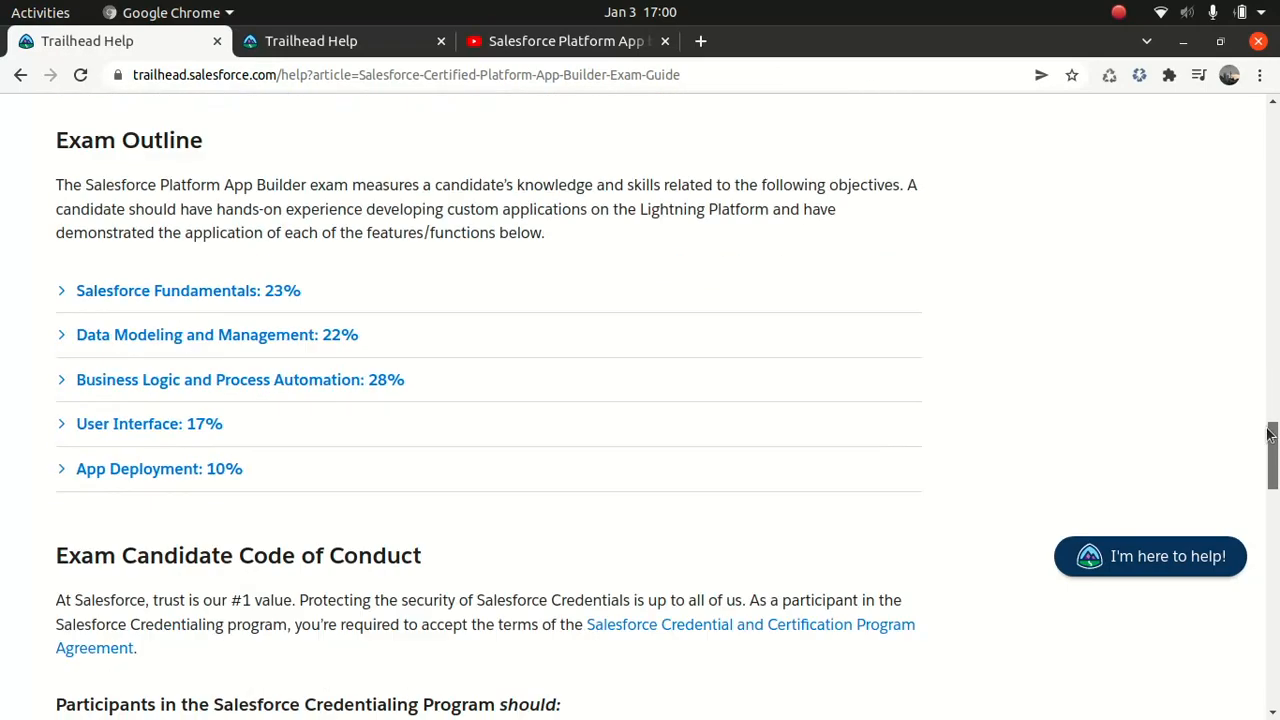
# Switch to the YouTube exam guide video, view it full screen, then exit full screen.
pyautogui.click(567, 41)
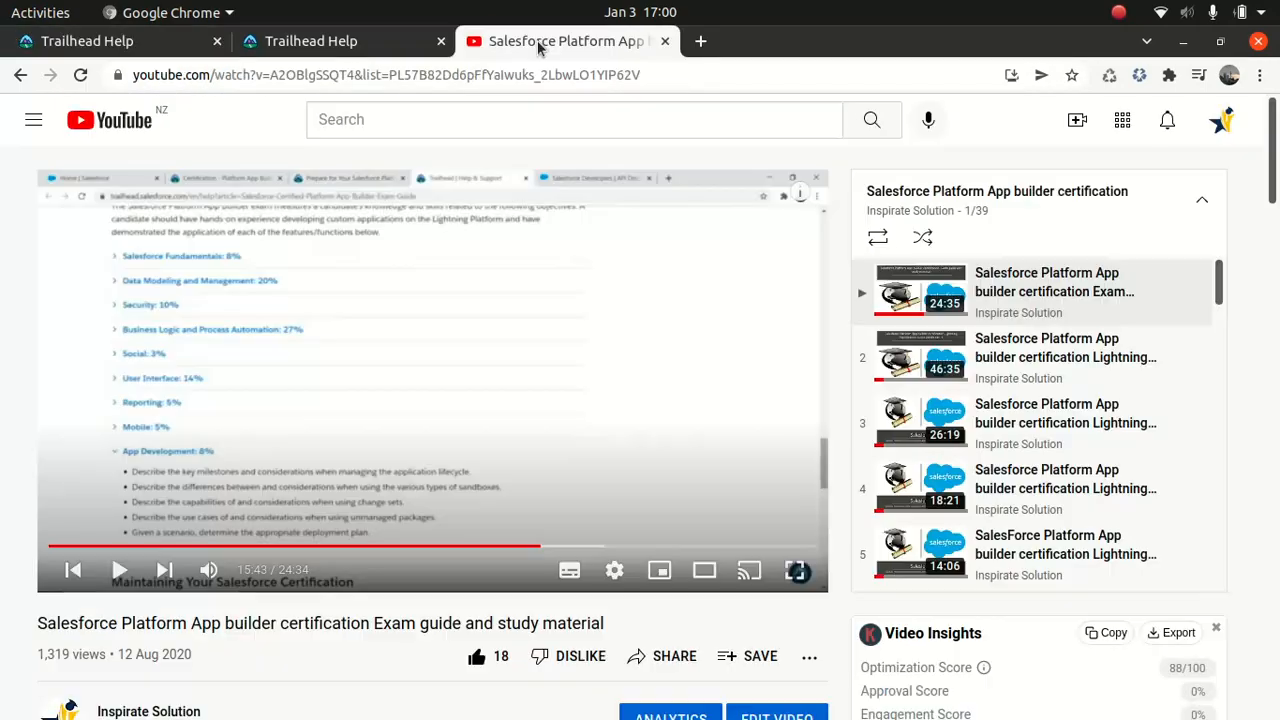
pyautogui.moveTo(797, 570)
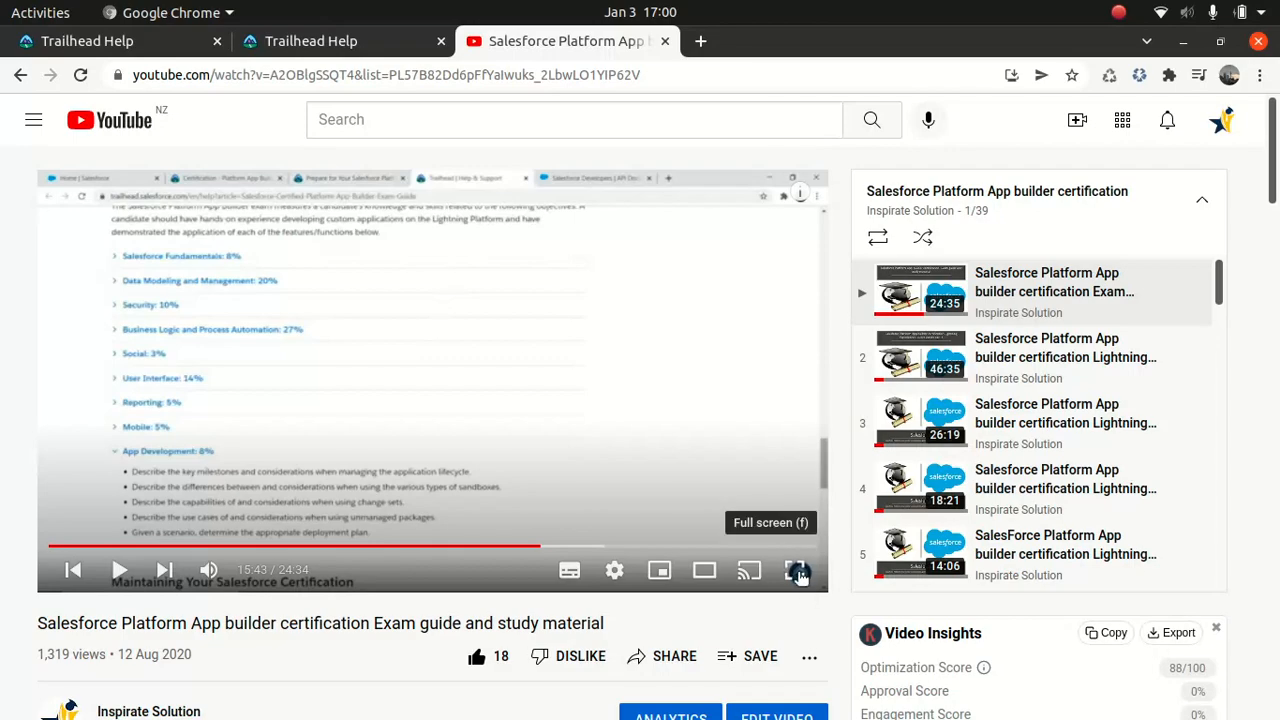
pyautogui.click(798, 570)
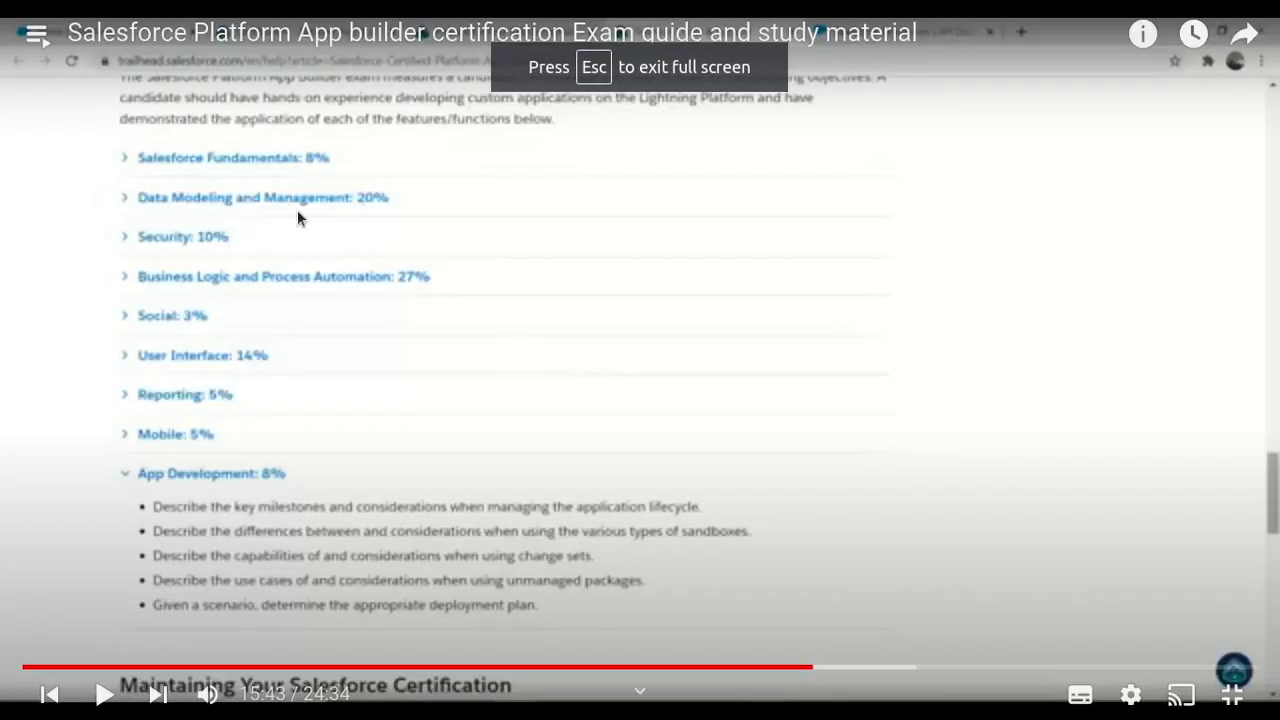
pyautogui.moveTo(287, 183)
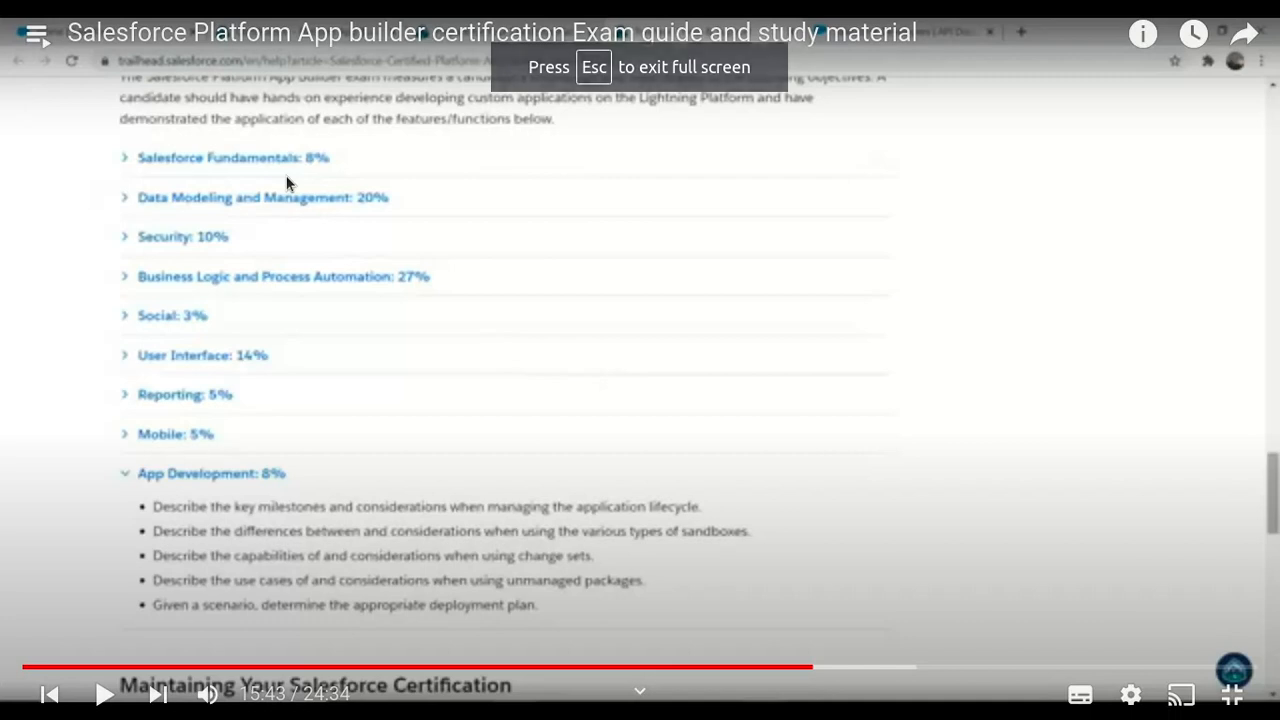
pyautogui.press('Escape')
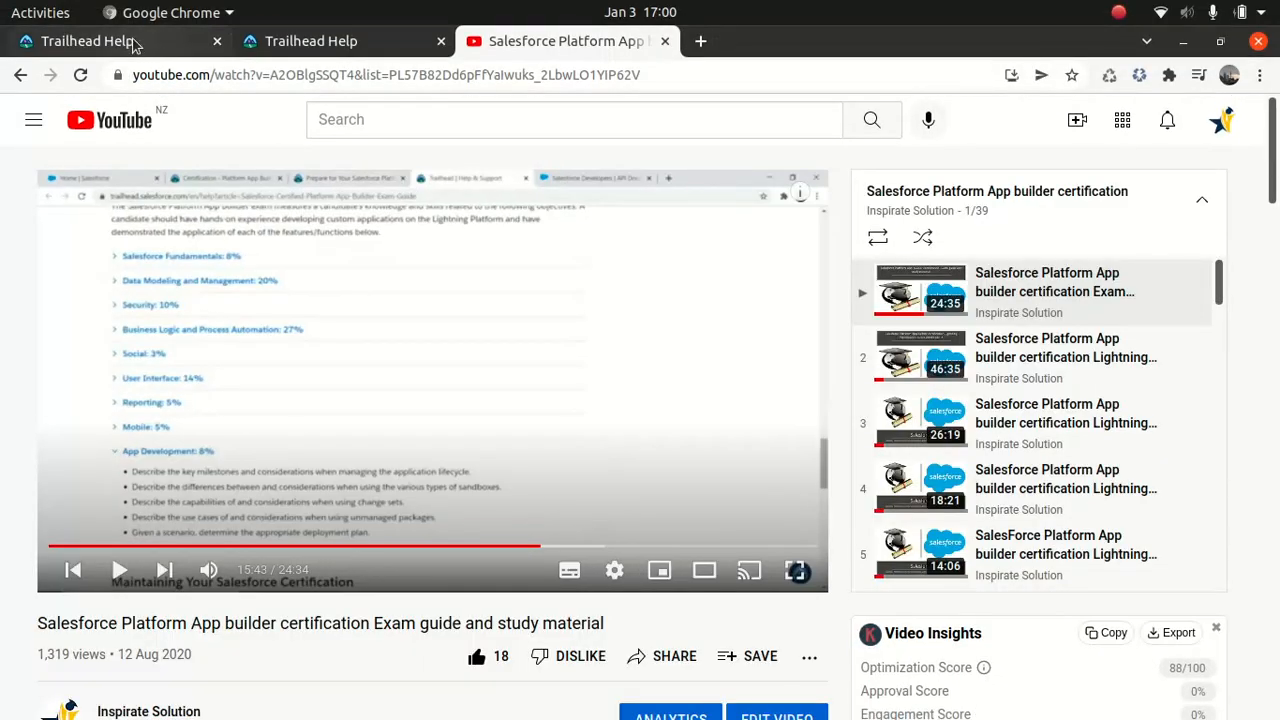
# Compare Trailhead's current Exam Outline weightings against the older outline in the YouTube video.
pyautogui.click(87, 41)
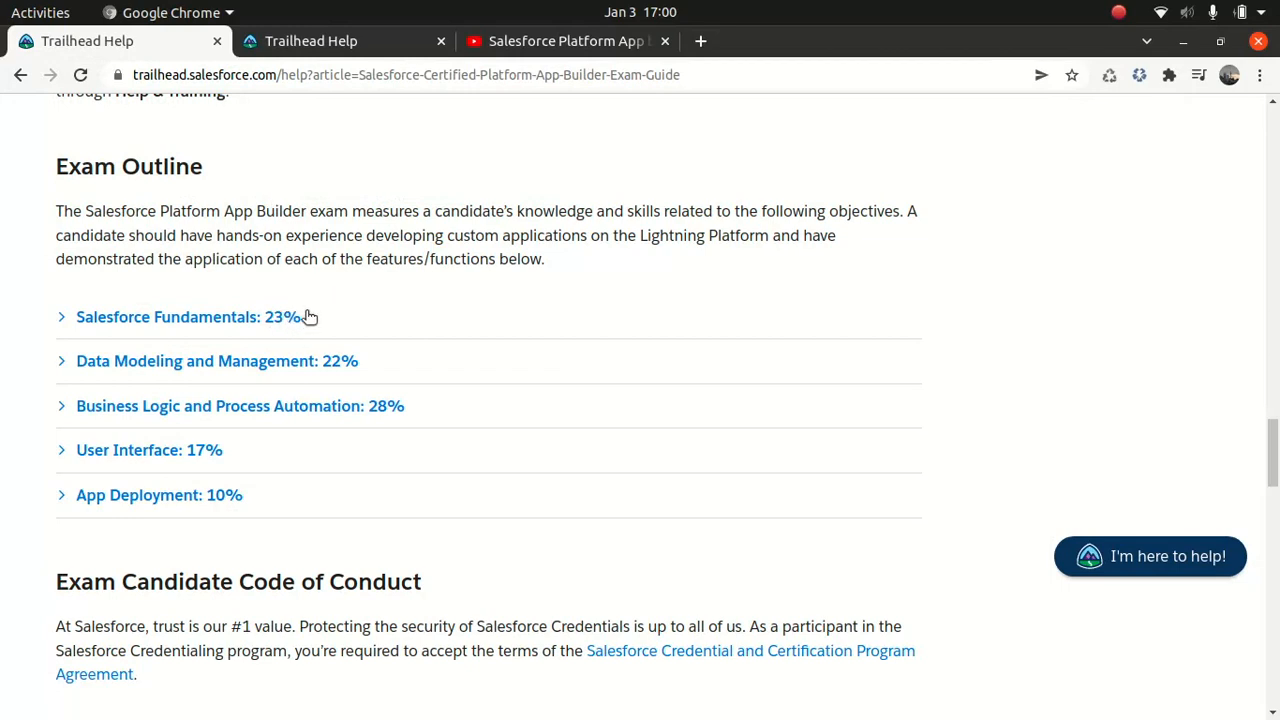
pyautogui.moveTo(350, 303)
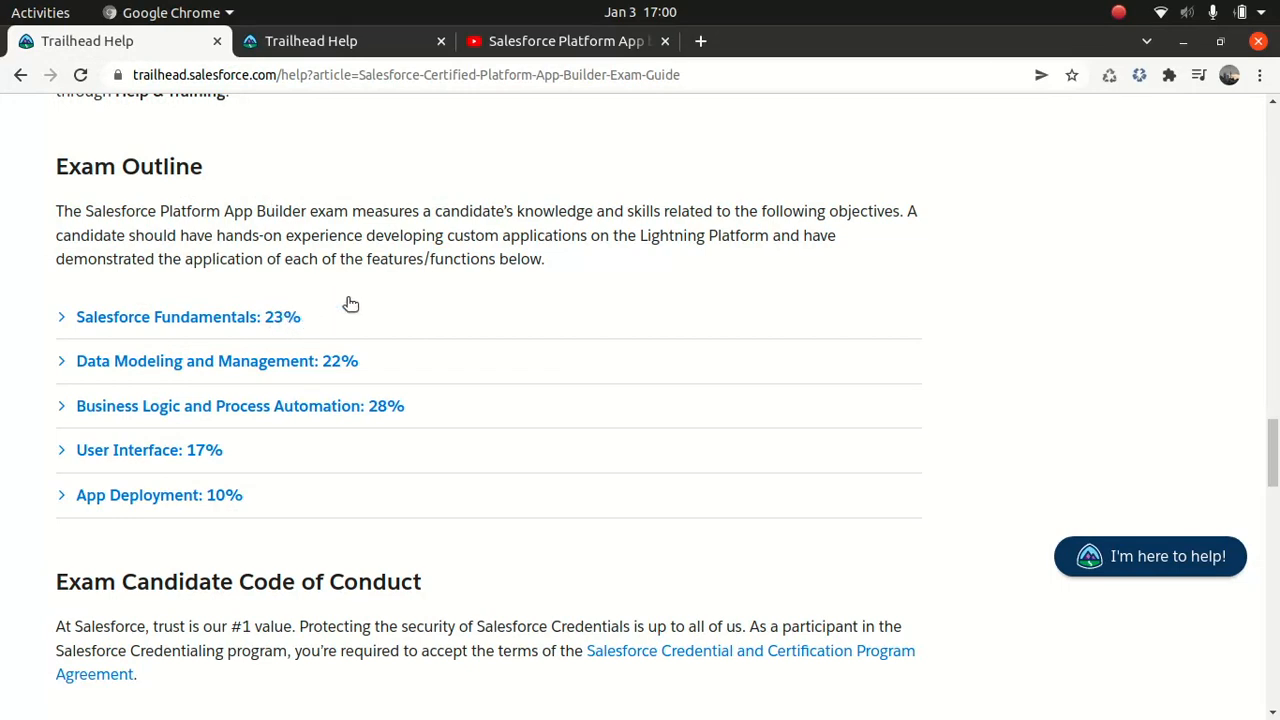
pyautogui.click(568, 41)
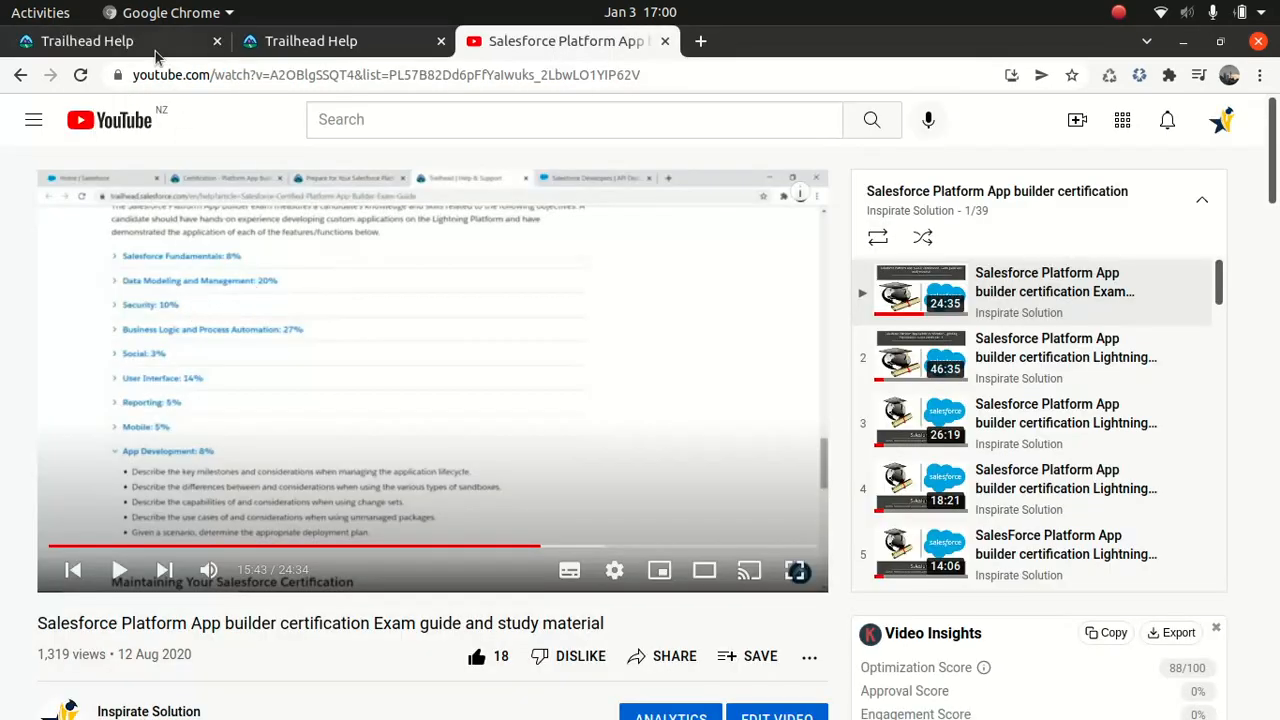
pyautogui.click(110, 41)
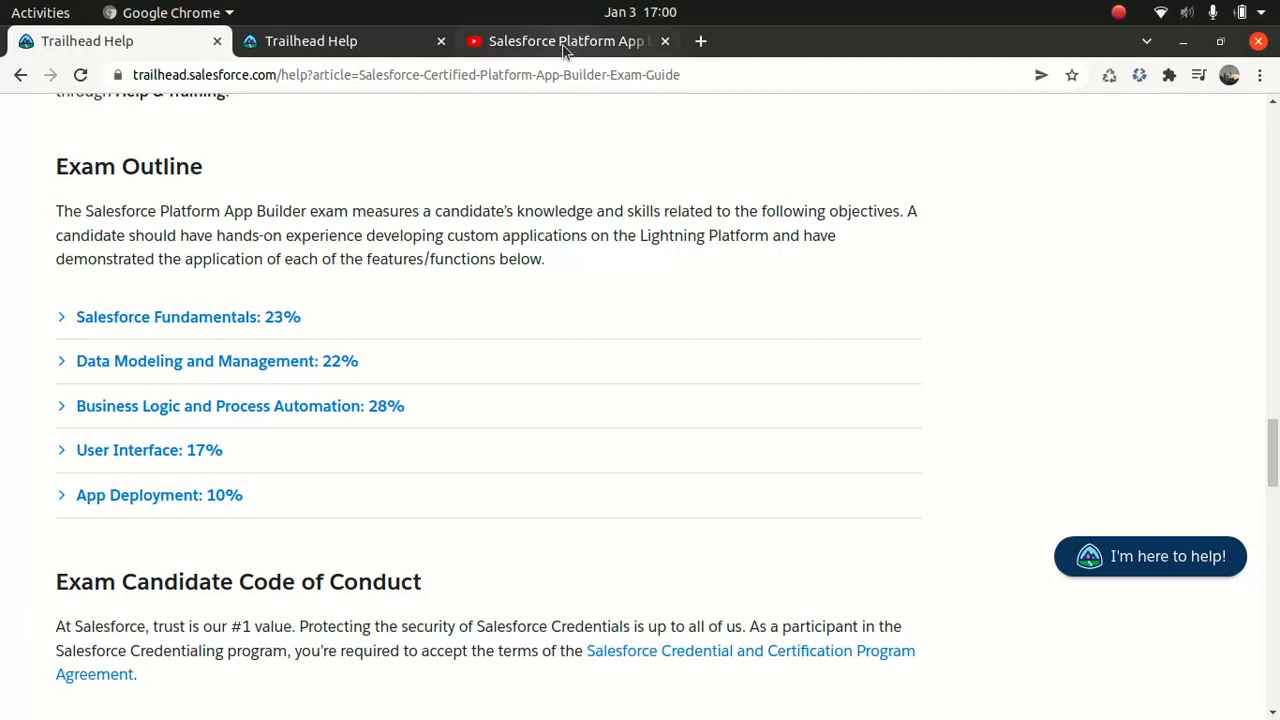
pyautogui.click(567, 41)
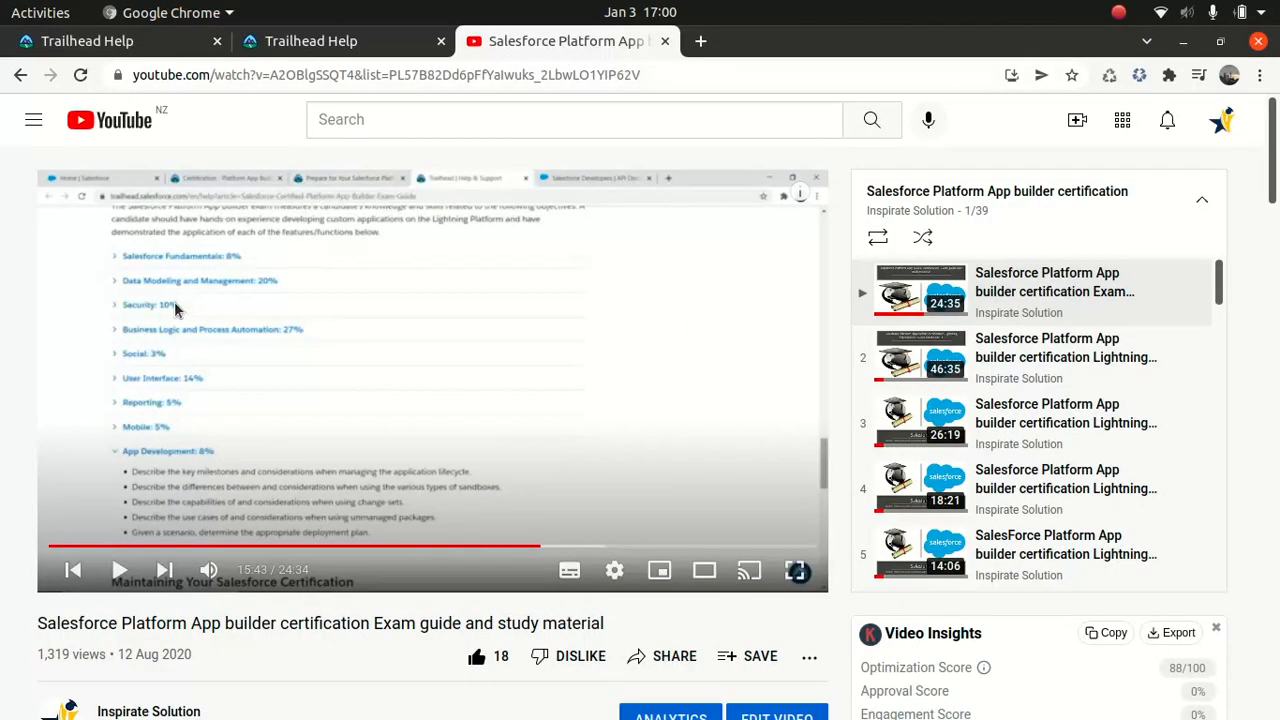
pyautogui.click(87, 41)
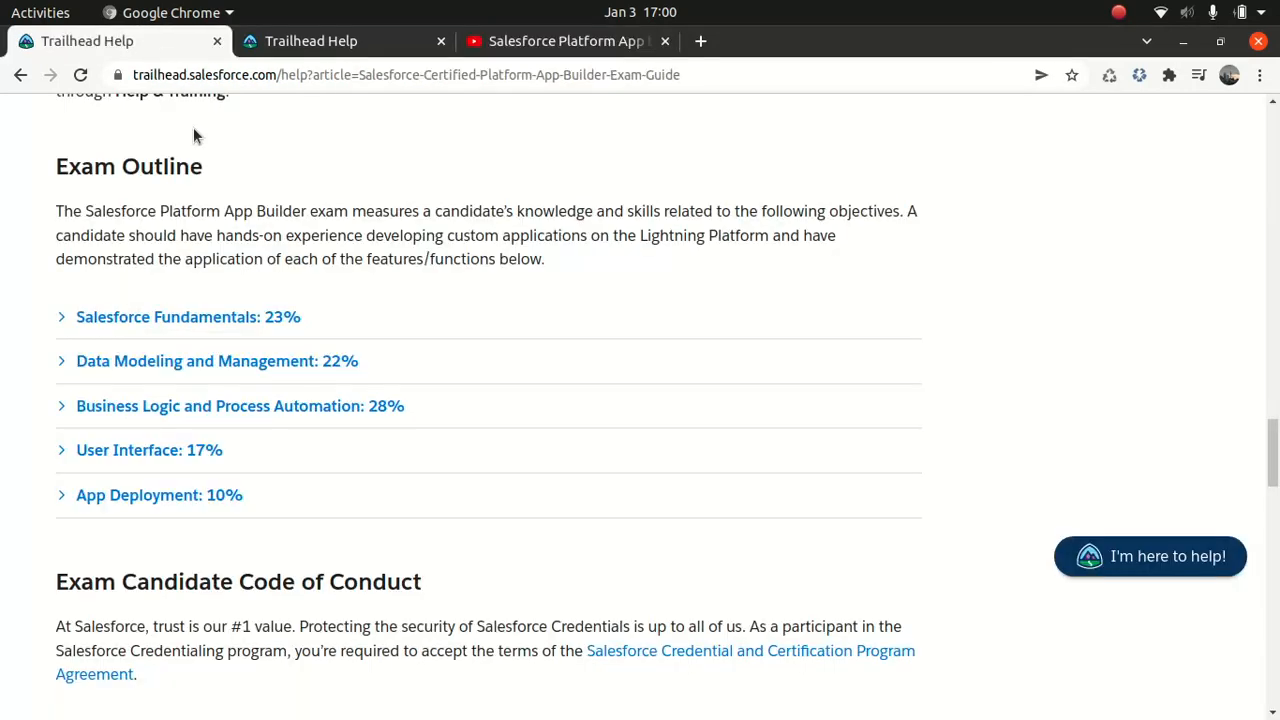
pyautogui.moveTo(224, 523)
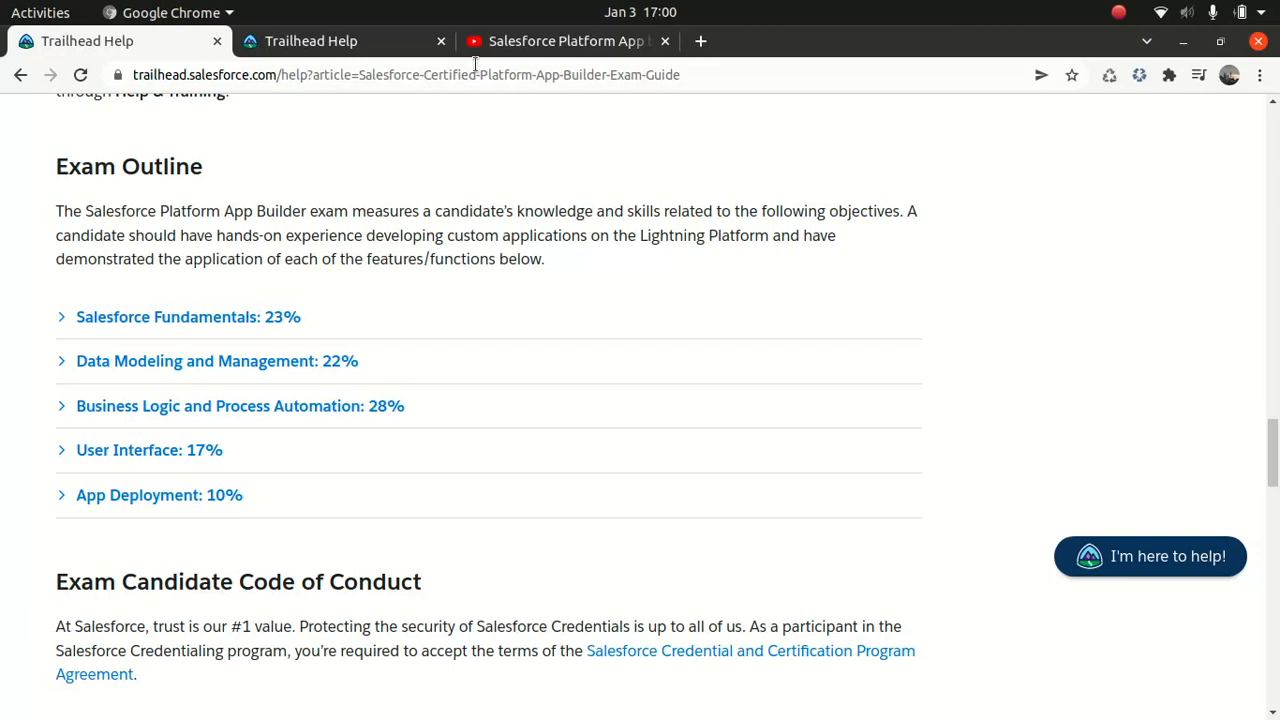
pyautogui.moveTo(540, 167)
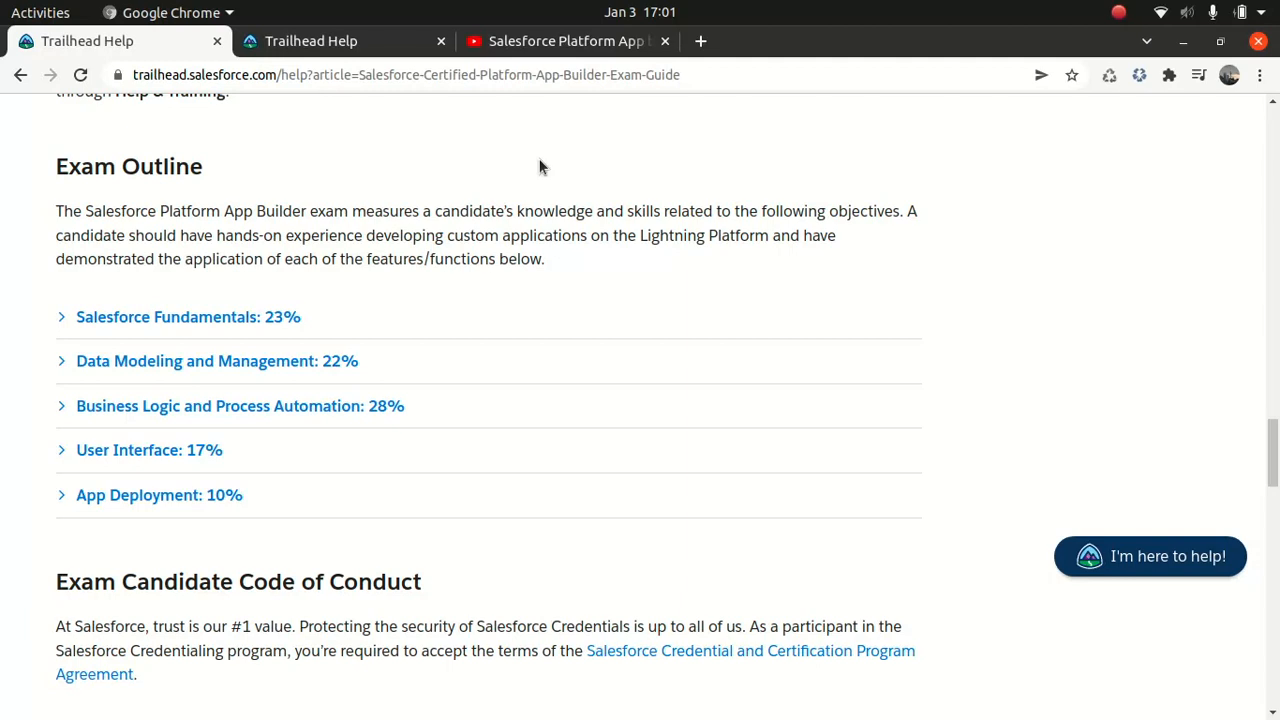
pyautogui.moveTo(533, 58)
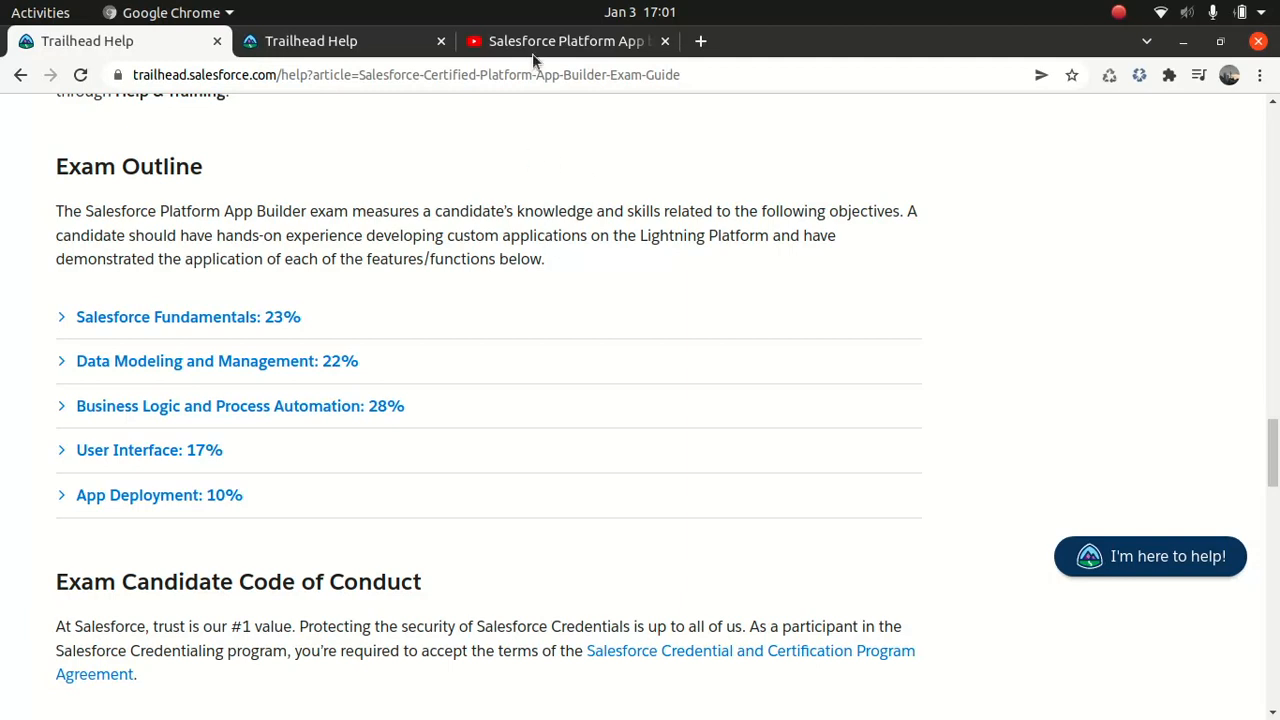
pyautogui.moveTo(567, 41)
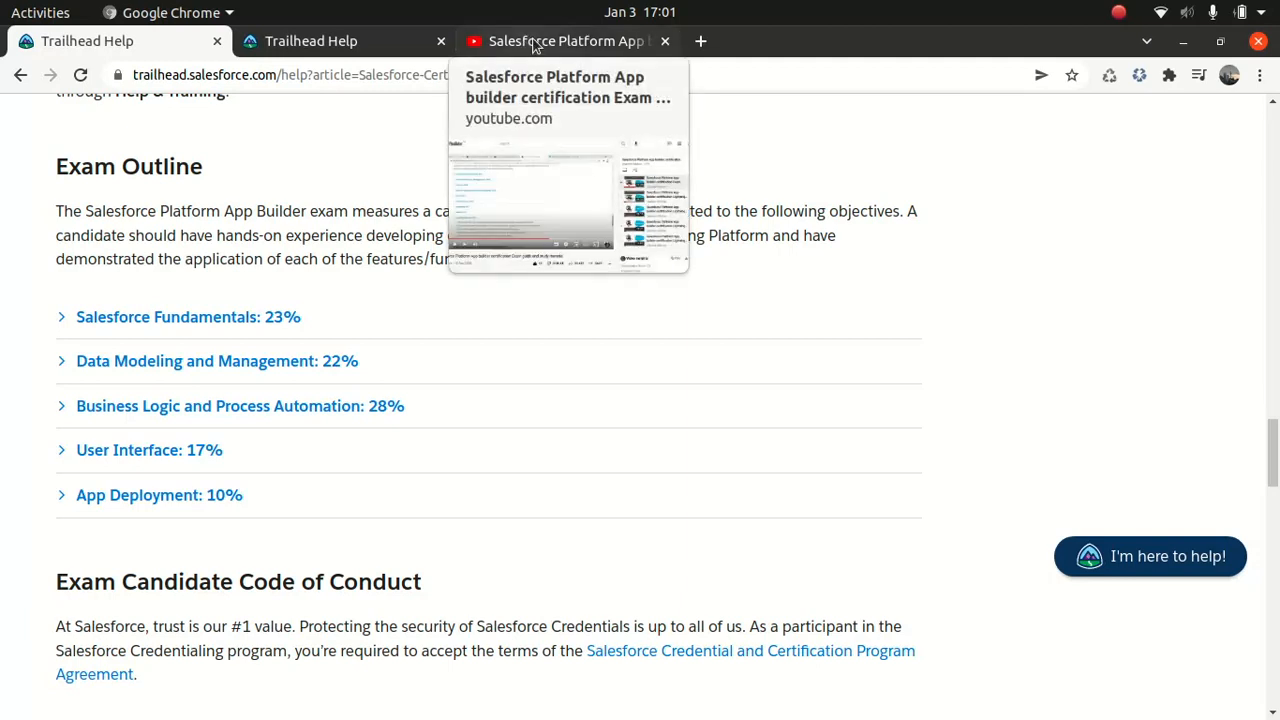
pyautogui.click(568, 41)
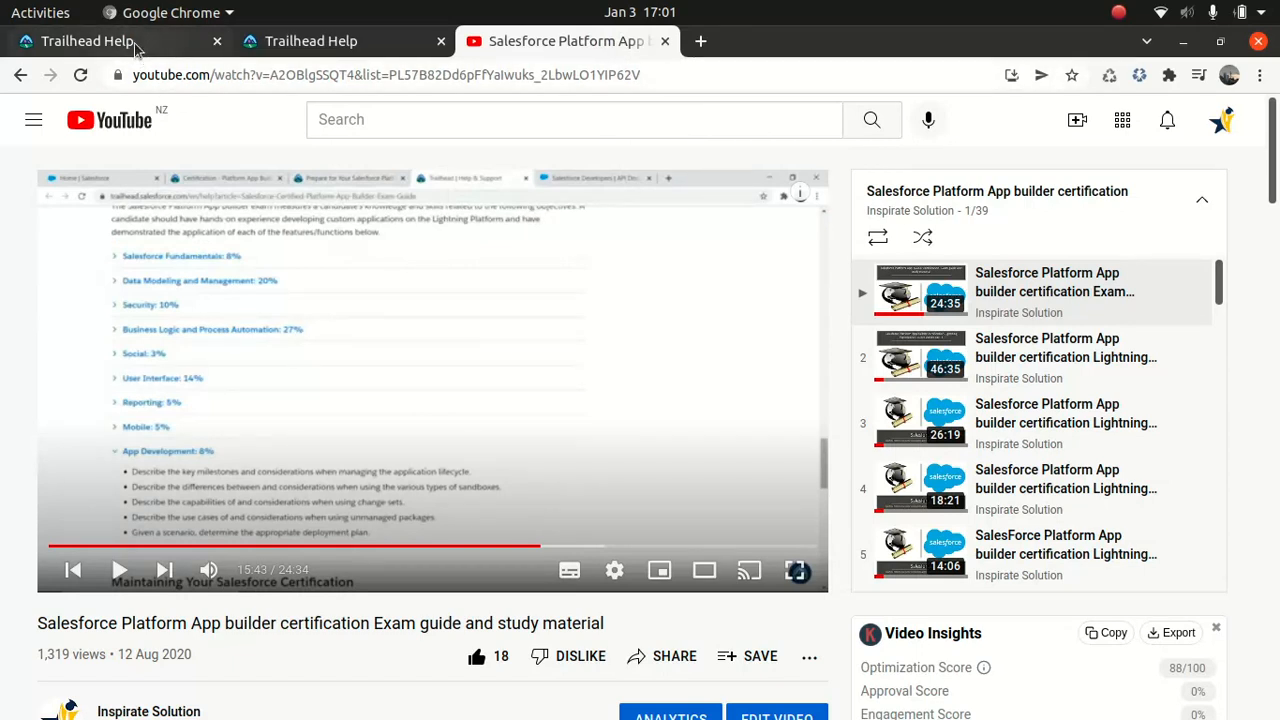
pyautogui.click(120, 41)
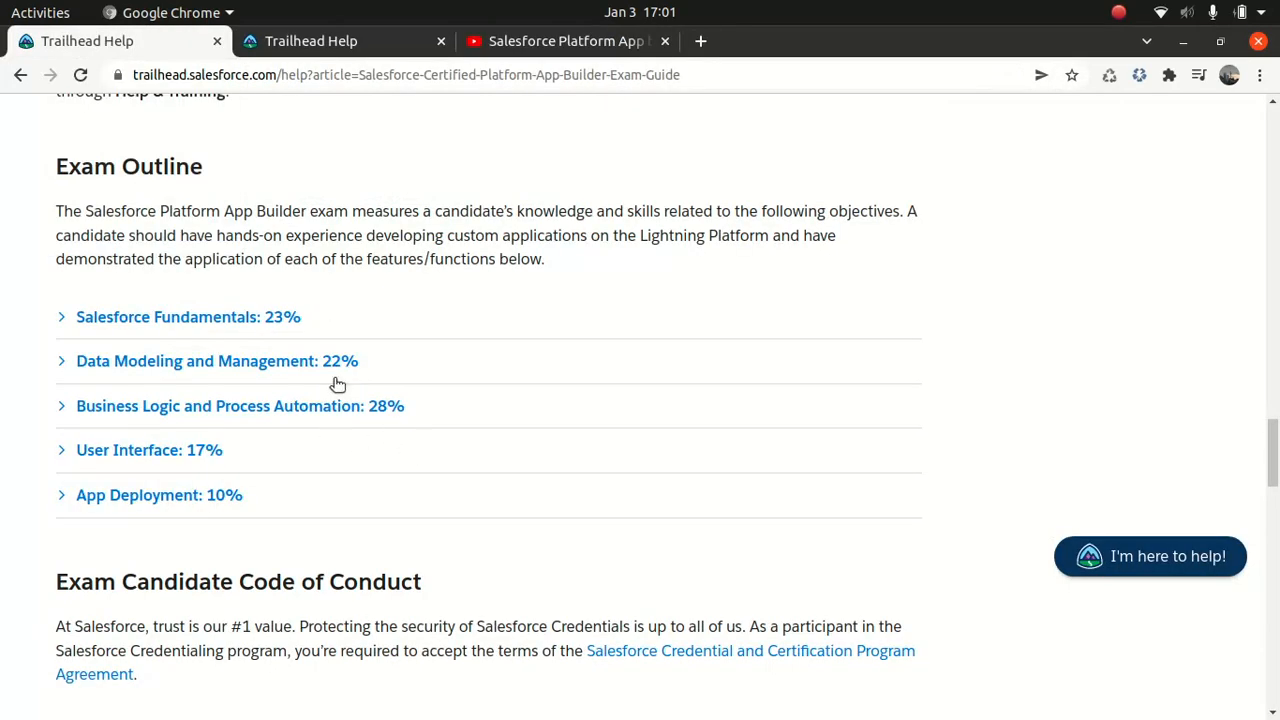
pyautogui.click(565, 41)
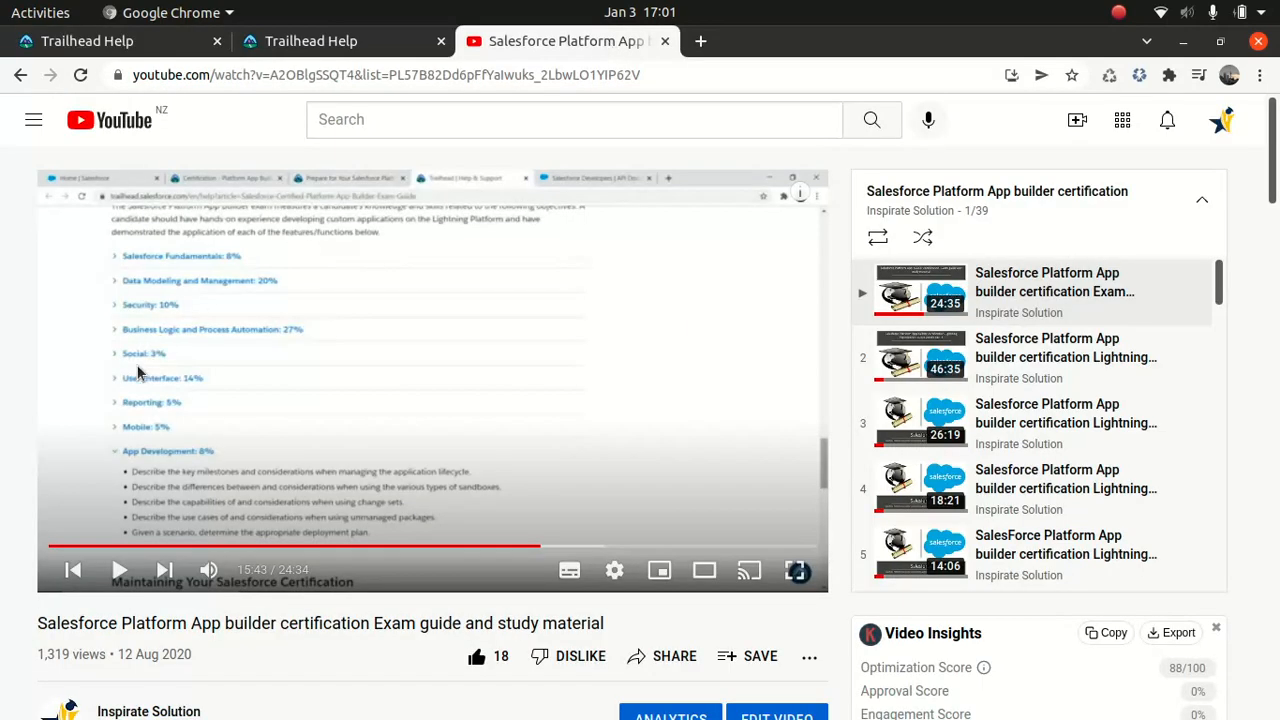
pyautogui.moveTo(167, 368)
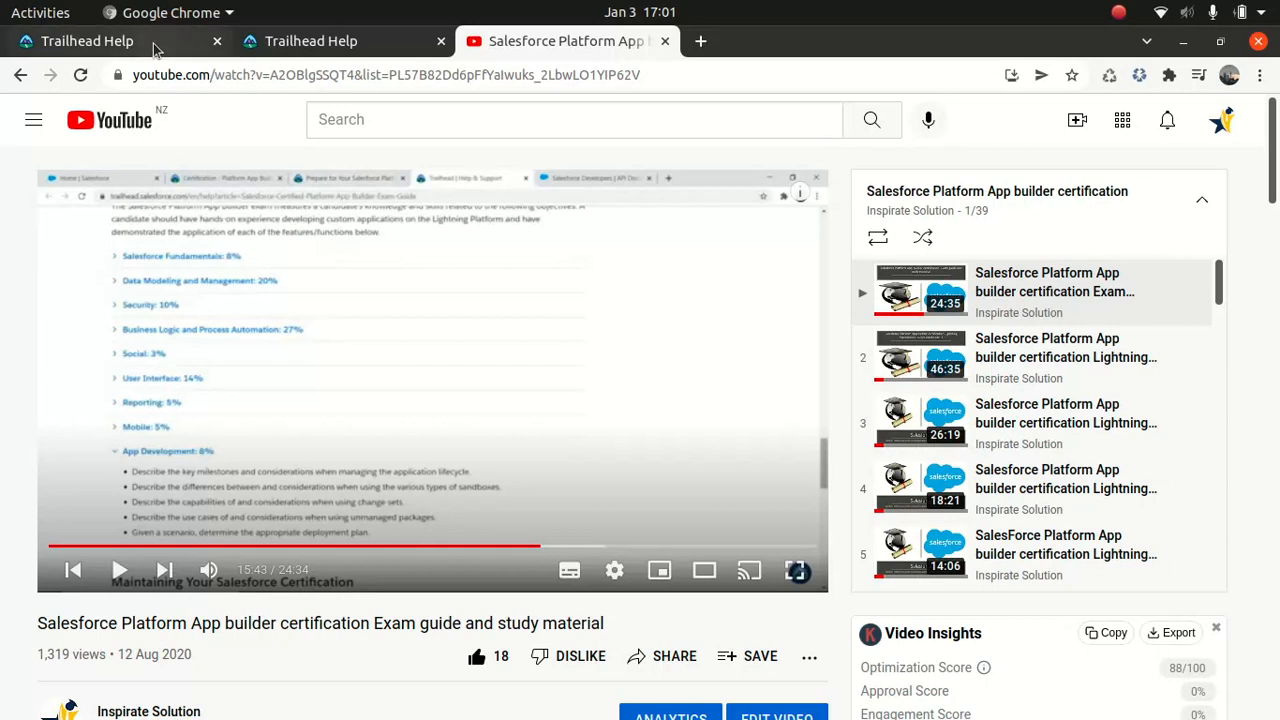
pyautogui.click(87, 41)
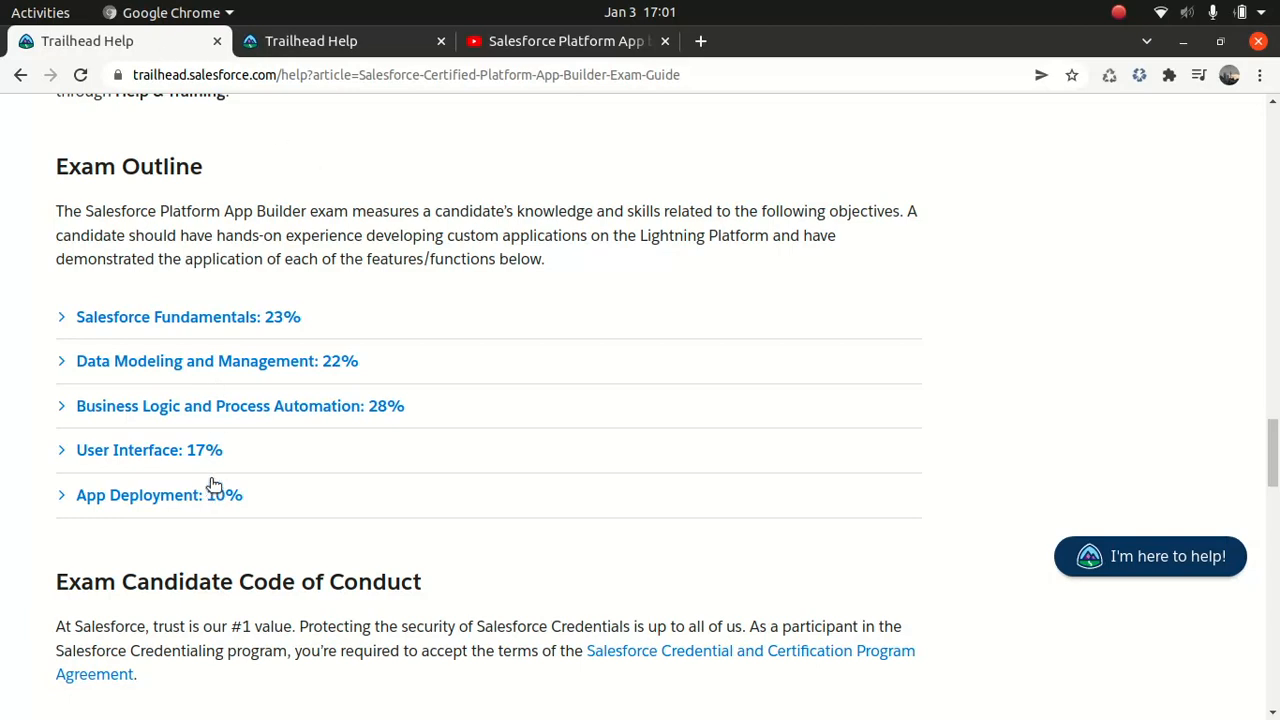
pyautogui.click(567, 41)
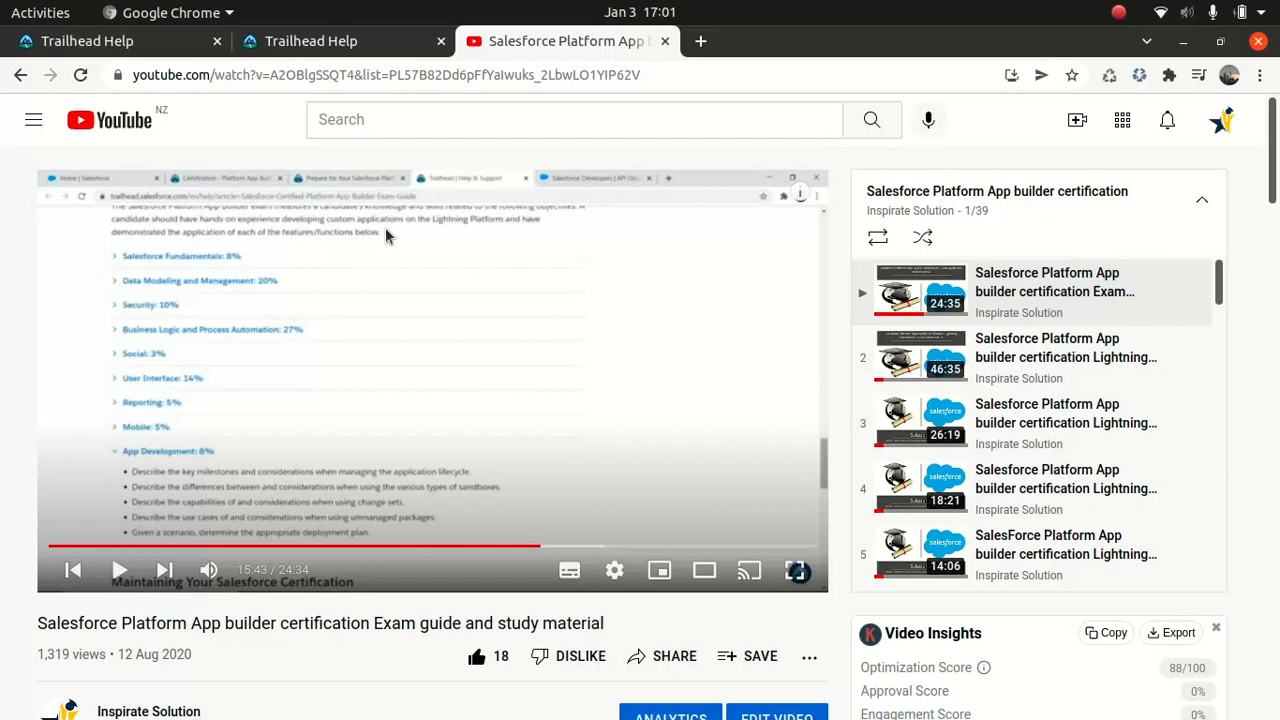
pyautogui.moveTo(225, 456)
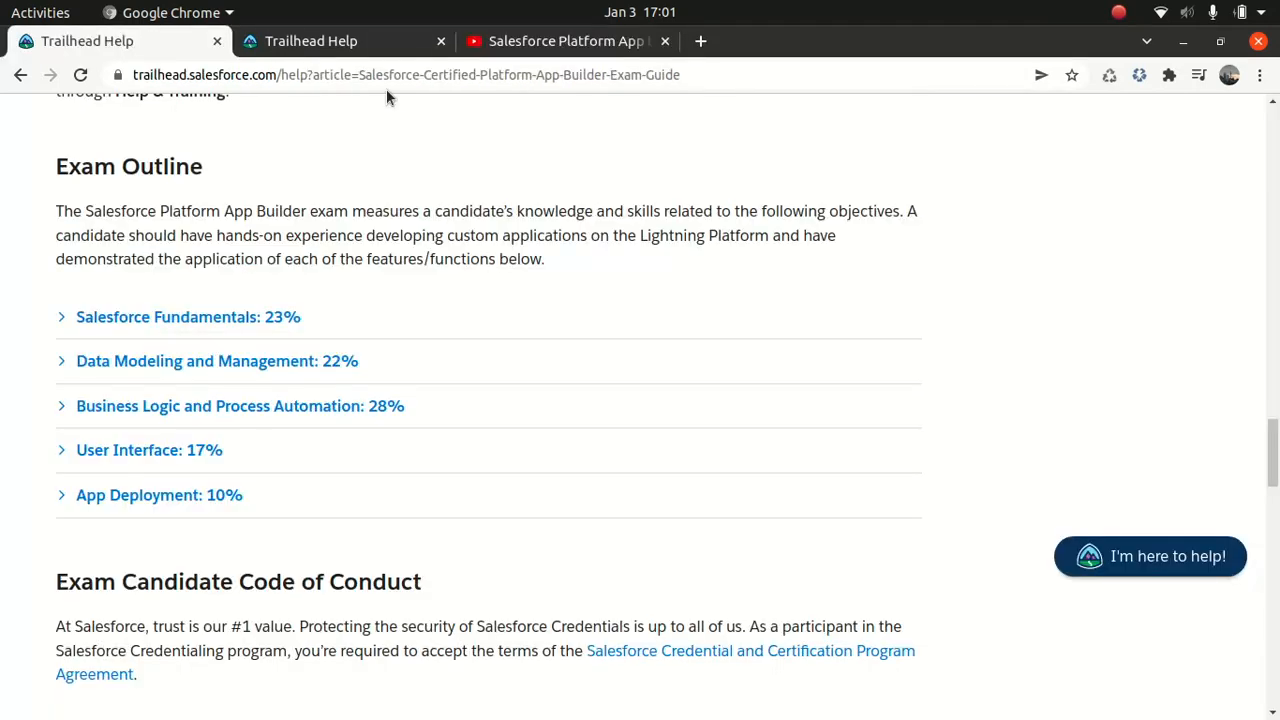
pyautogui.click(565, 41)
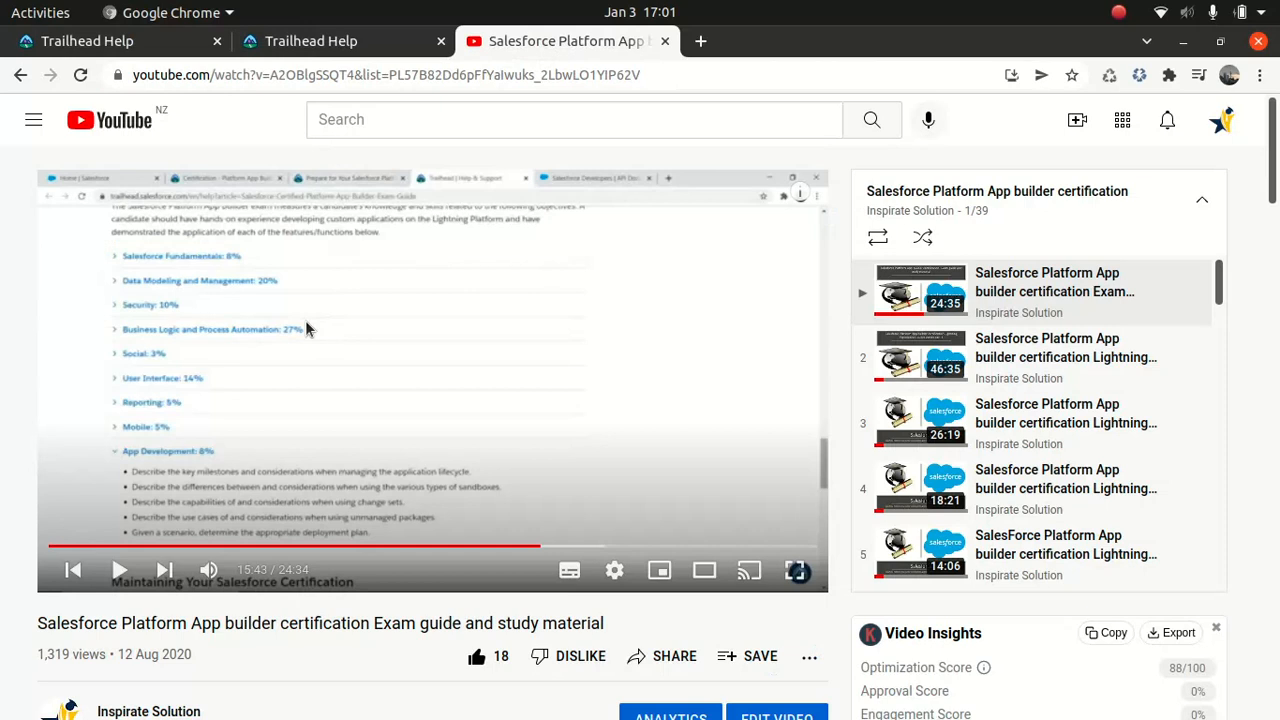
pyautogui.moveTo(232, 128)
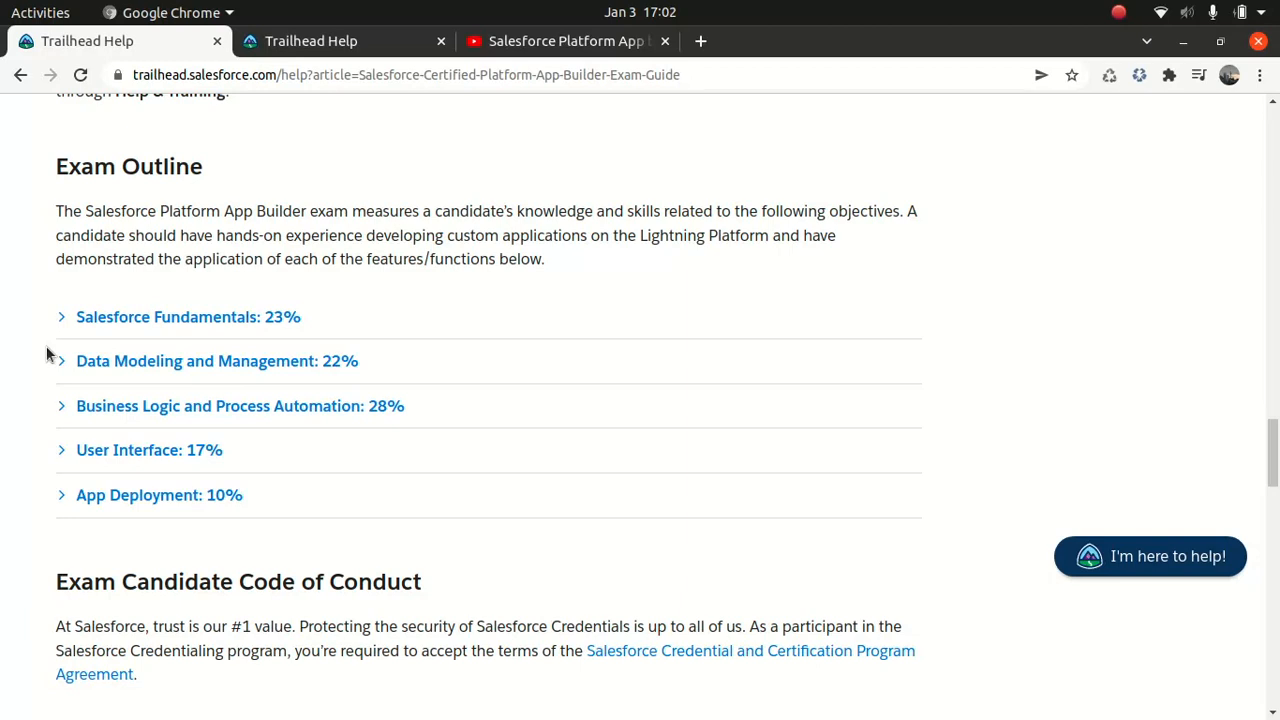
pyautogui.moveTo(146, 245)
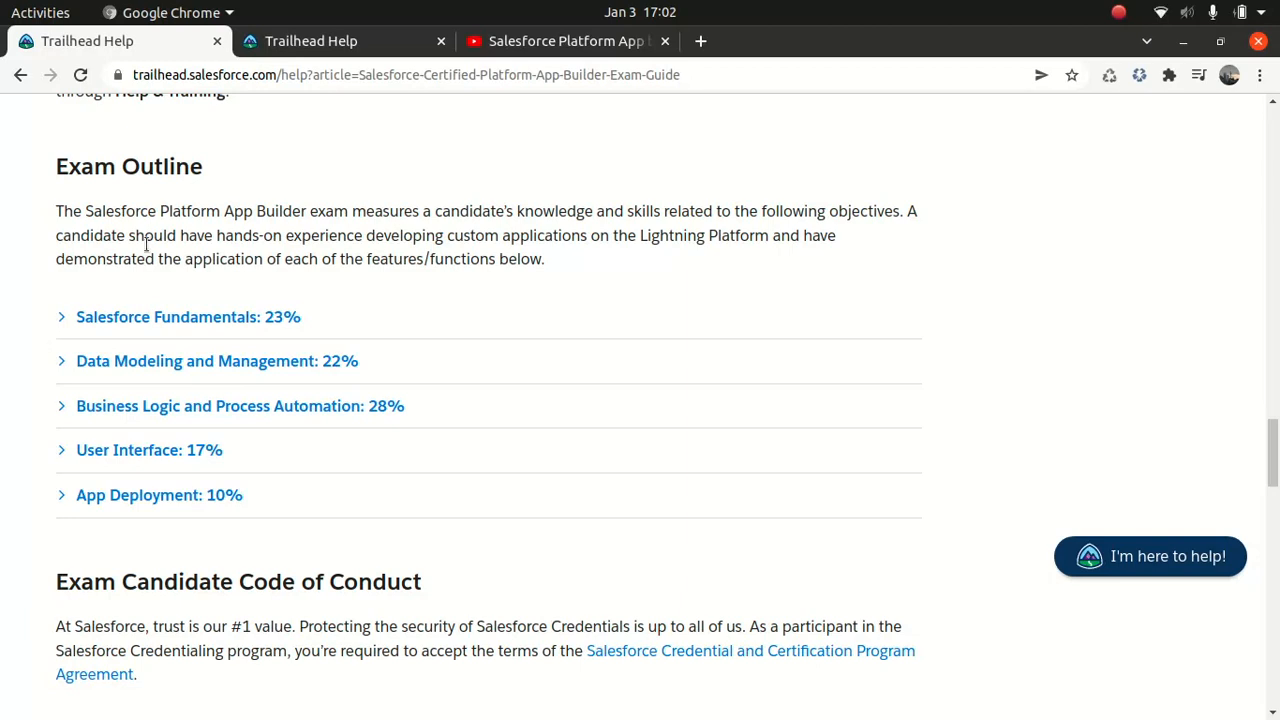
pyautogui.moveTo(725, 307)
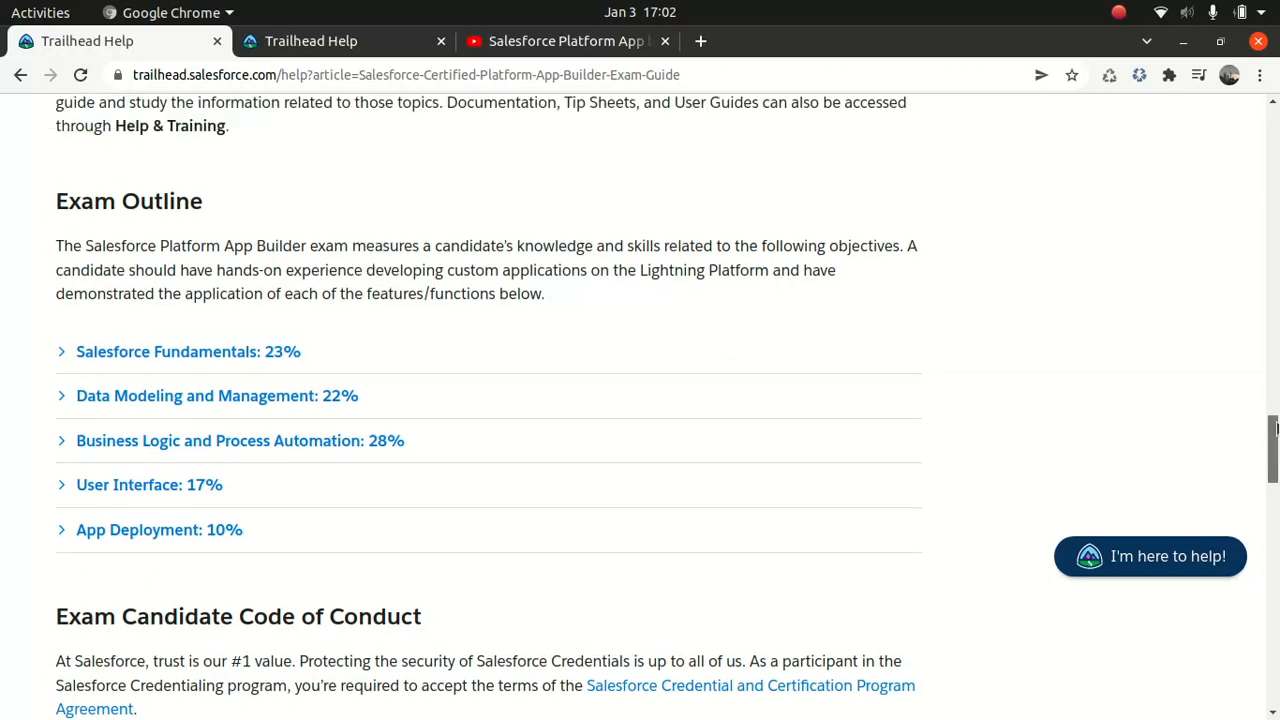
# Scroll the exam guide up to About the Exam, then go back to the certification page.
pyautogui.scroll(3)
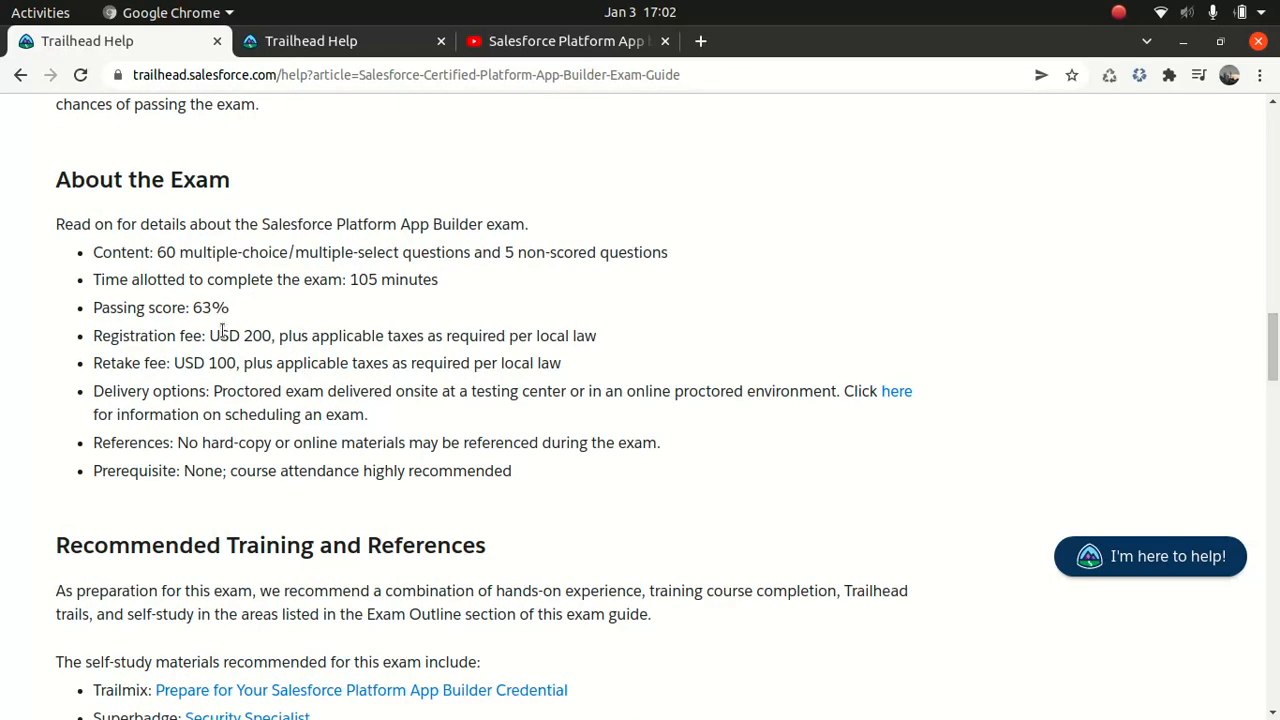
pyautogui.moveTo(228, 318)
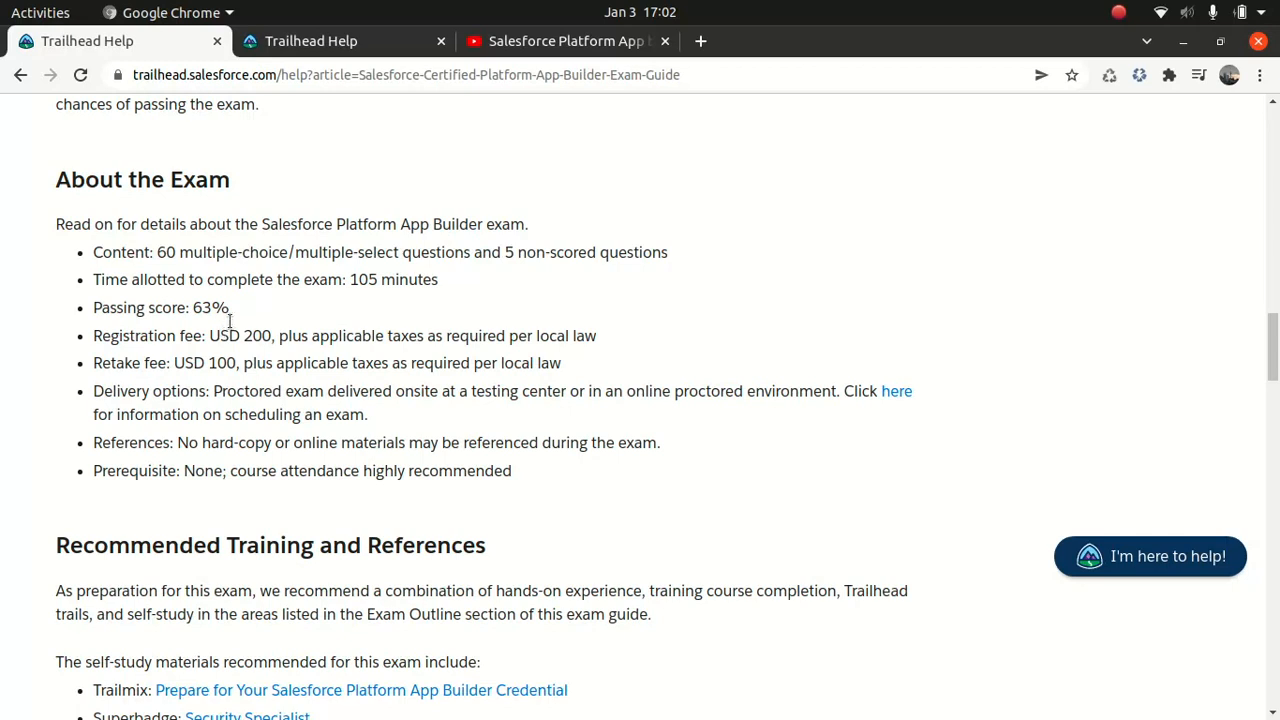
pyautogui.moveTo(330, 41)
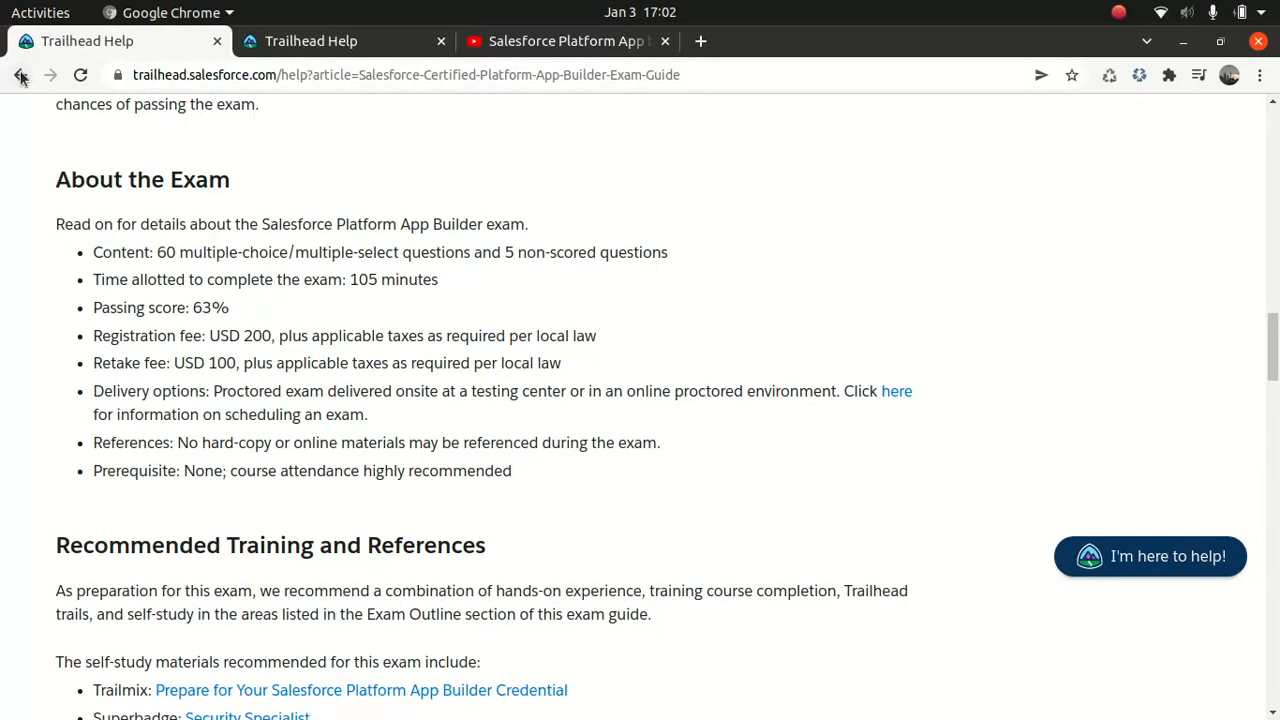
pyautogui.click(22, 75)
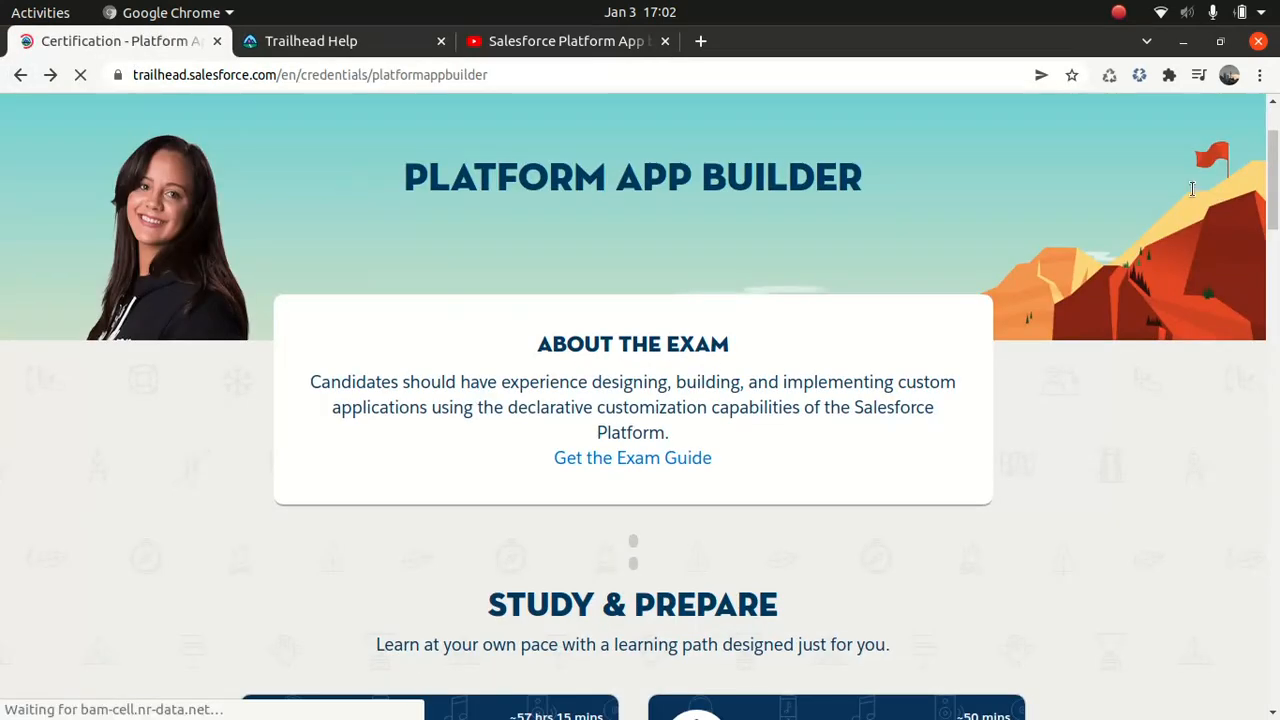
# Open the 'Prepare for Your Salesforce Platform App Builder Credential' trailmix and browse its modules.
pyautogui.scroll(-3)
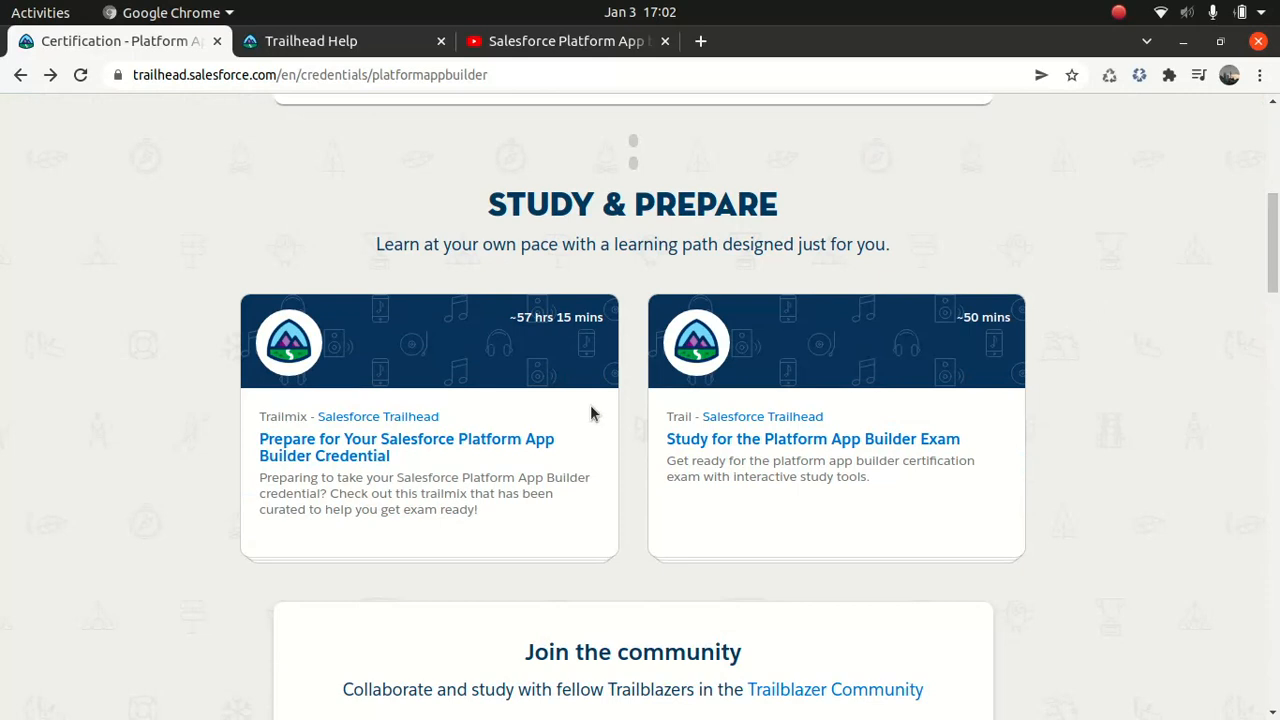
pyautogui.click(406, 447)
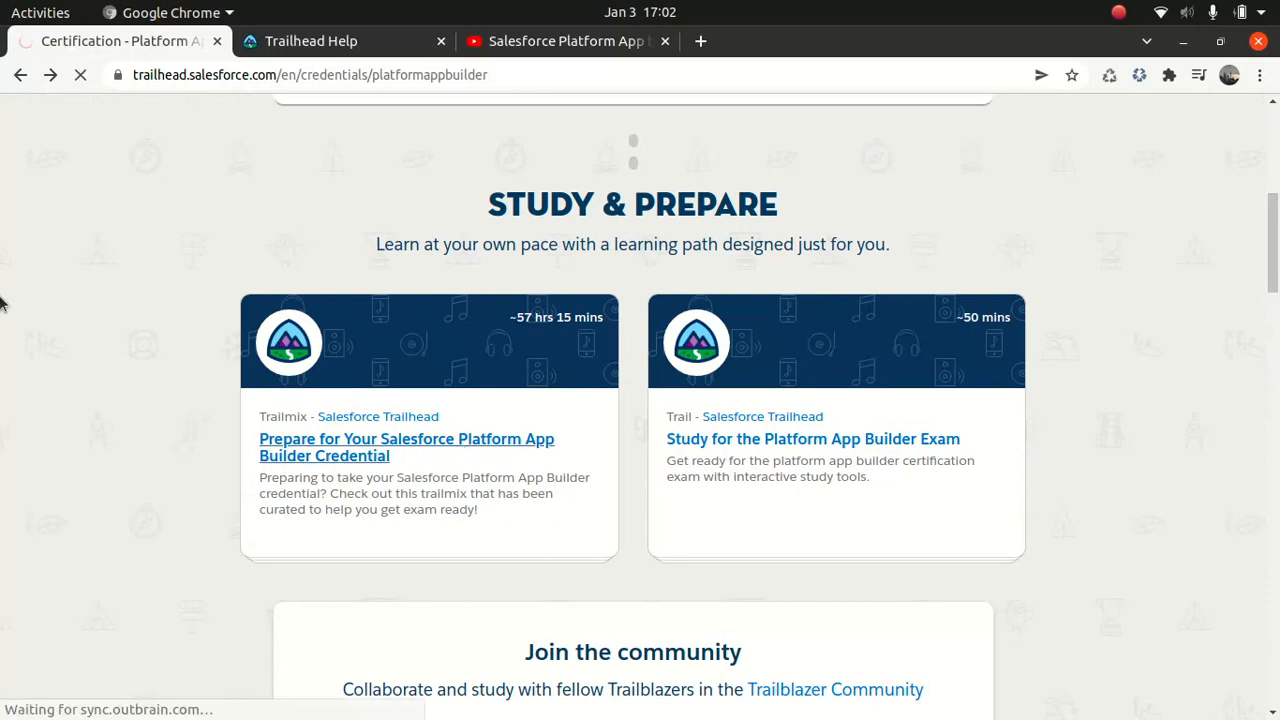
pyautogui.click(406, 447)
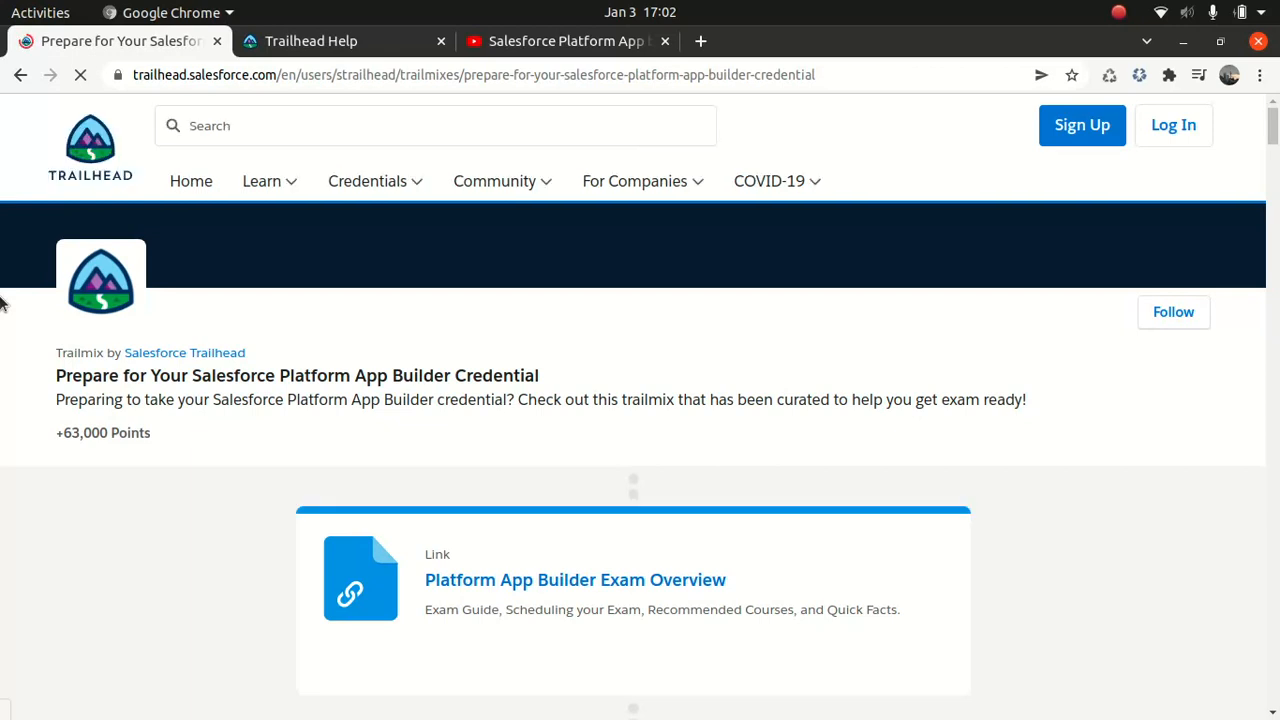
pyautogui.scroll(-3)
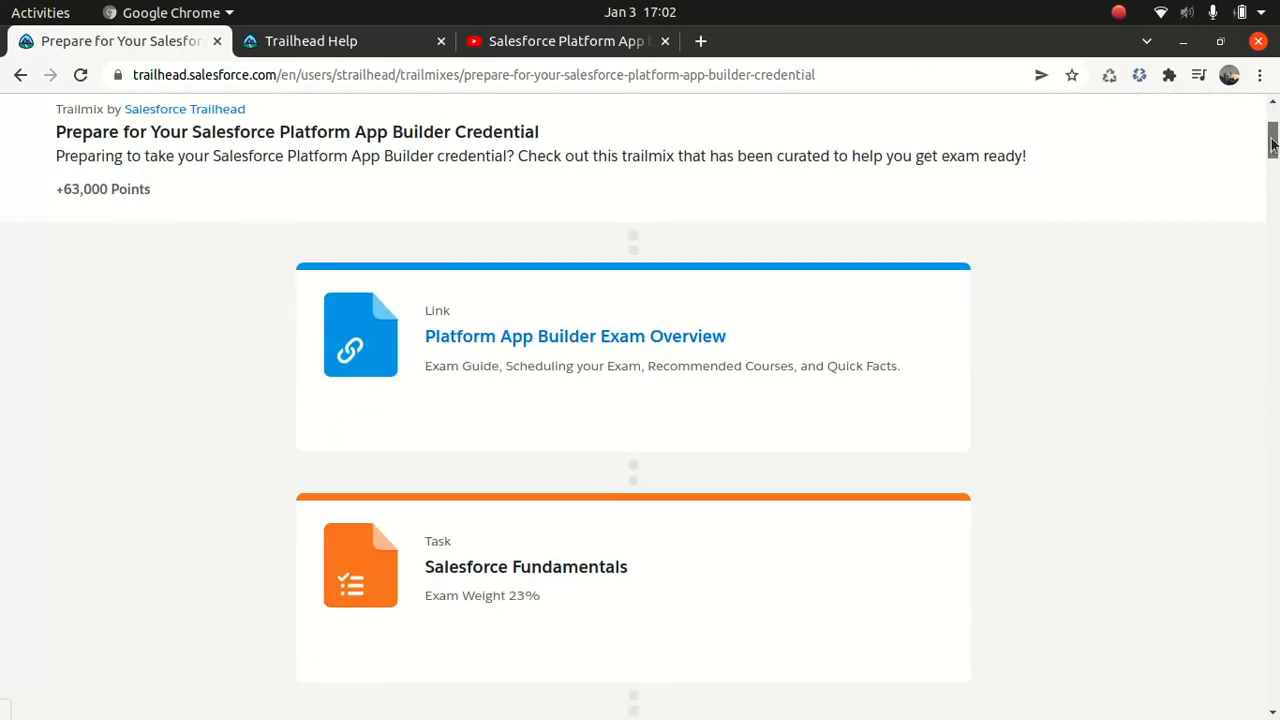
pyautogui.scroll(-3)
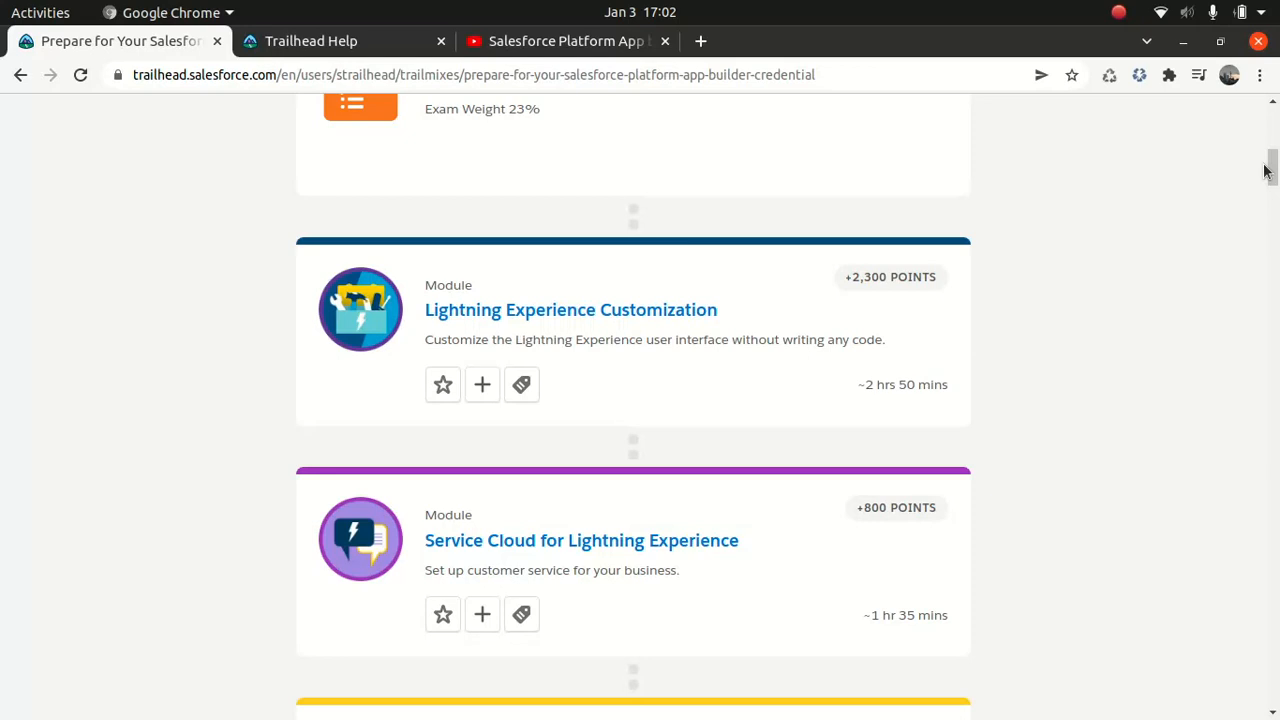
# Play Lightning Experience Customization part 1 from the playlist and check it against the trailmix.
pyautogui.click(568, 41)
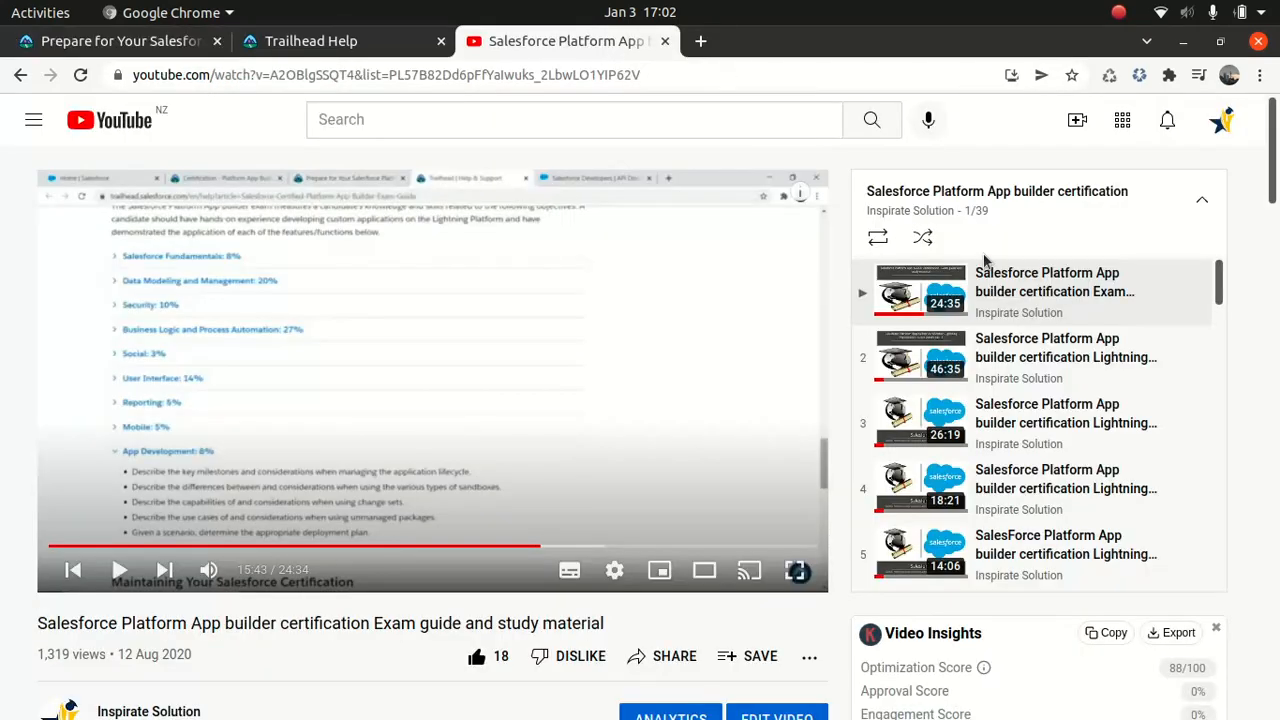
pyautogui.moveTo(518, 522)
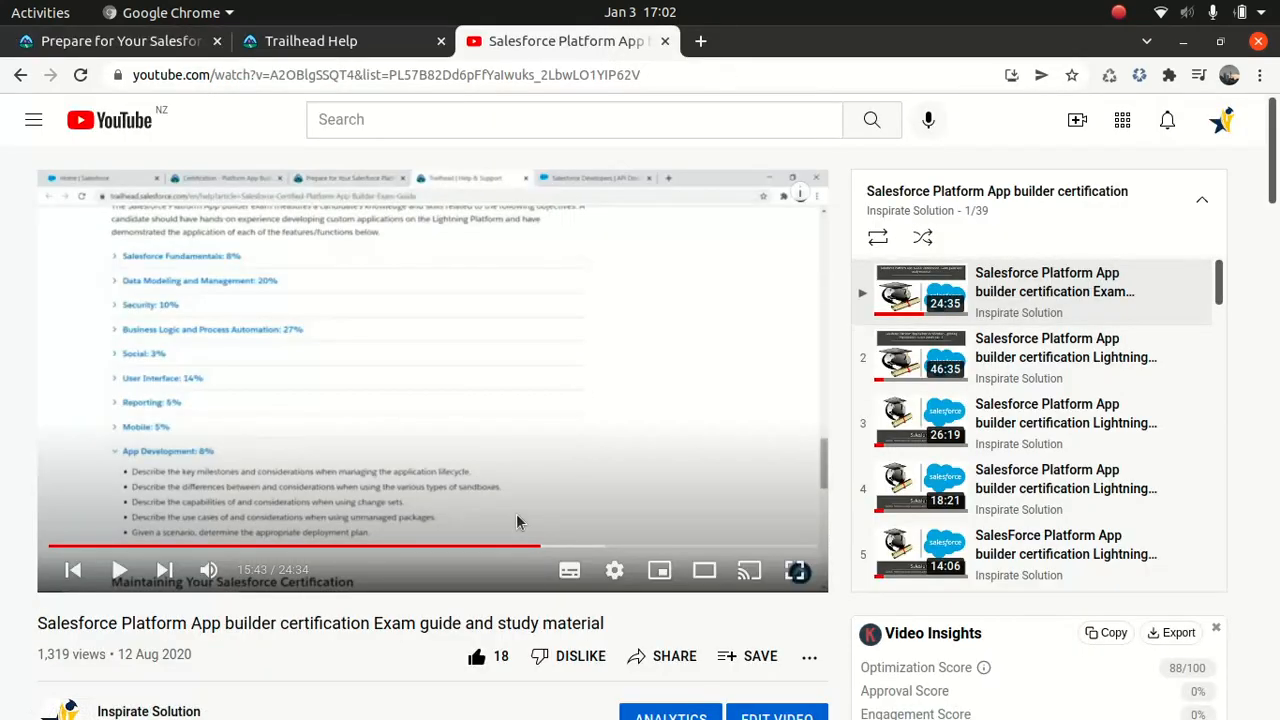
pyautogui.moveTo(993, 357)
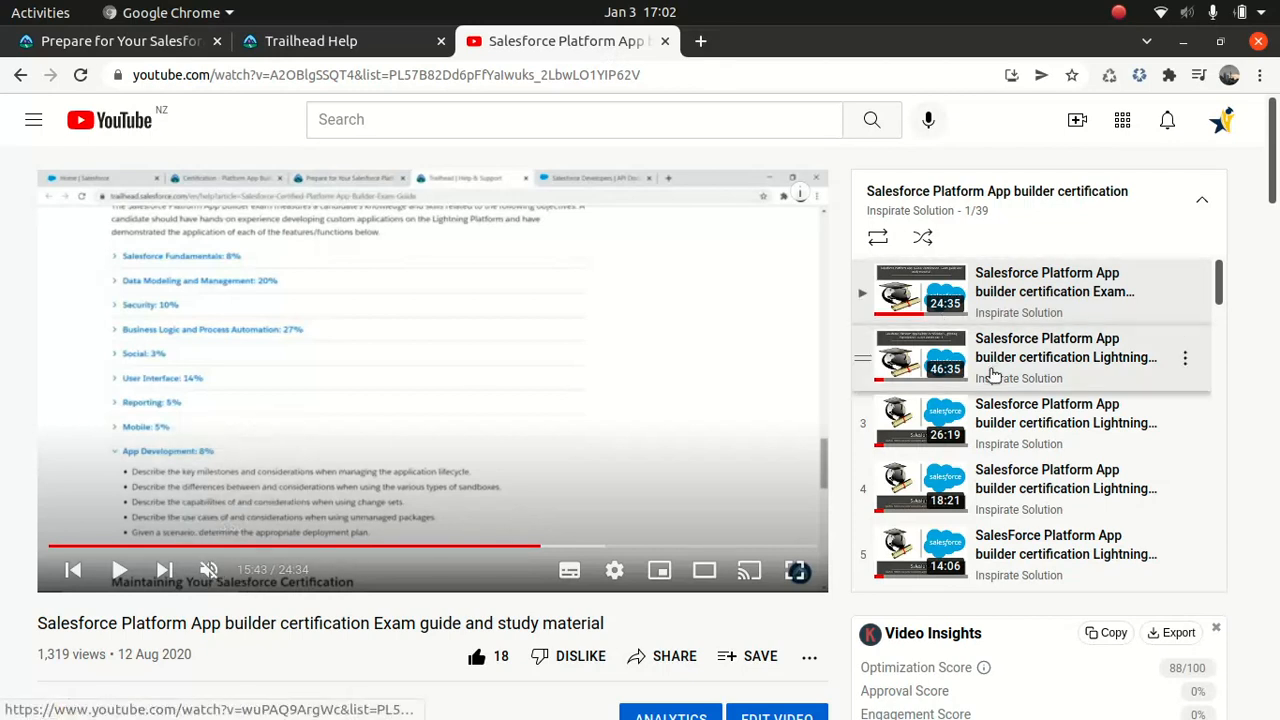
pyautogui.click(1065, 357)
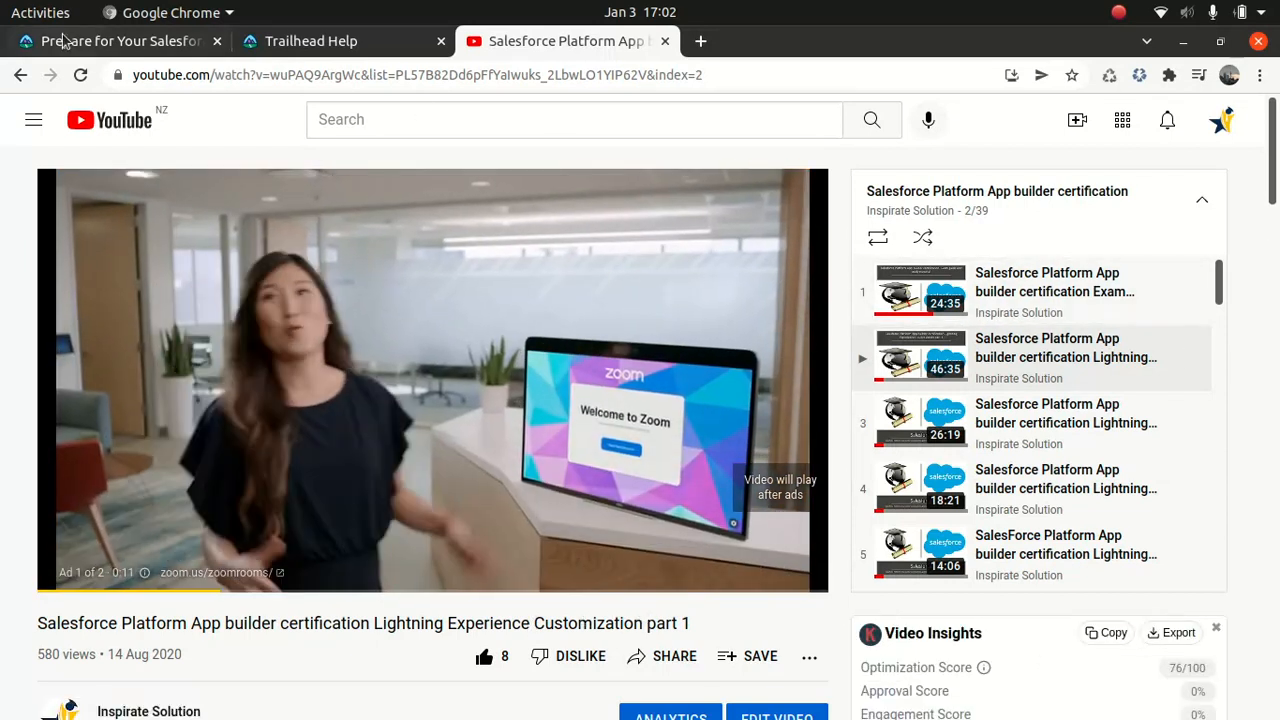
pyautogui.click(115, 41)
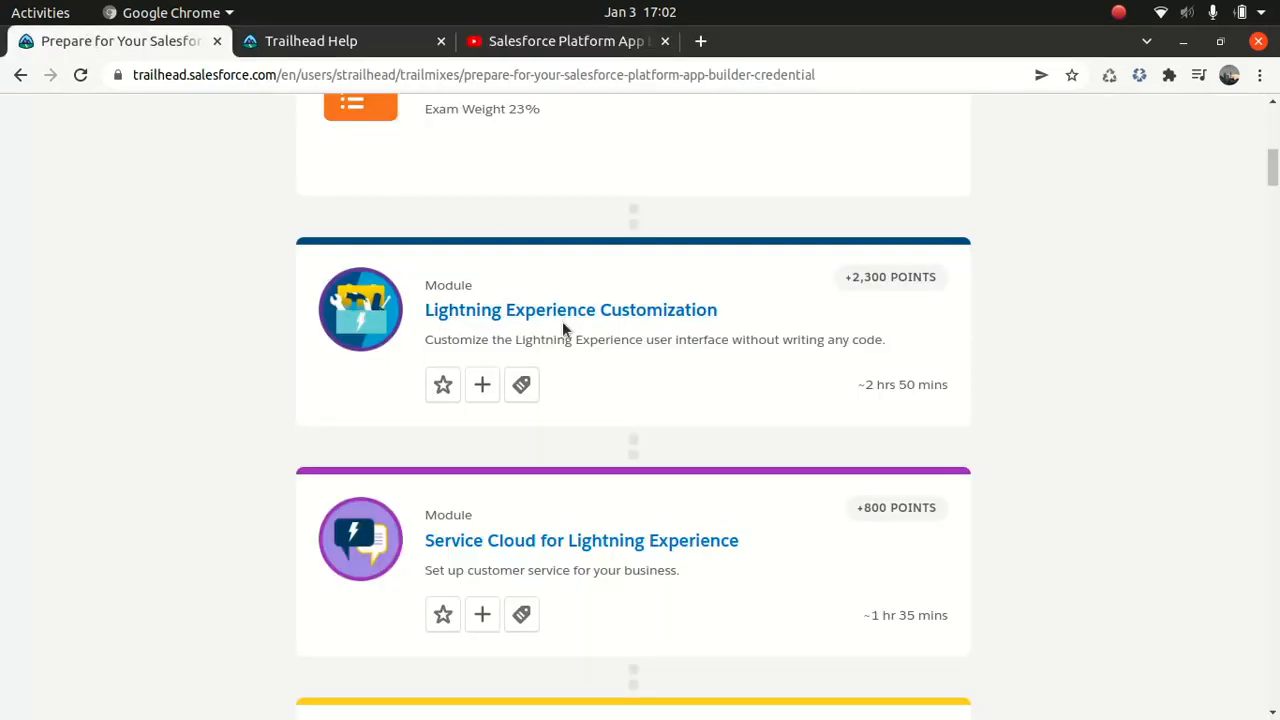
pyautogui.click(565, 41)
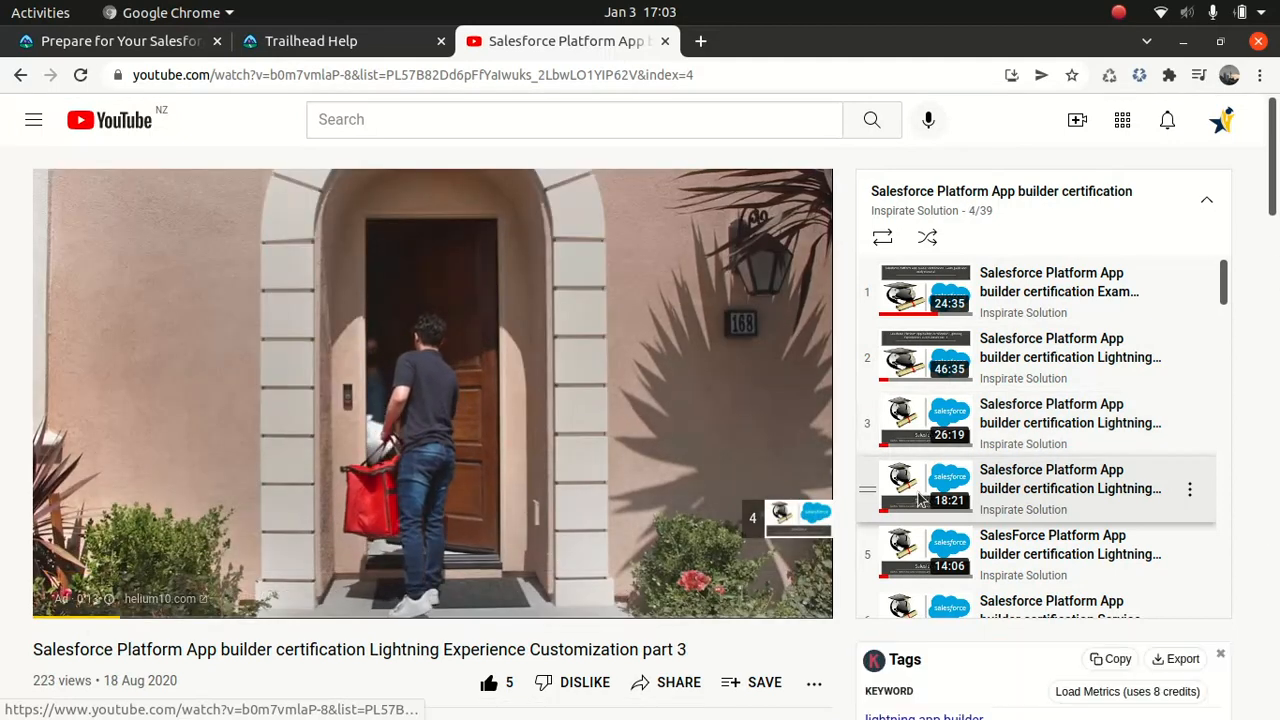
# Play Service Cloud parts 1 and 2, then Leads Part 1, comparing with the trailmix.
pyautogui.scroll(-3)
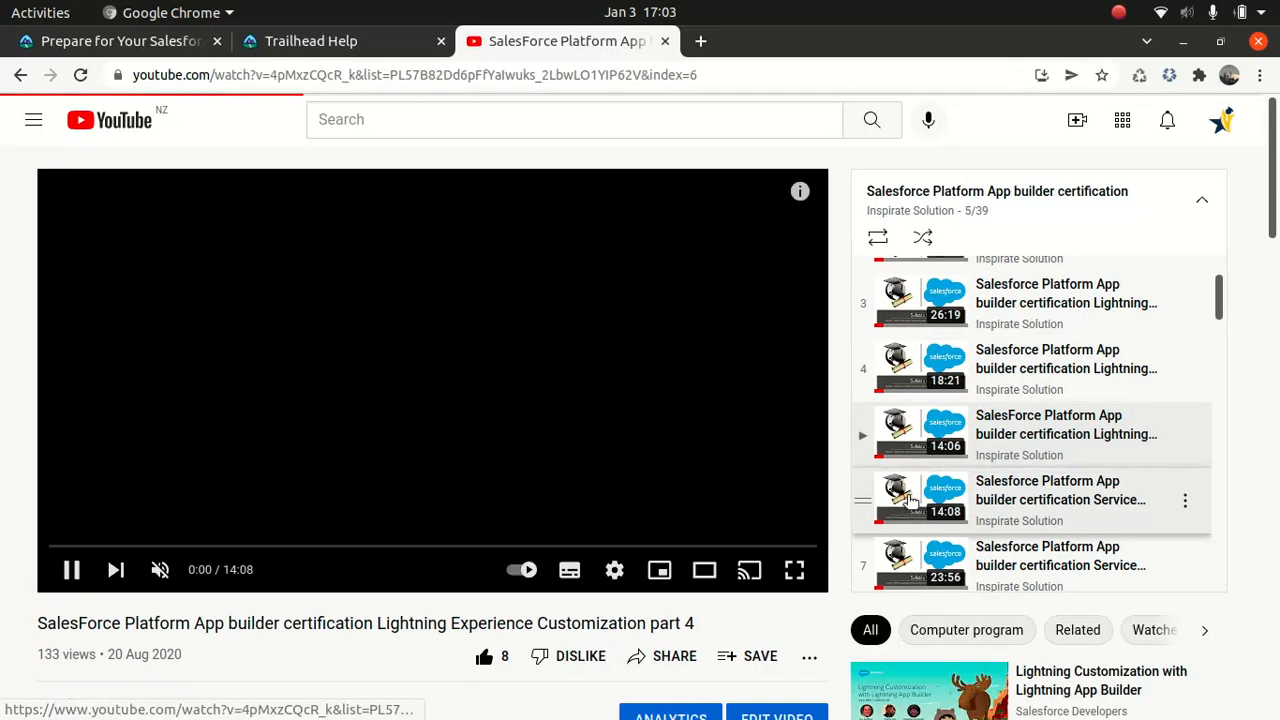
pyautogui.click(1060, 500)
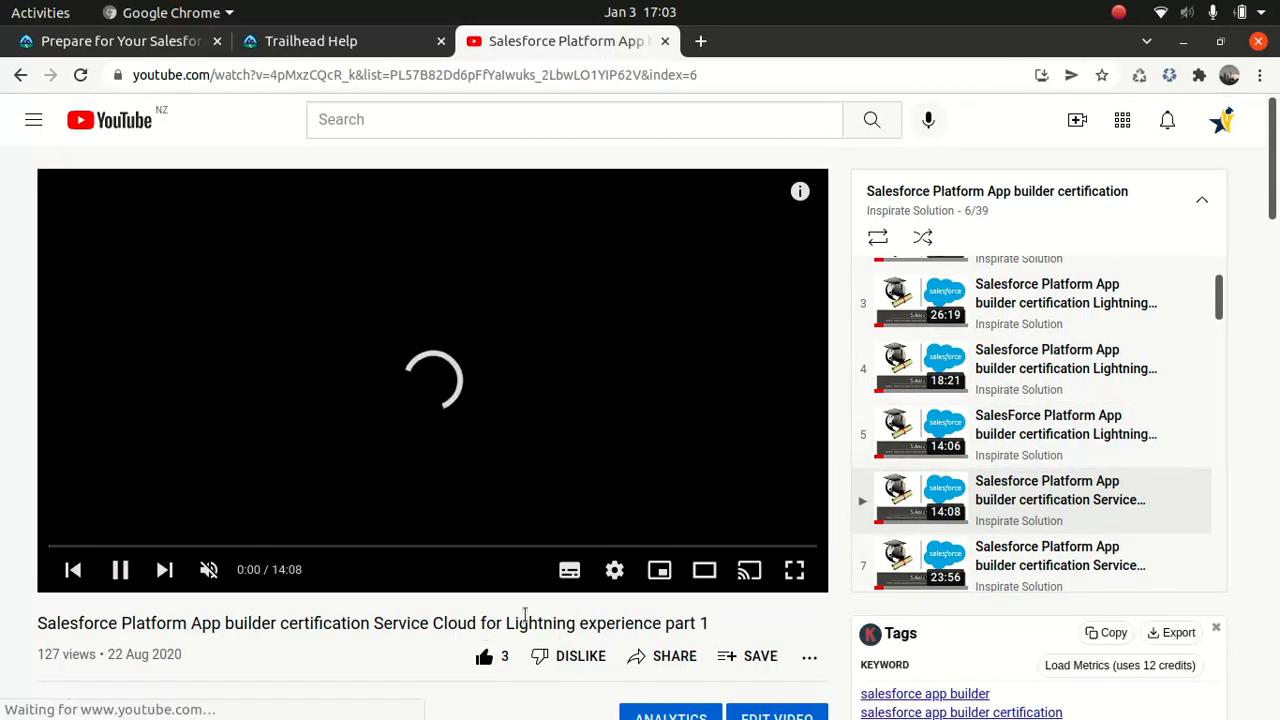
pyautogui.click(118, 41)
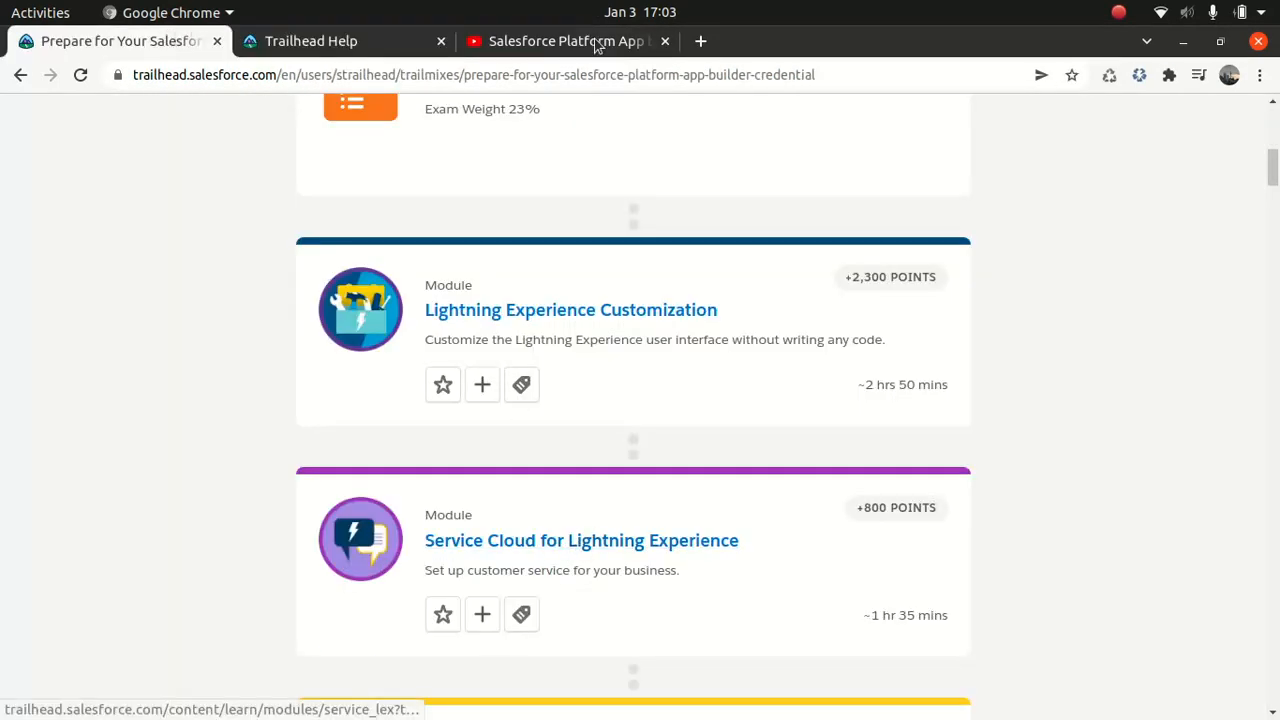
pyautogui.click(570, 41)
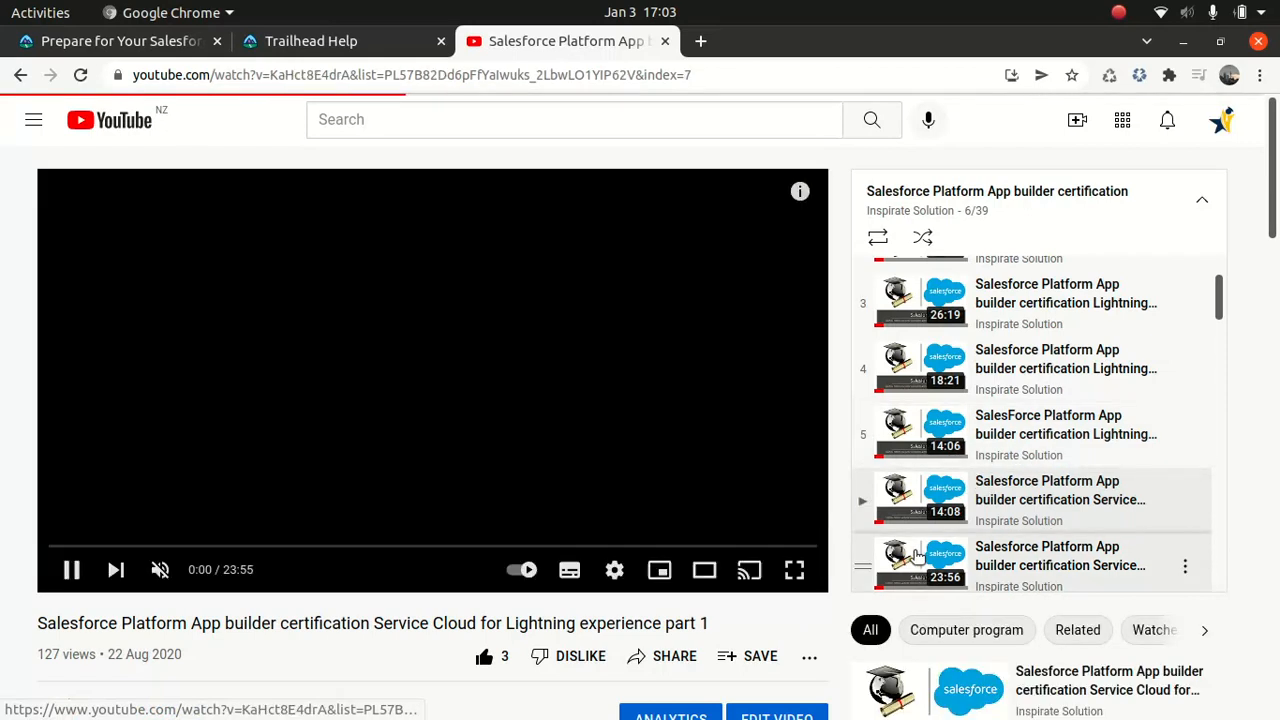
pyautogui.click(115, 570)
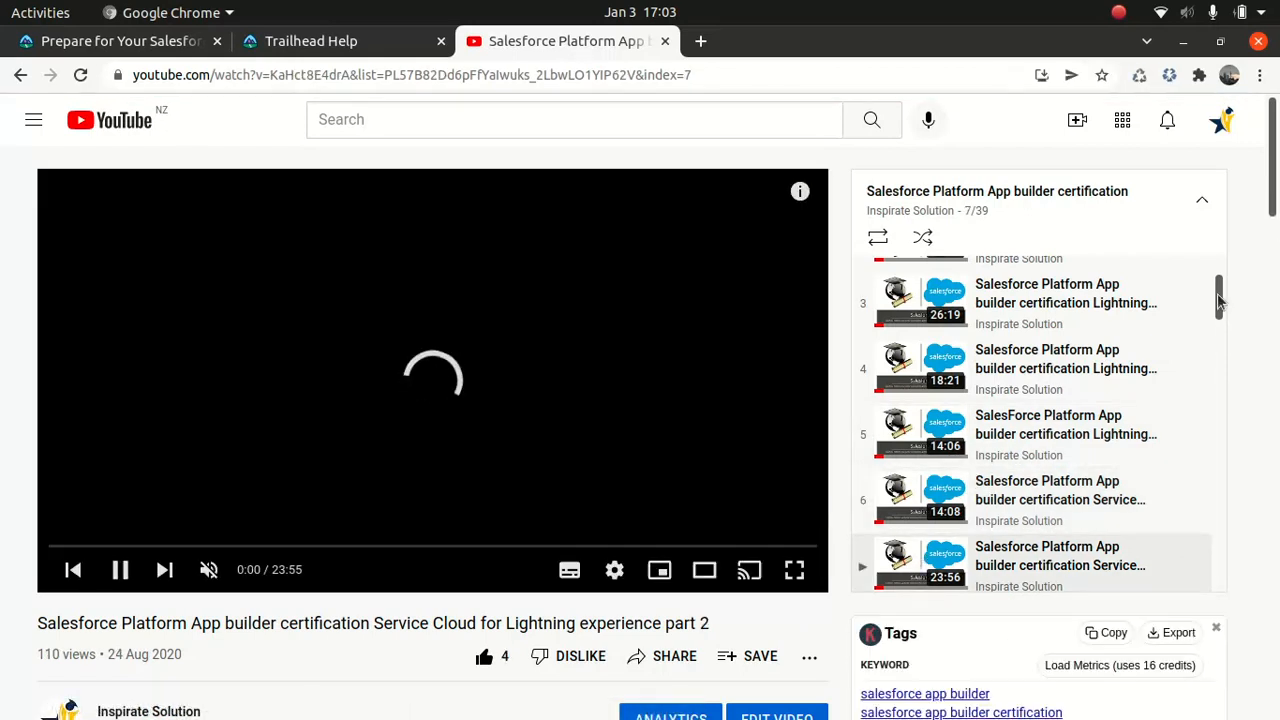
pyautogui.scroll(-3)
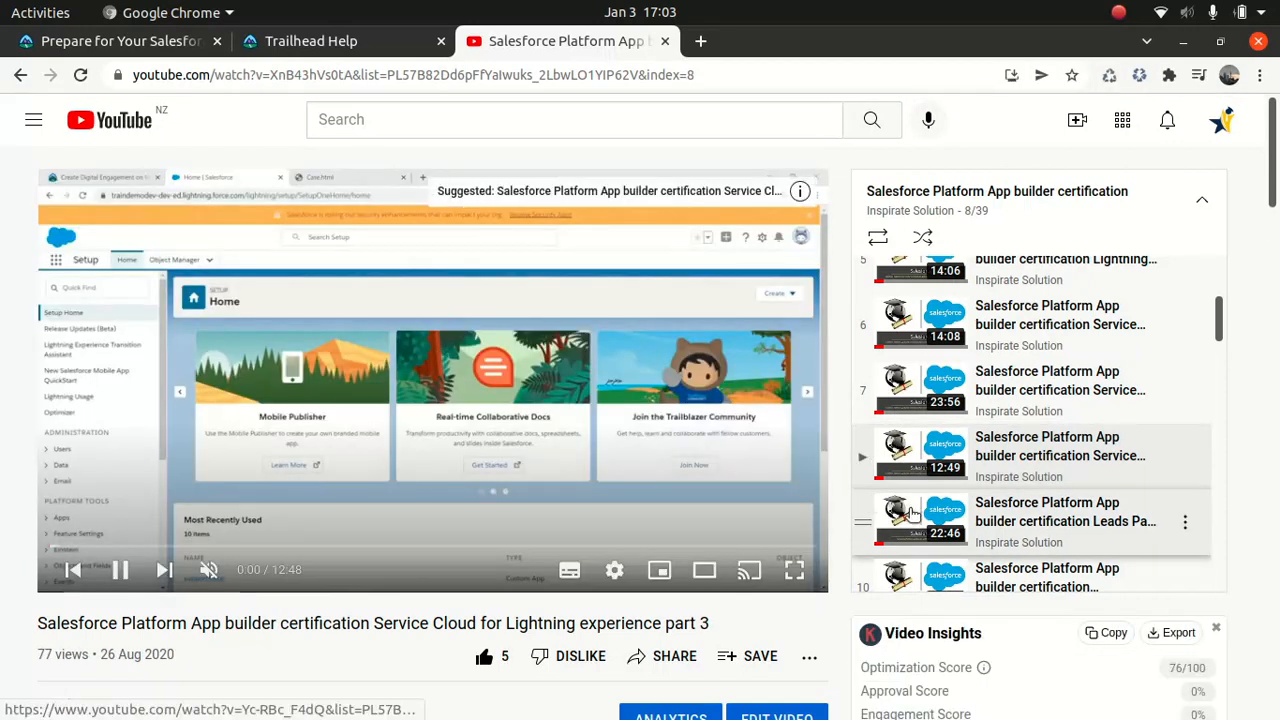
pyautogui.click(164, 570)
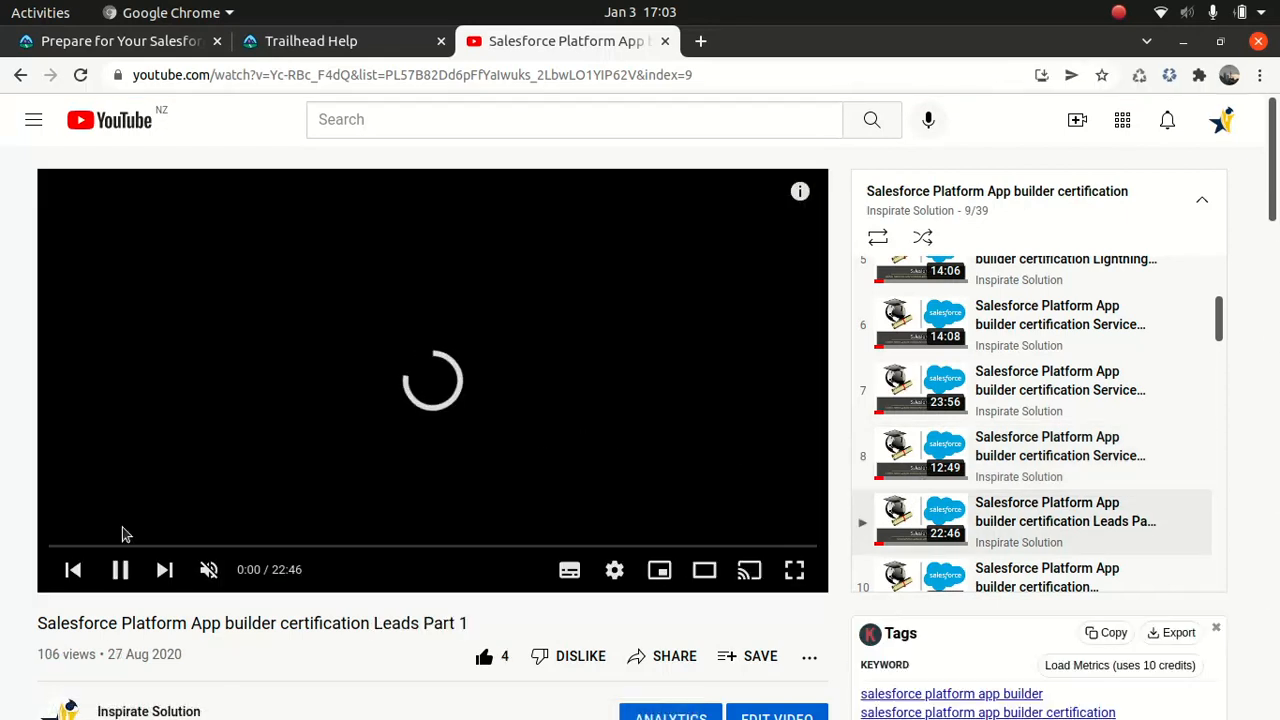
pyautogui.click(119, 569)
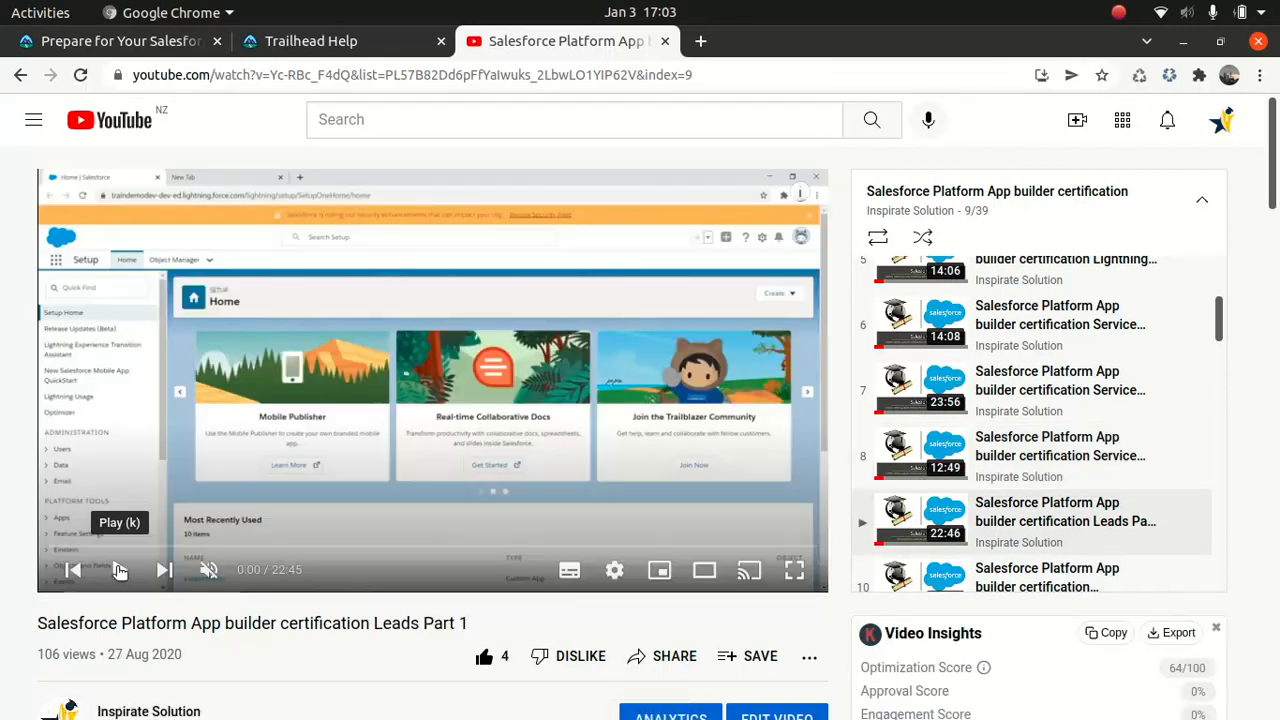
pyautogui.click(115, 41)
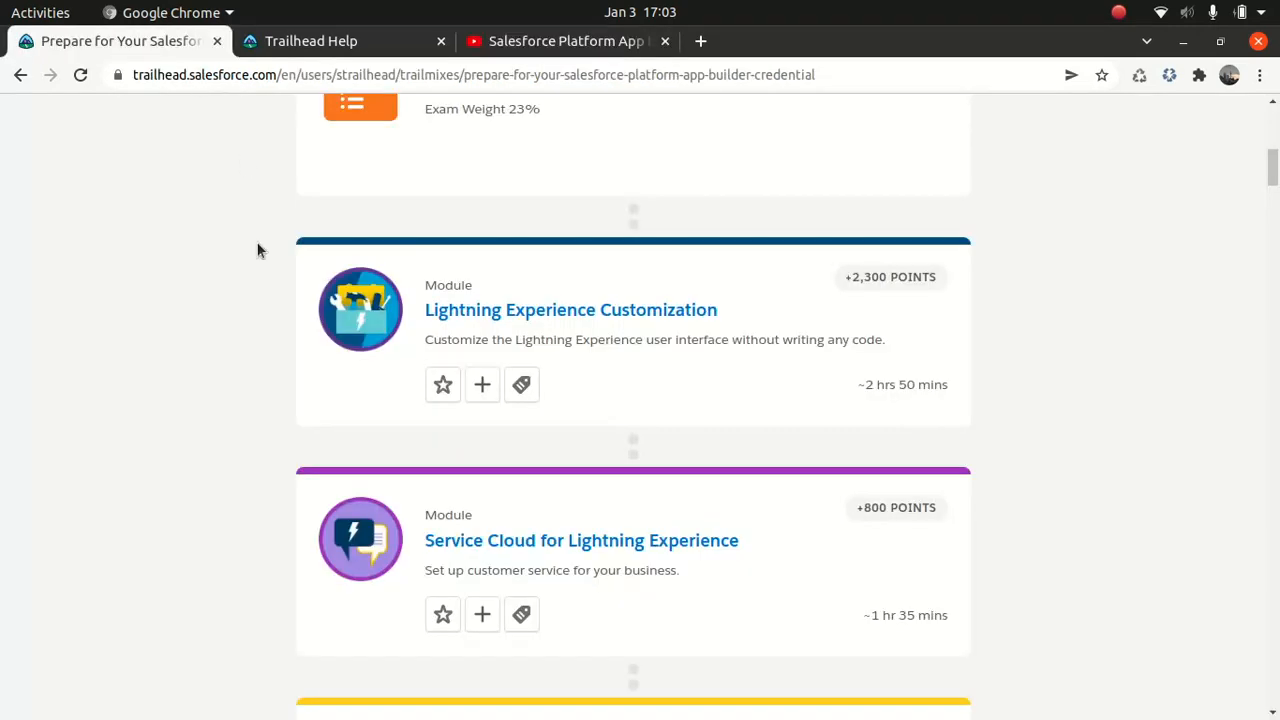
pyautogui.scroll(-3)
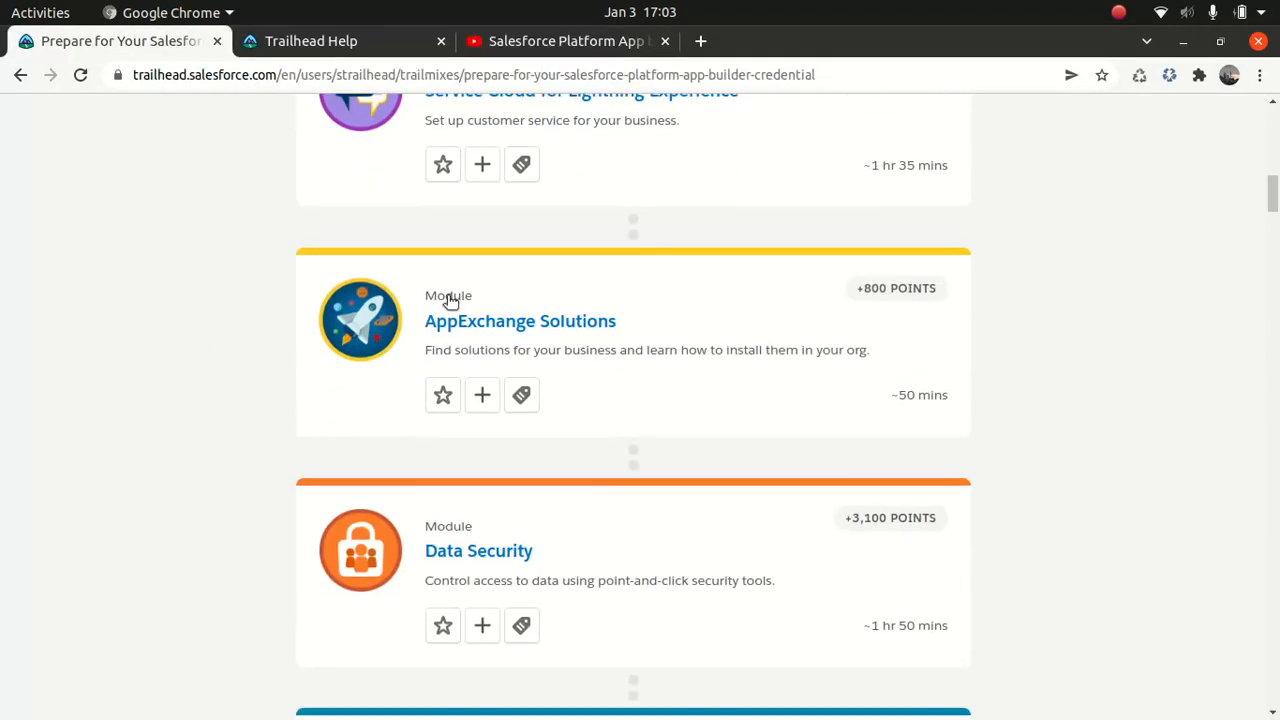
pyautogui.moveTo(583, 328)
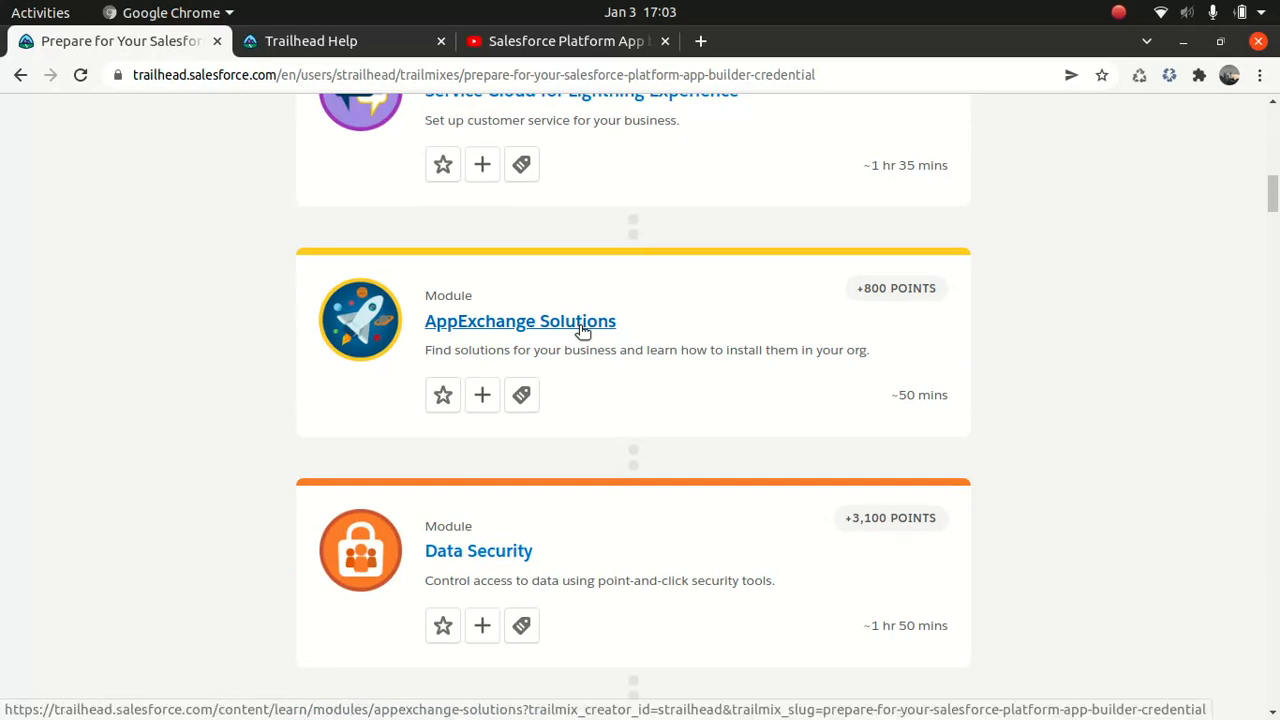
pyautogui.moveTo(198, 575)
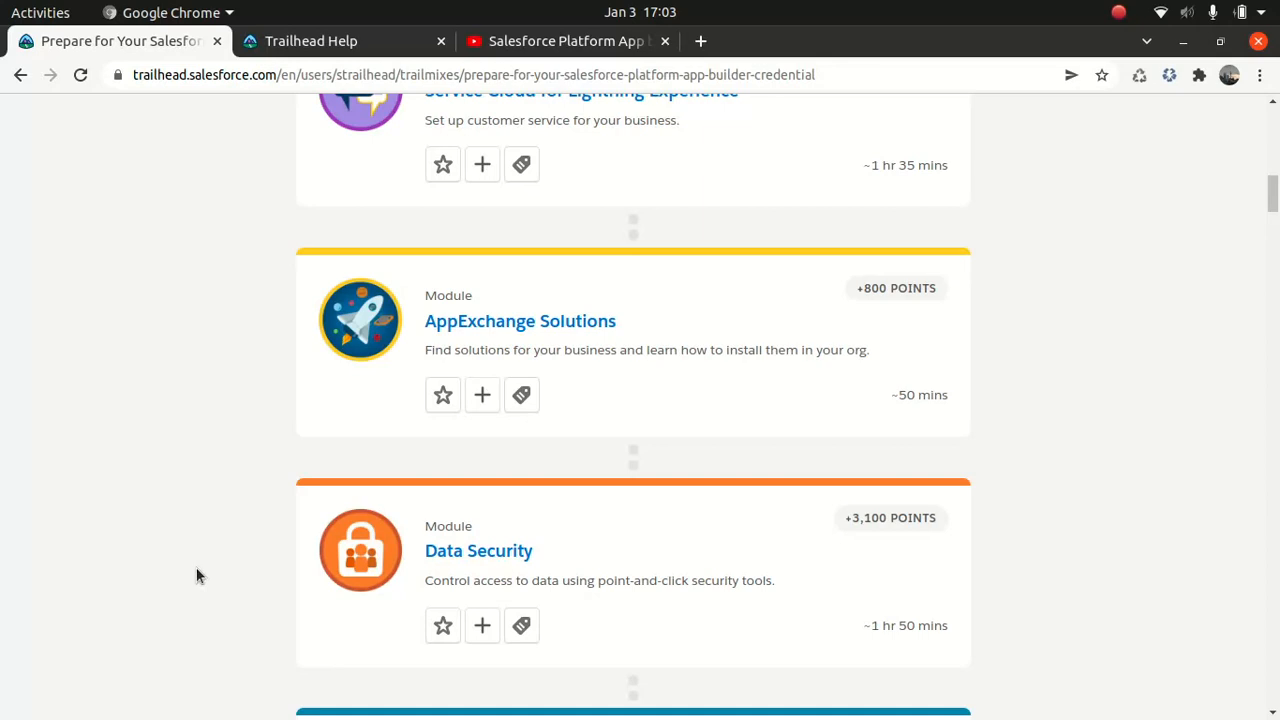
pyautogui.moveTo(478, 550)
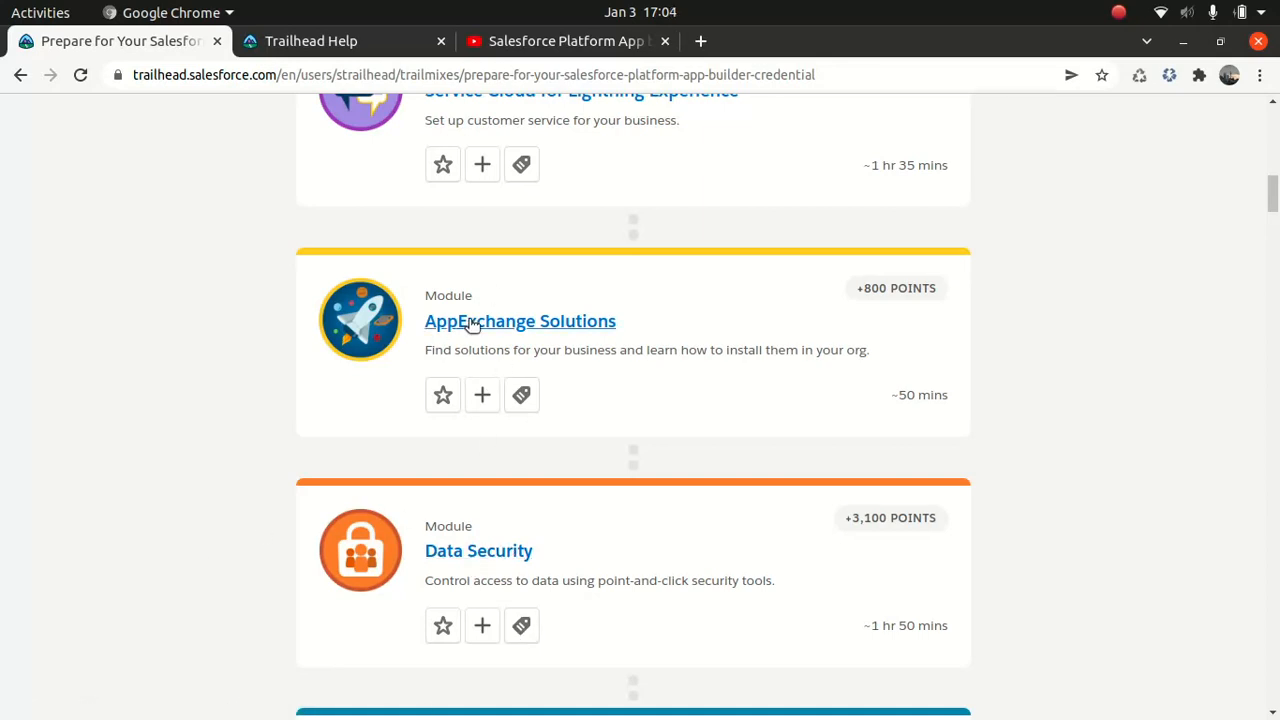
pyautogui.moveTo(530, 333)
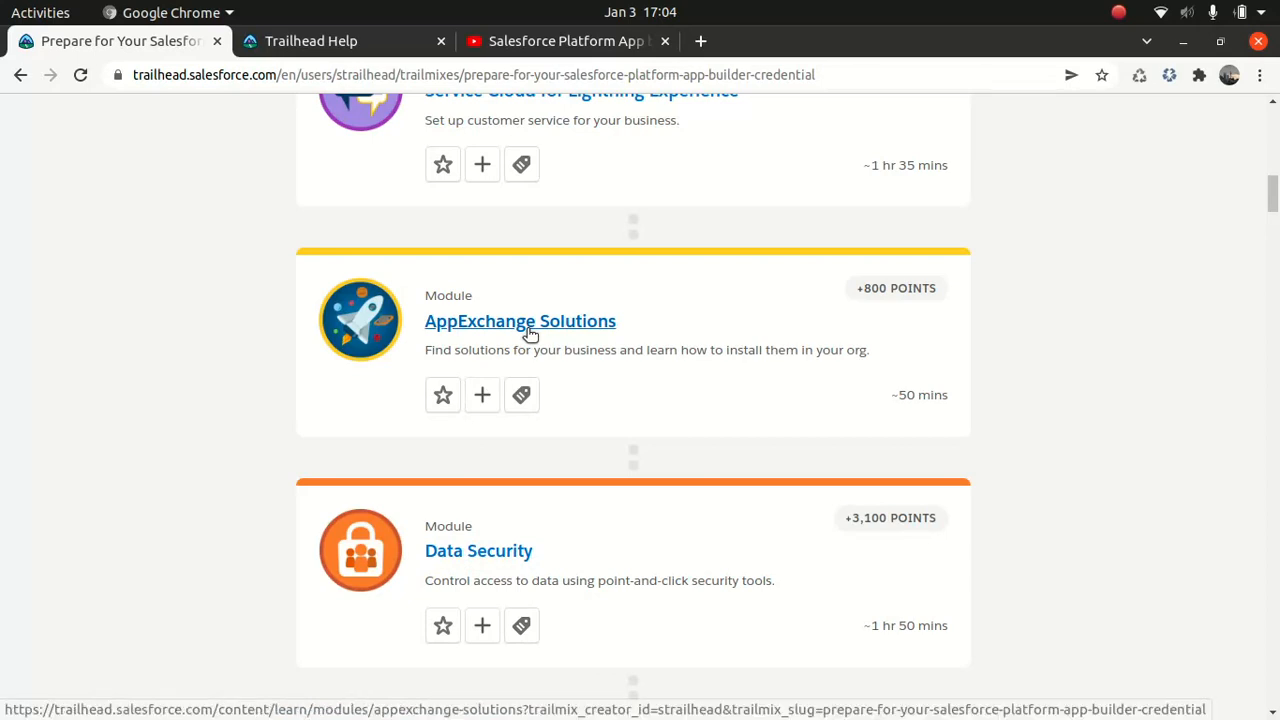
pyautogui.moveTo(500, 358)
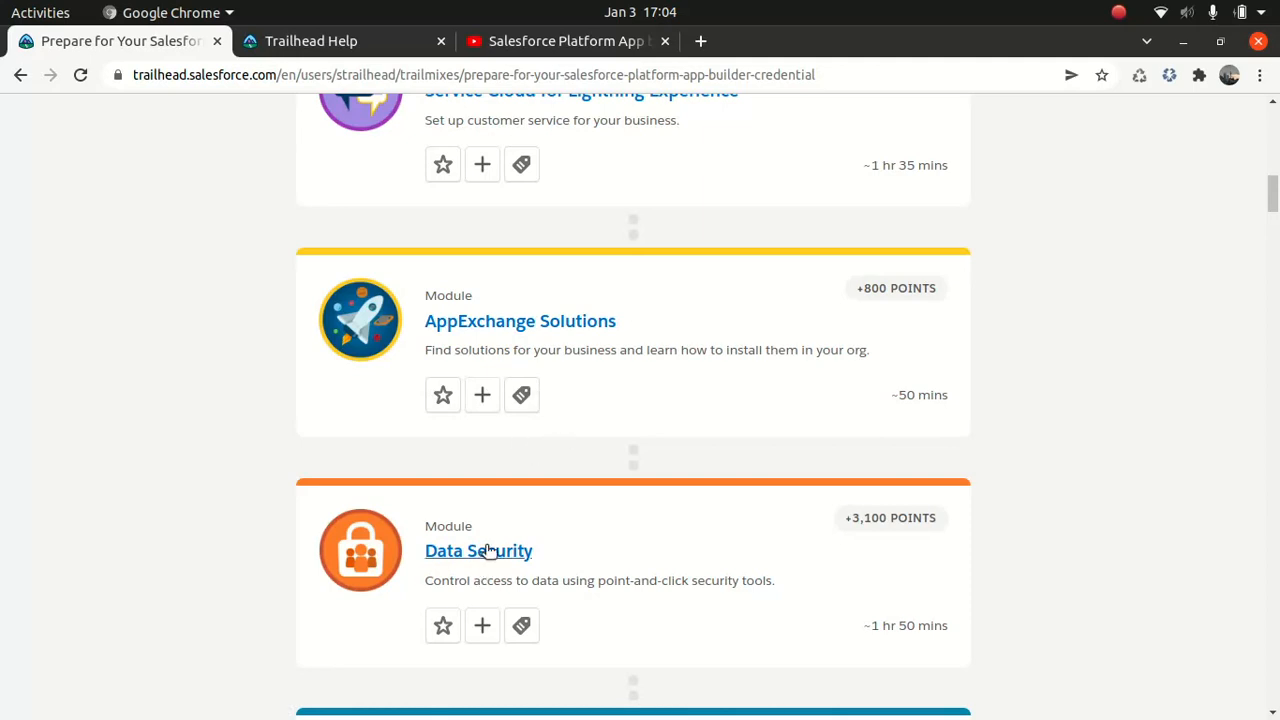
pyautogui.click(478, 551)
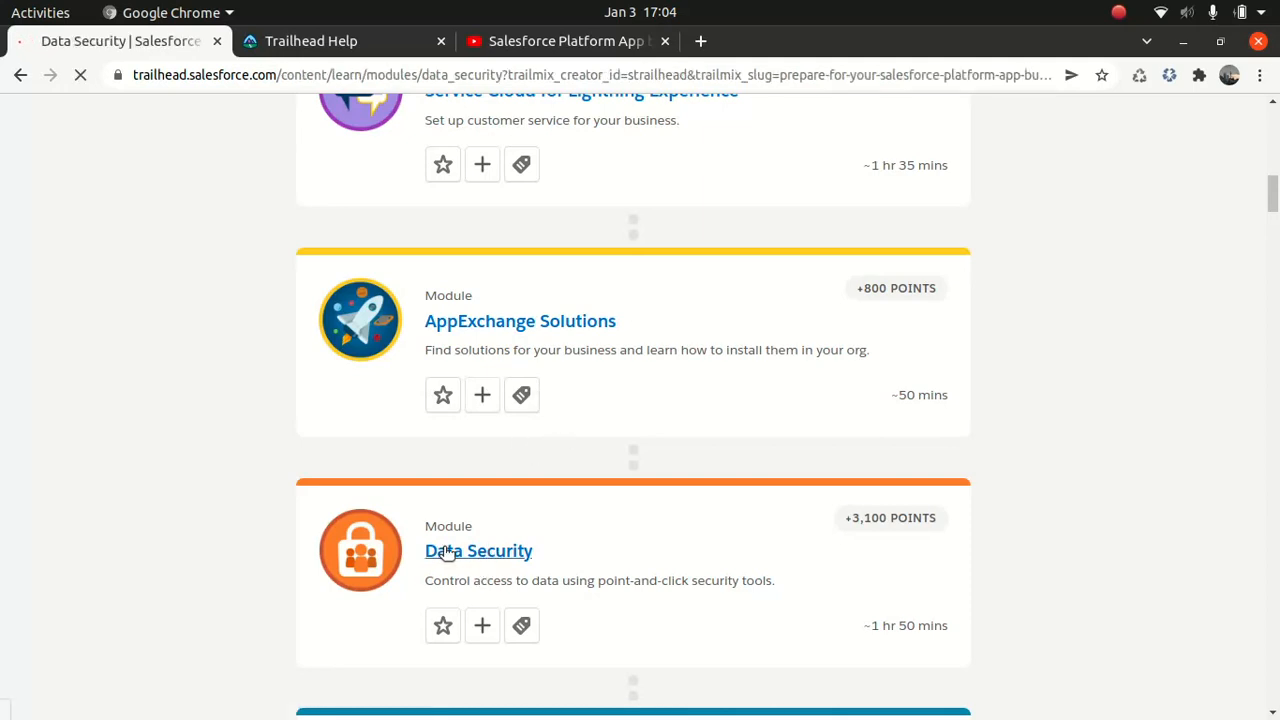
pyautogui.click(478, 550)
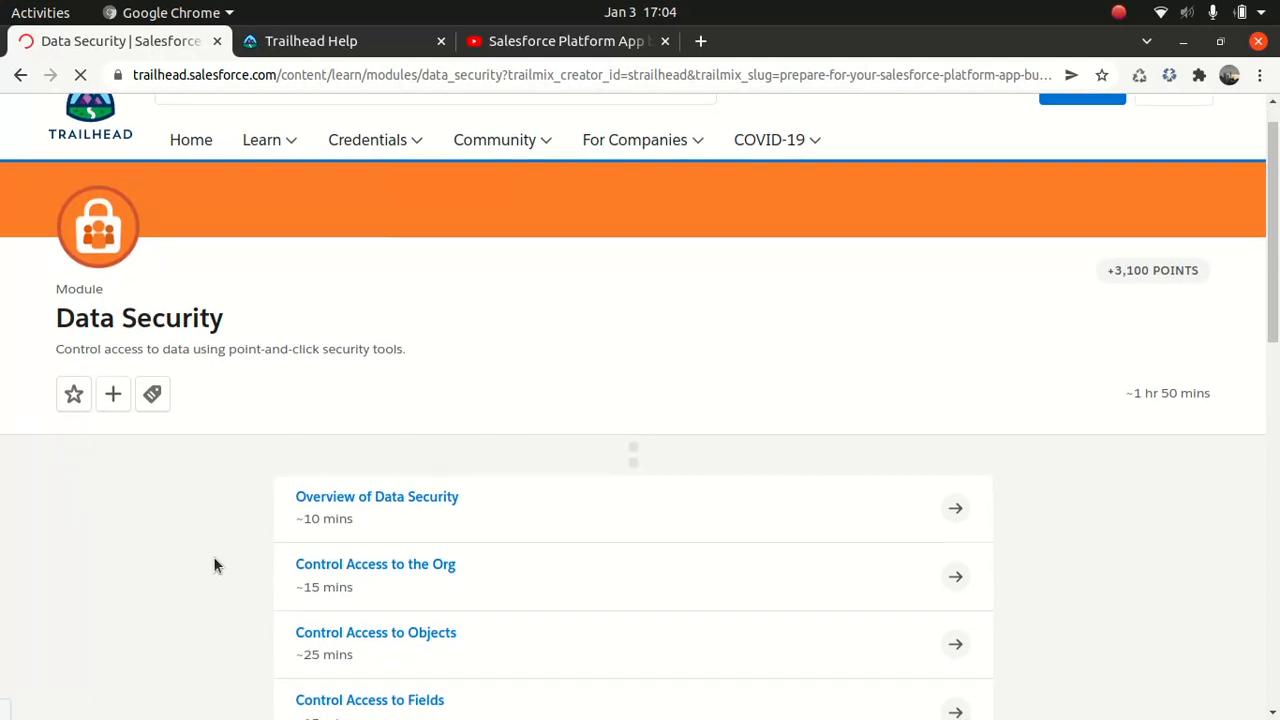
pyautogui.scroll(-3)
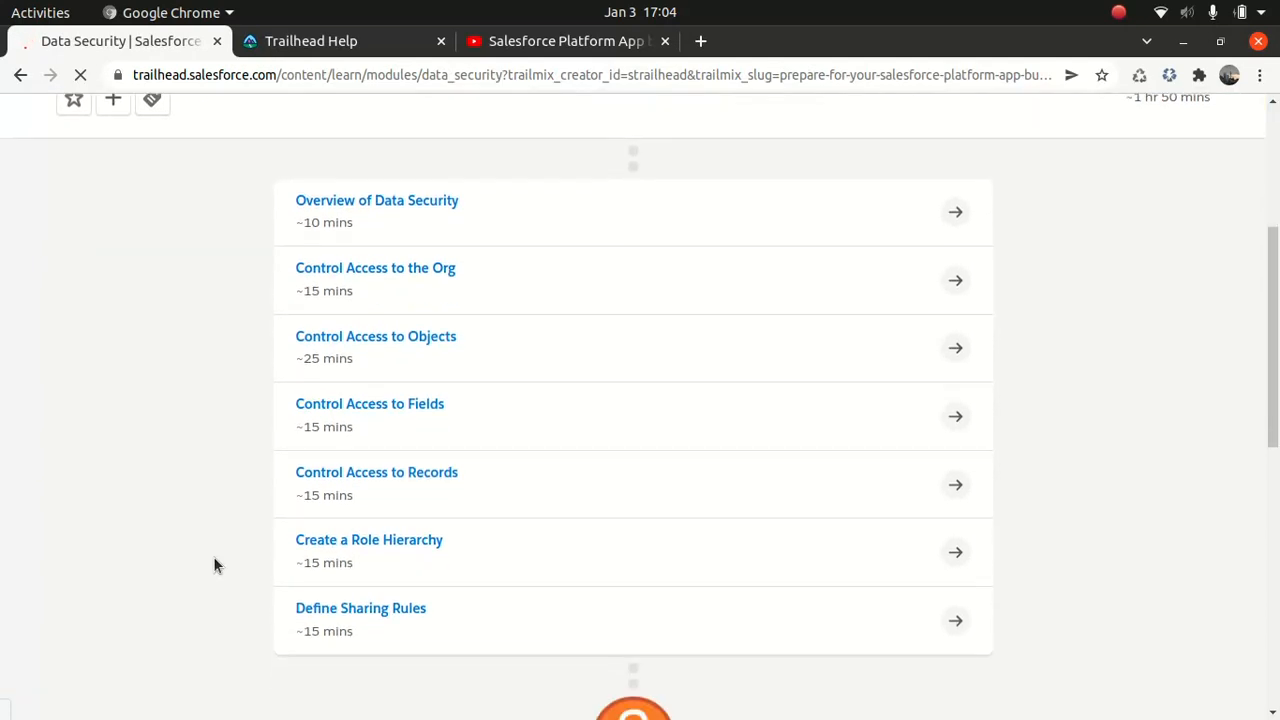
pyautogui.scroll(3)
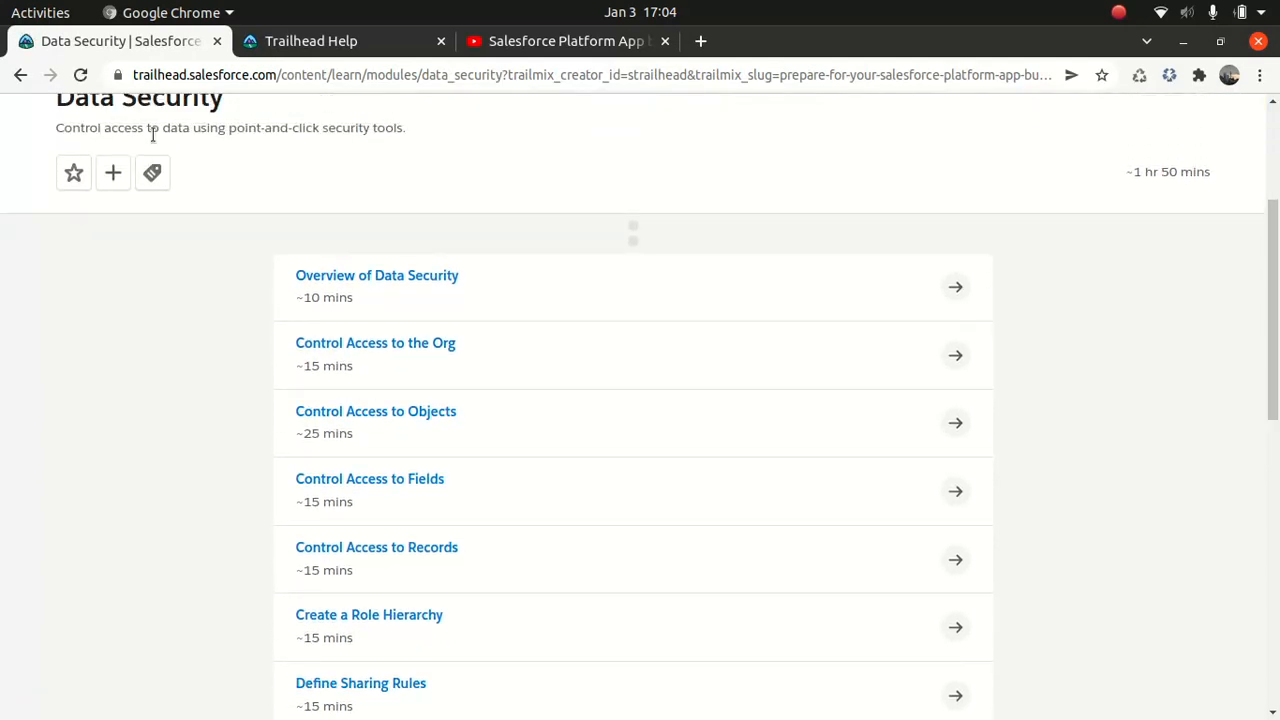
pyautogui.click(21, 75)
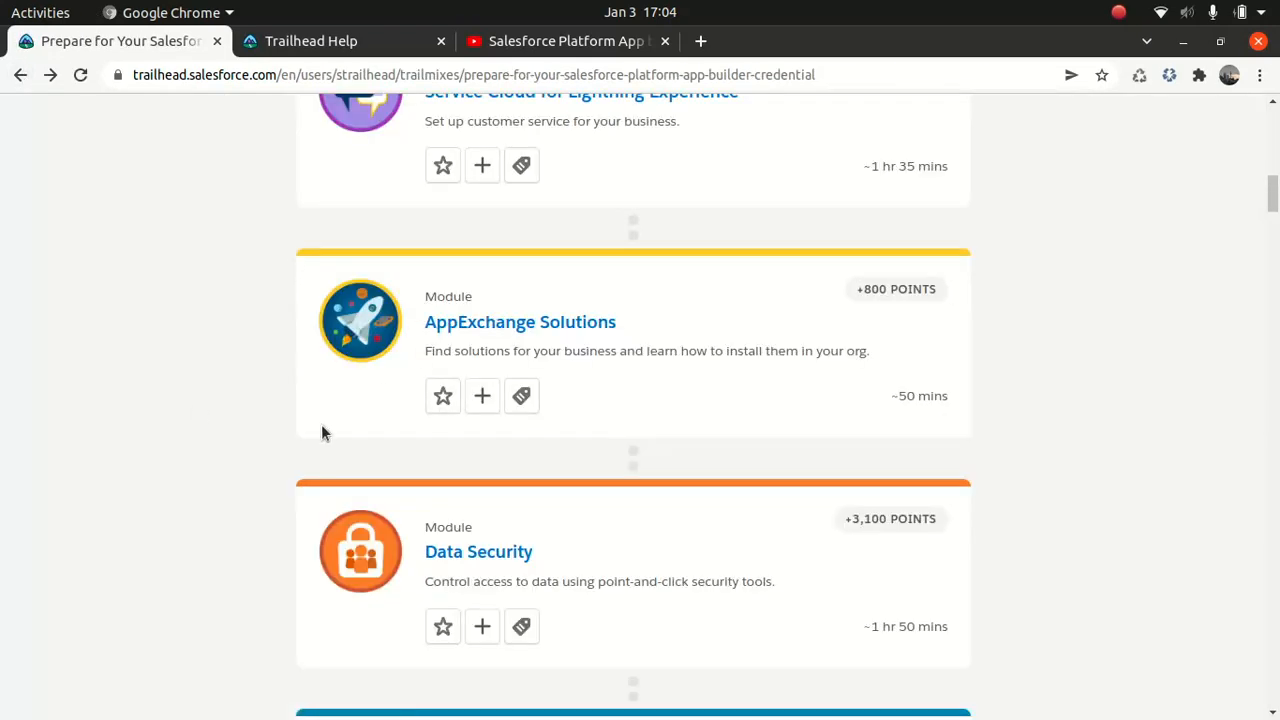
pyautogui.scroll(-3)
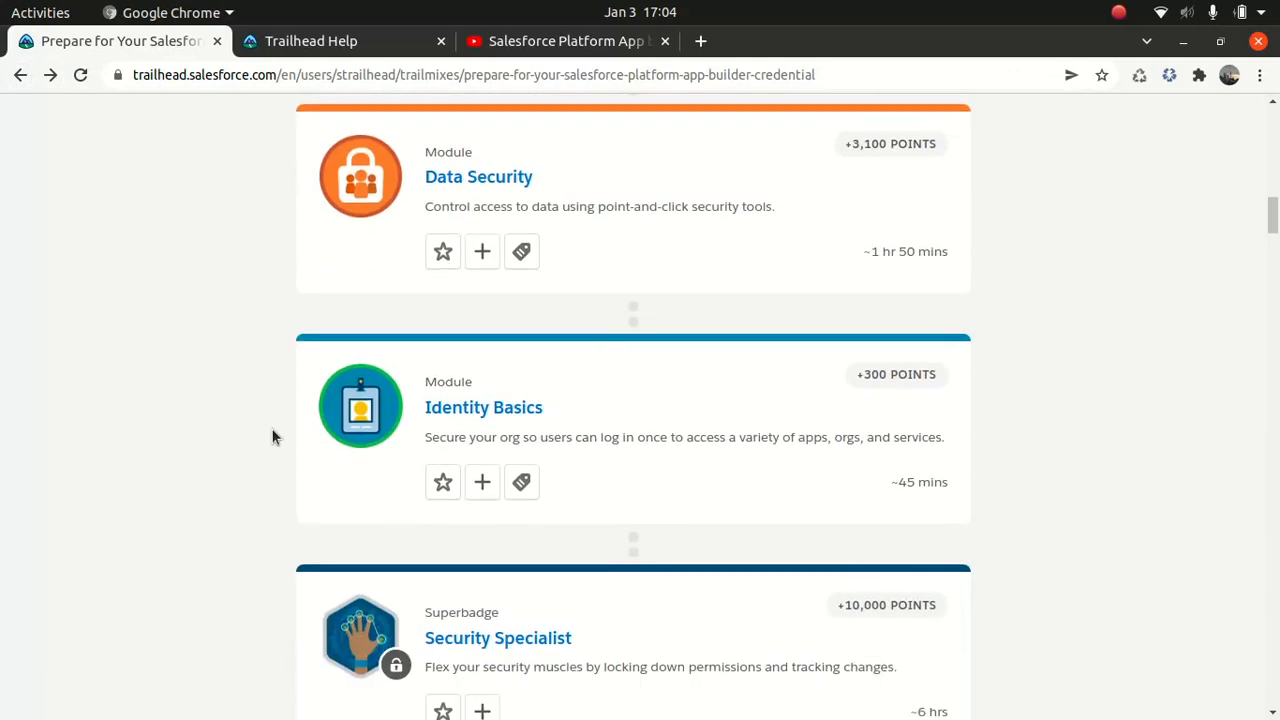
pyautogui.moveTo(175, 481)
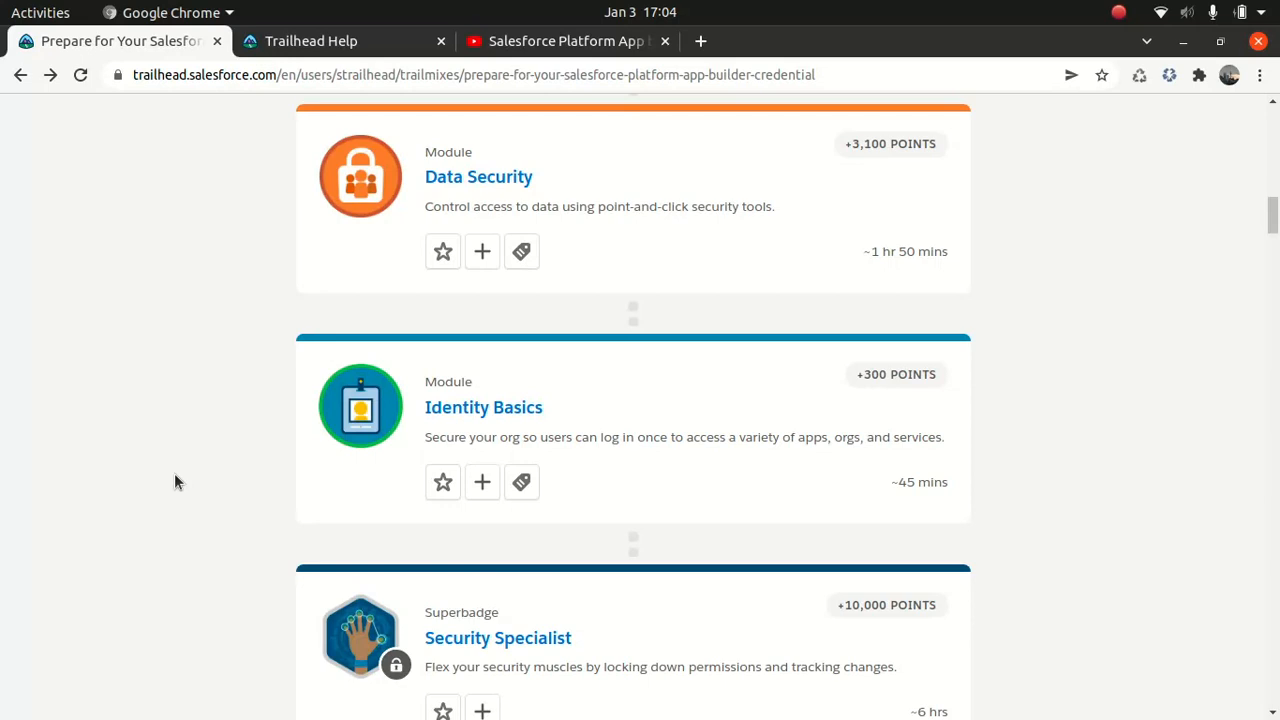
pyautogui.moveTo(117, 477)
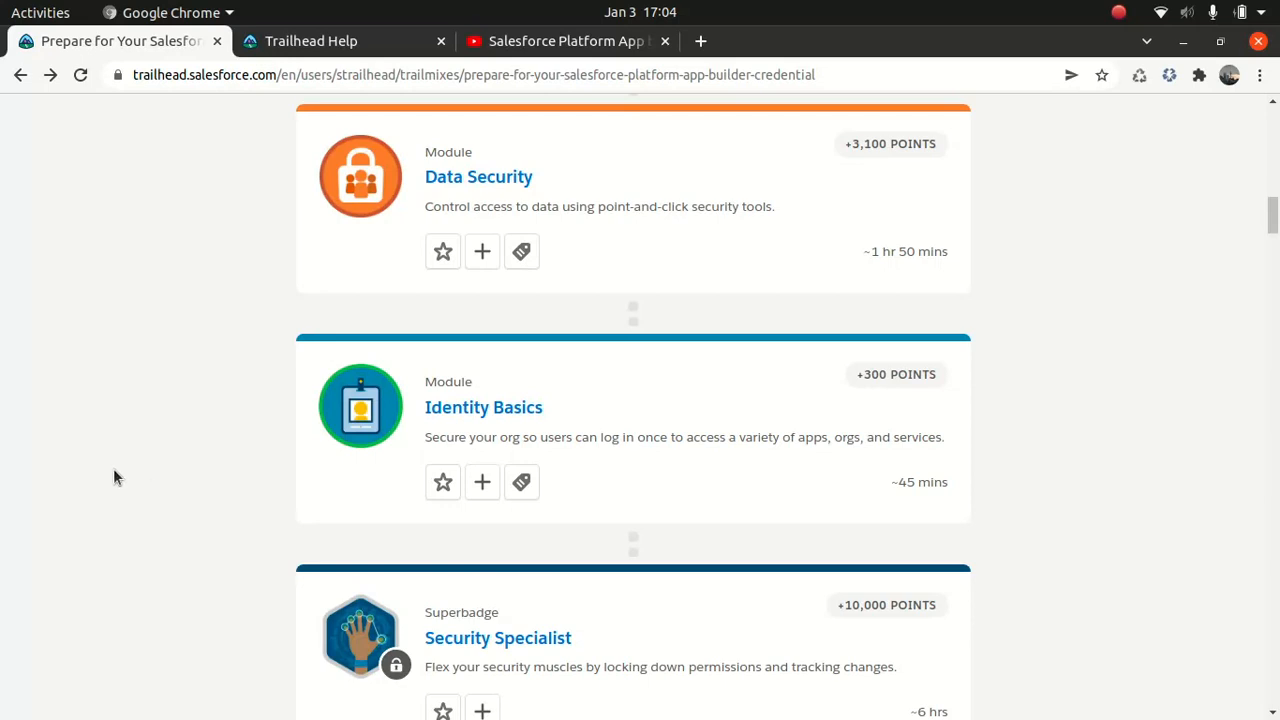
pyautogui.scroll(-3)
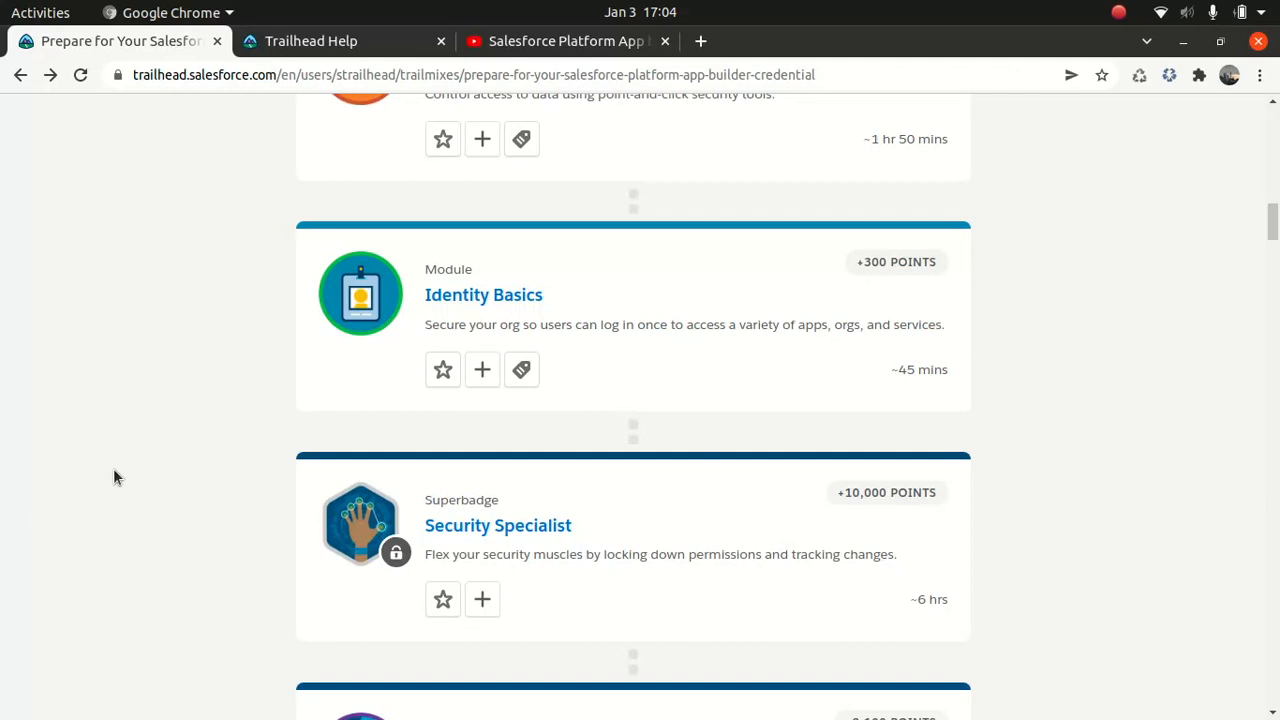
pyautogui.scroll(-3)
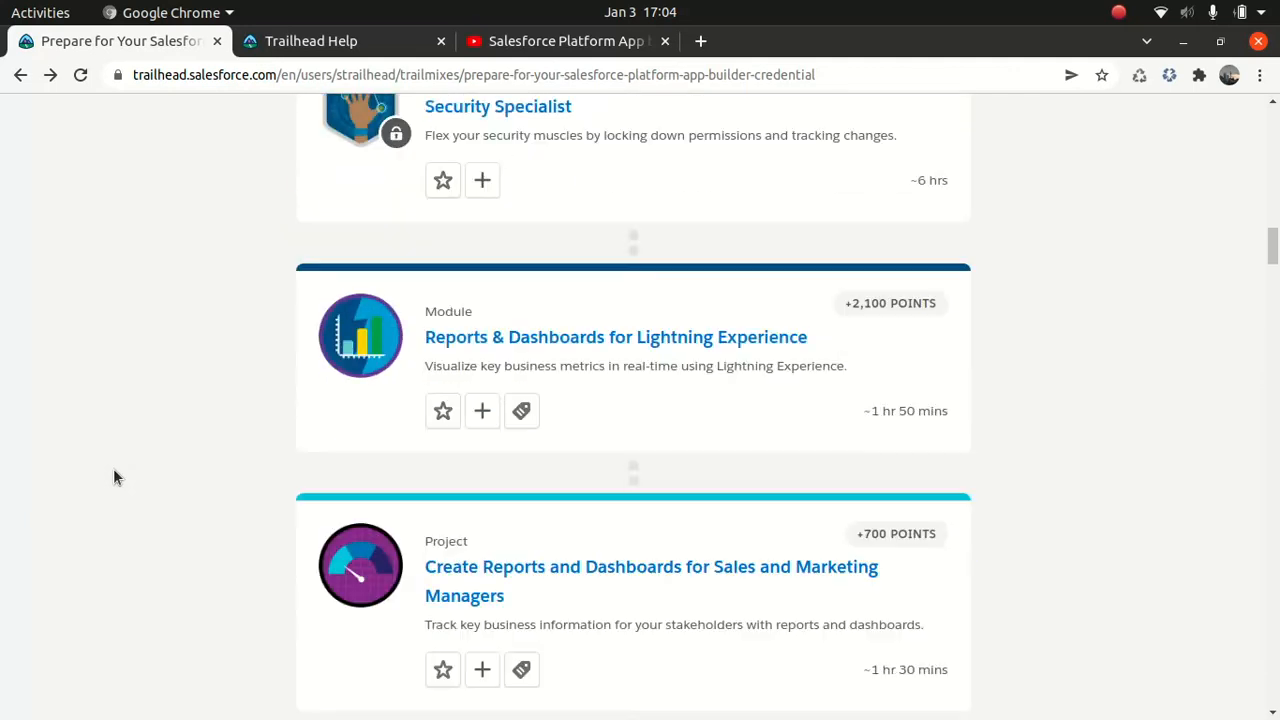
pyautogui.scroll(-3)
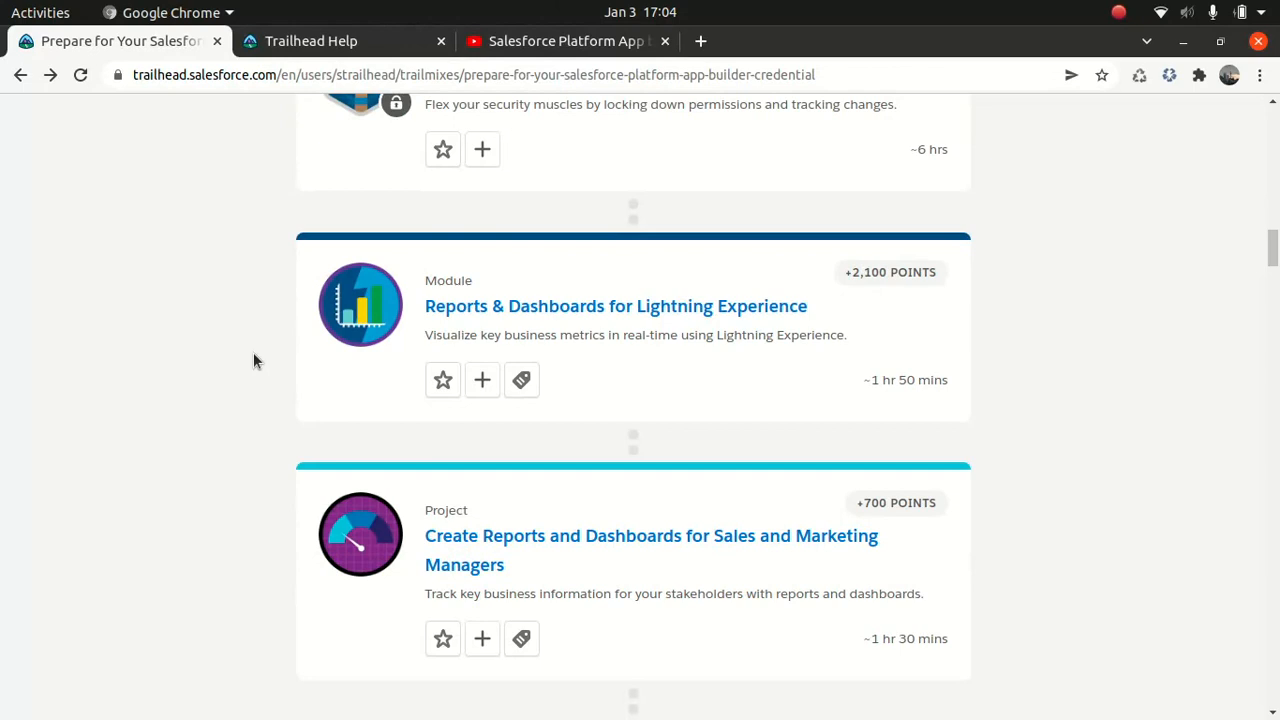
pyautogui.scroll(-3)
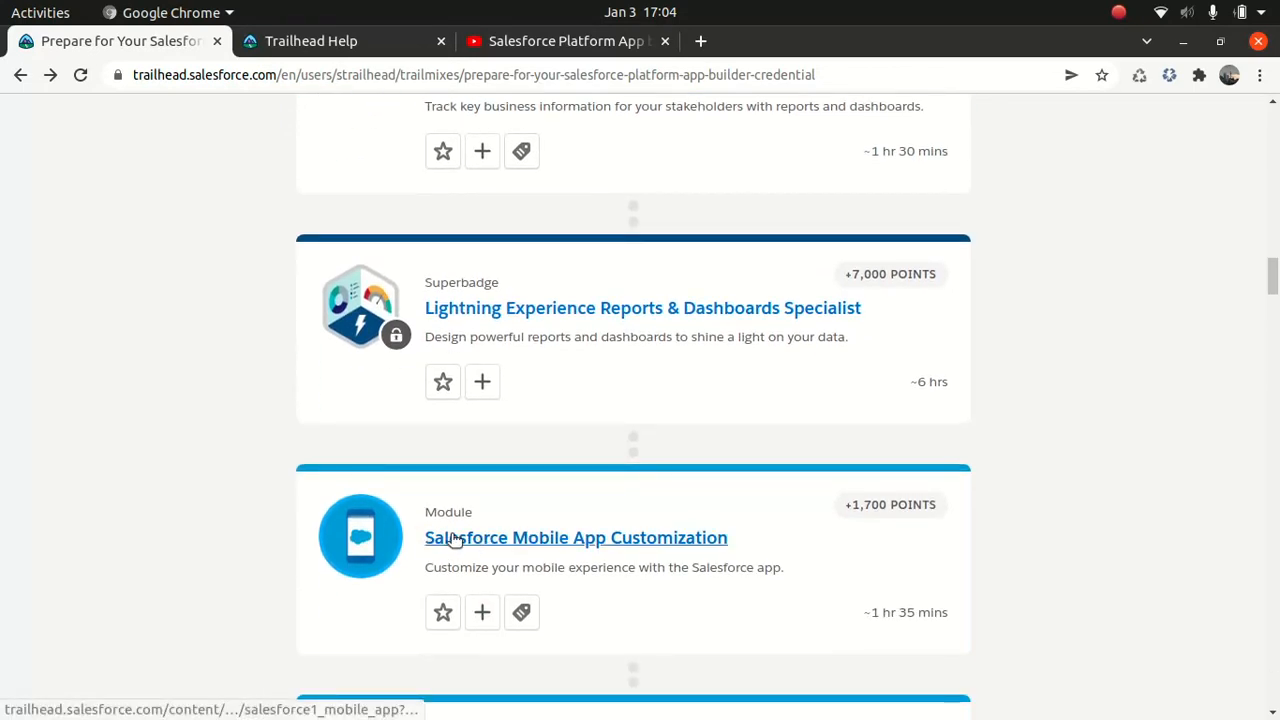
pyautogui.scroll(-3)
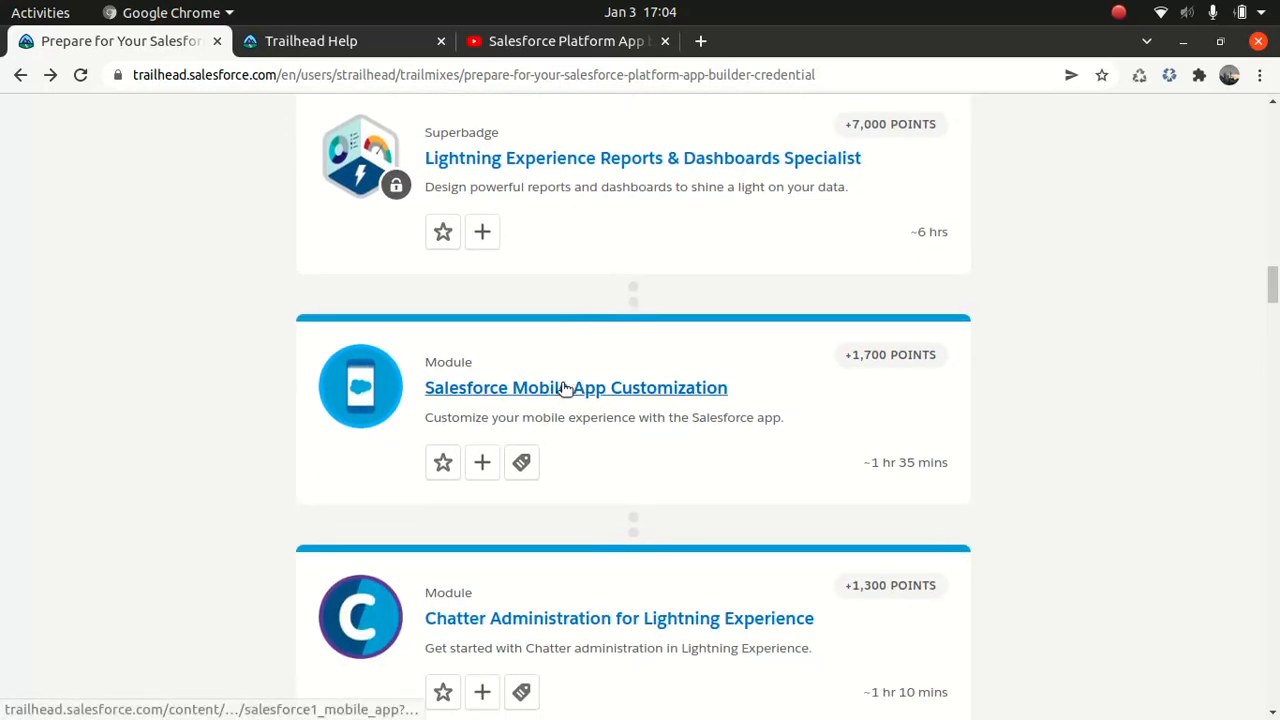
pyautogui.moveTo(570, 690)
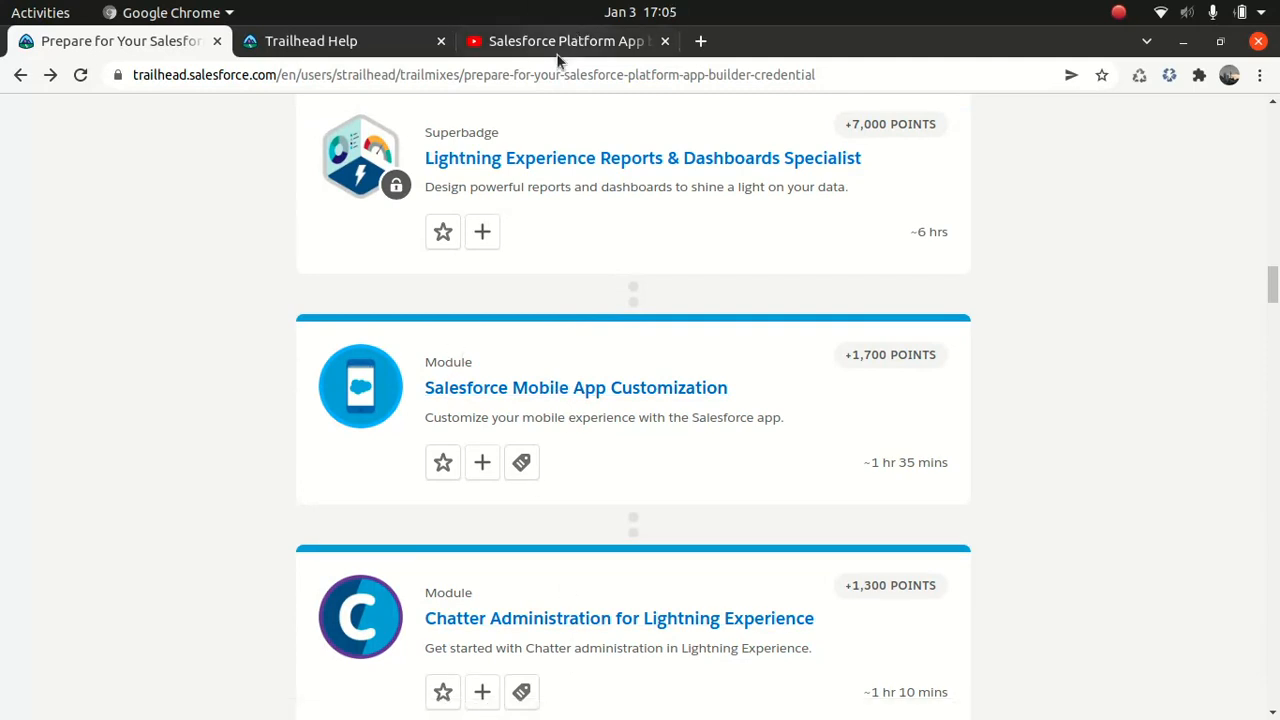
# Play Data Modeling Part 2, dev 1 Data Management and Picklist 1 from the playlist.
pyautogui.click(570, 41)
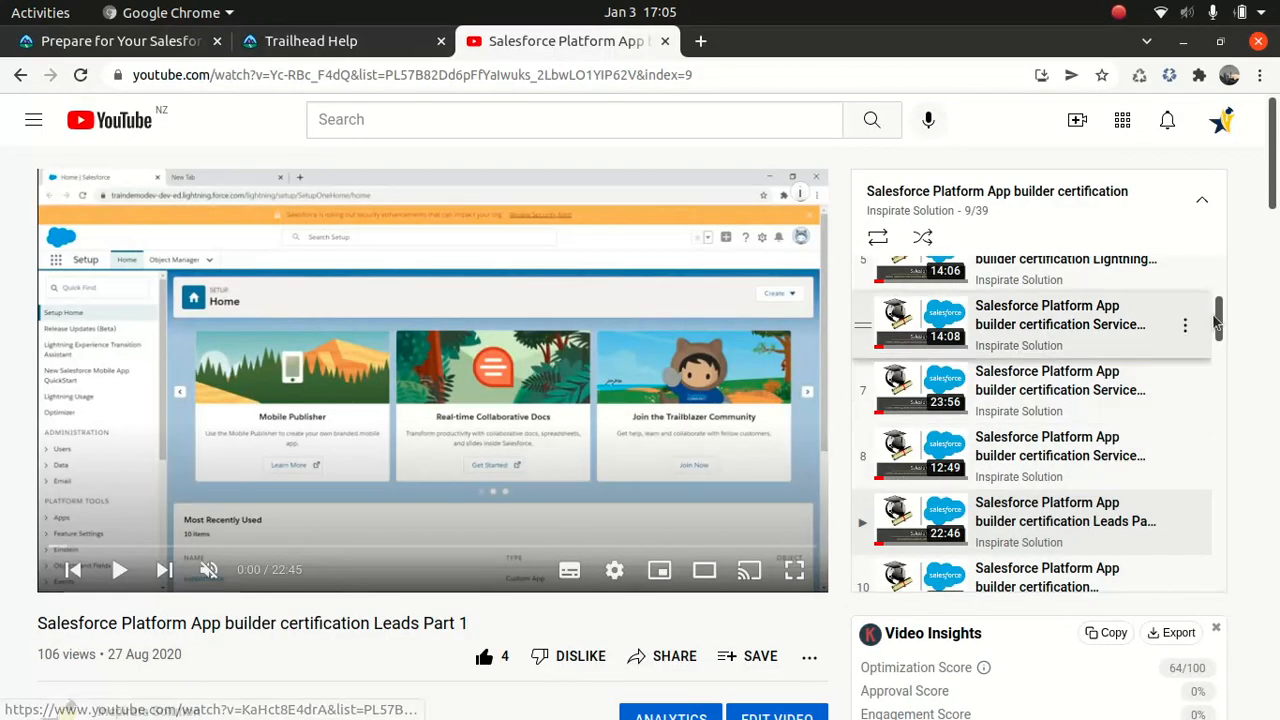
pyautogui.scroll(-3)
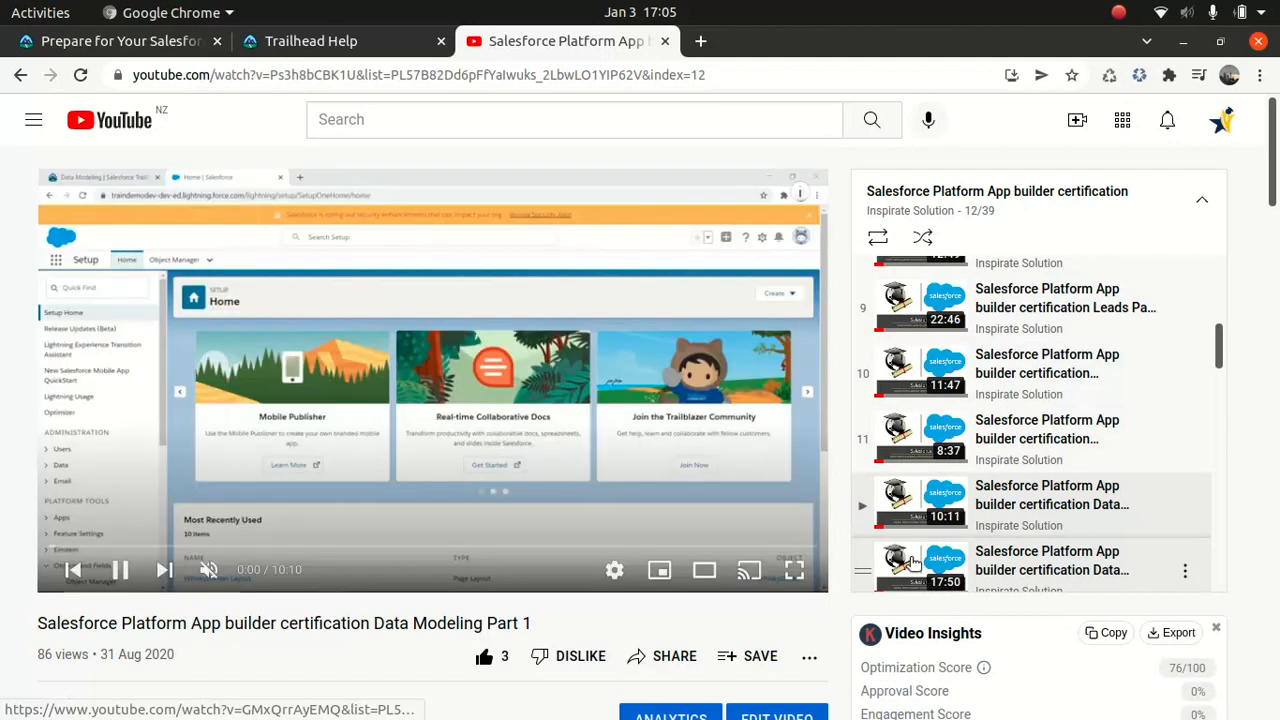
pyautogui.click(116, 569)
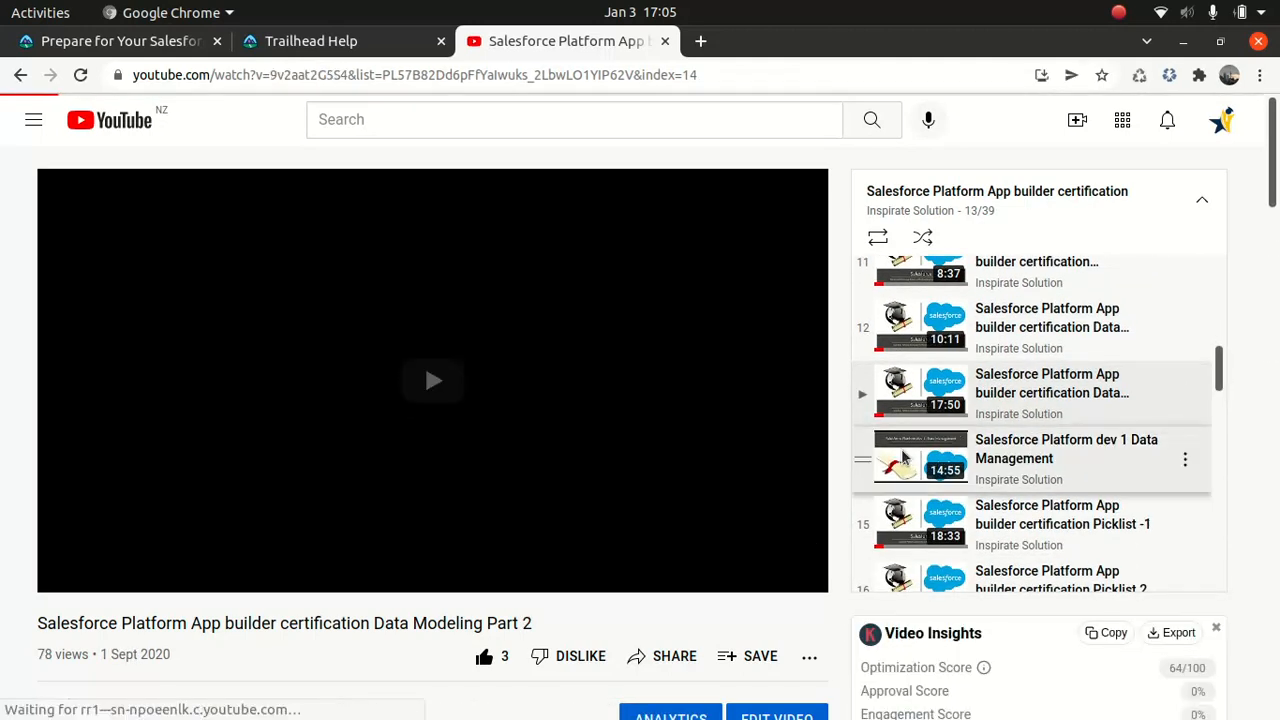
pyautogui.click(1066, 449)
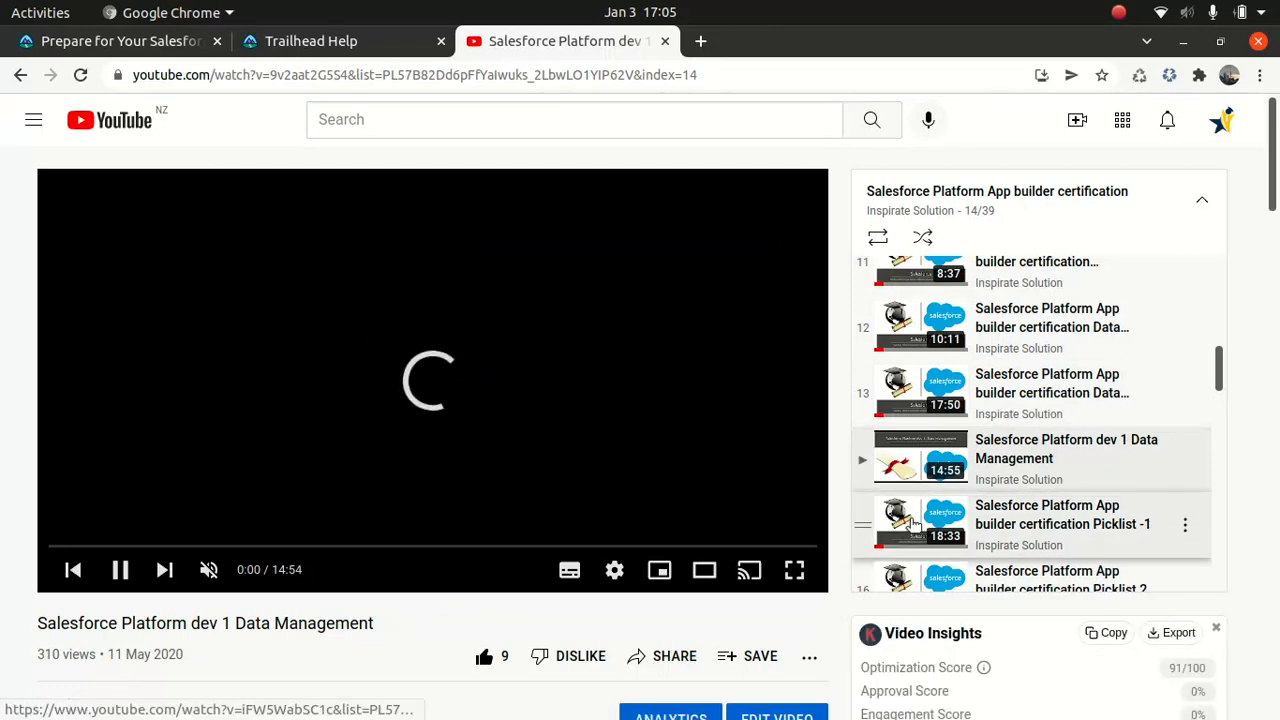
pyautogui.click(920, 523)
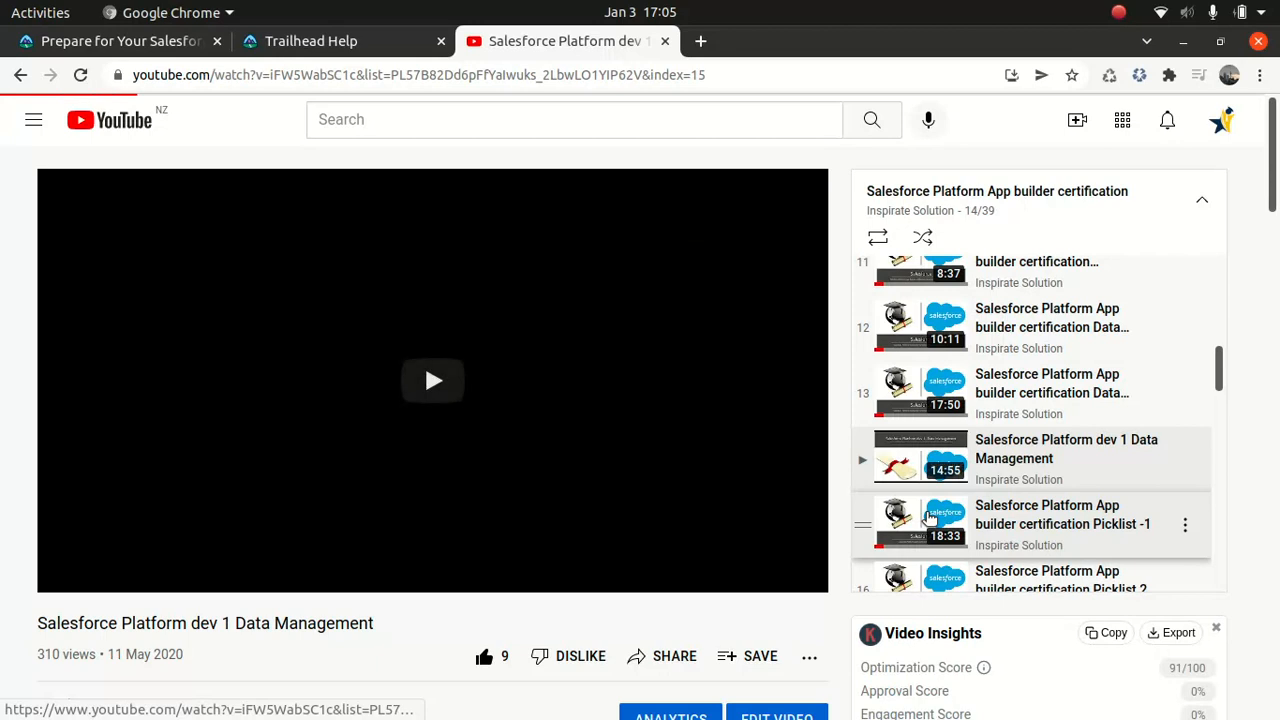
pyautogui.click(1063, 524)
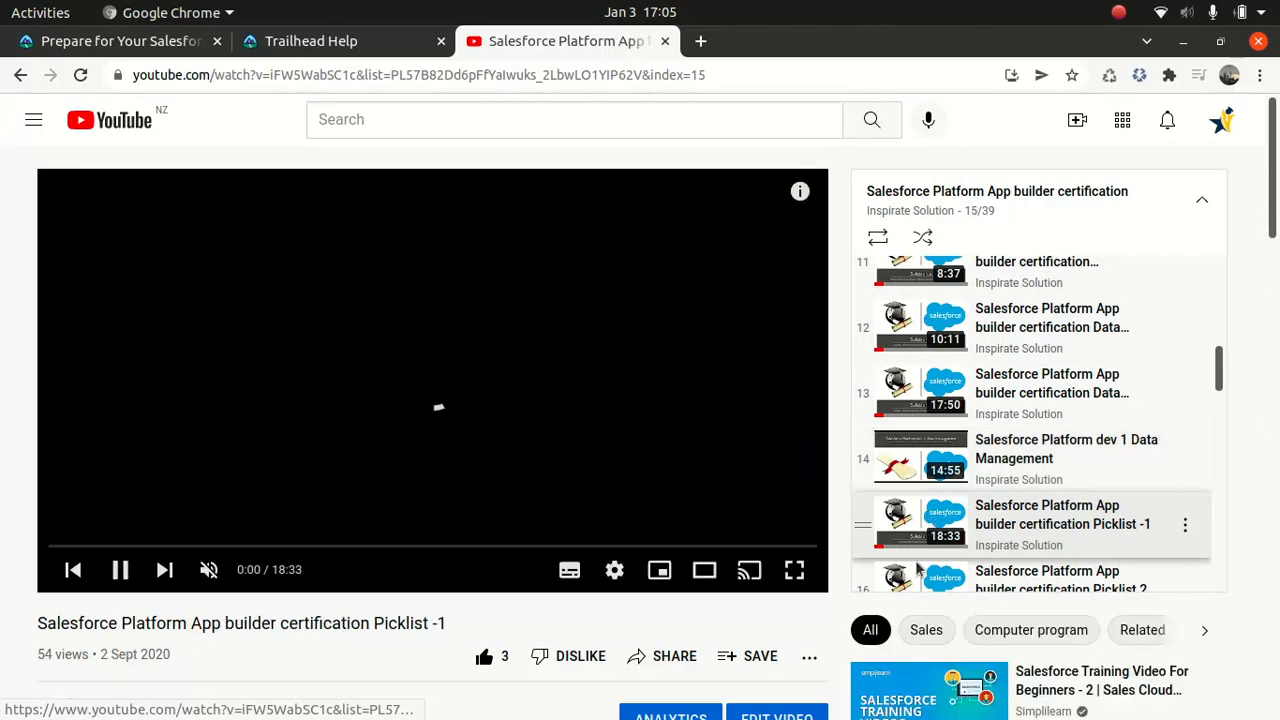
# Play Picklist 2 and Data Security 1, browse the playlist, then return to the exam guide.
pyautogui.click(164, 570)
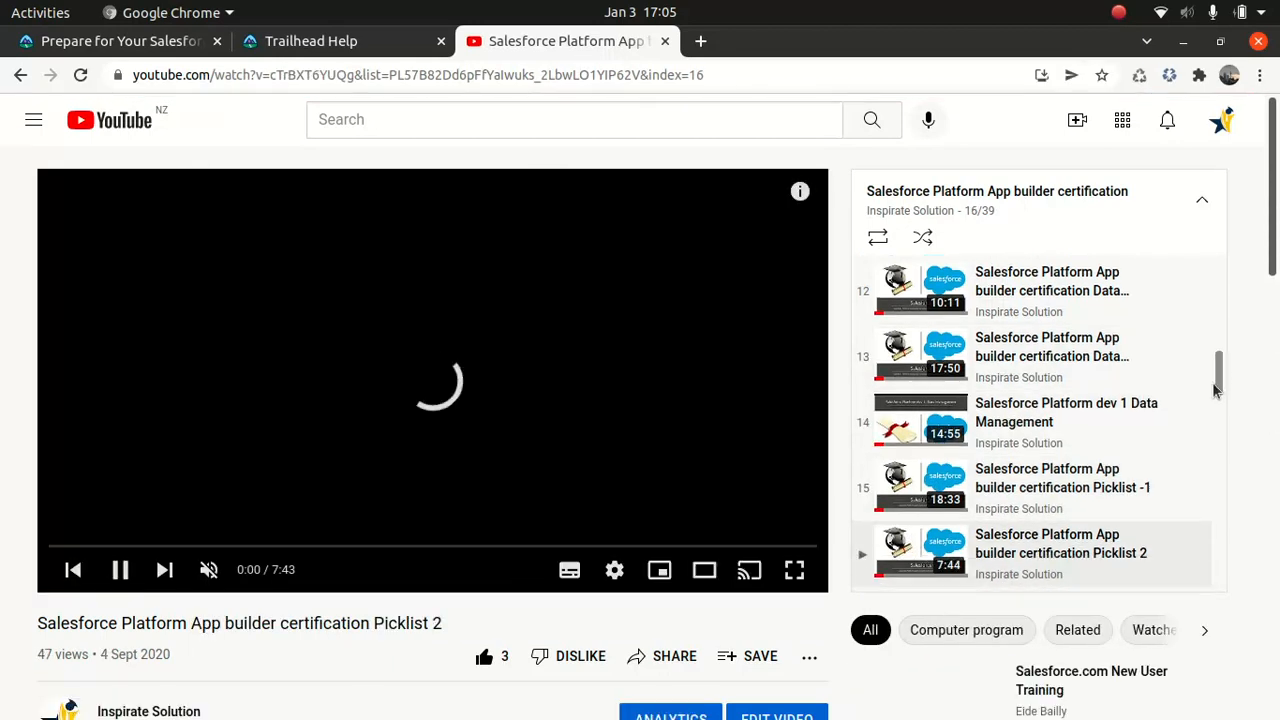
pyautogui.scroll(-3)
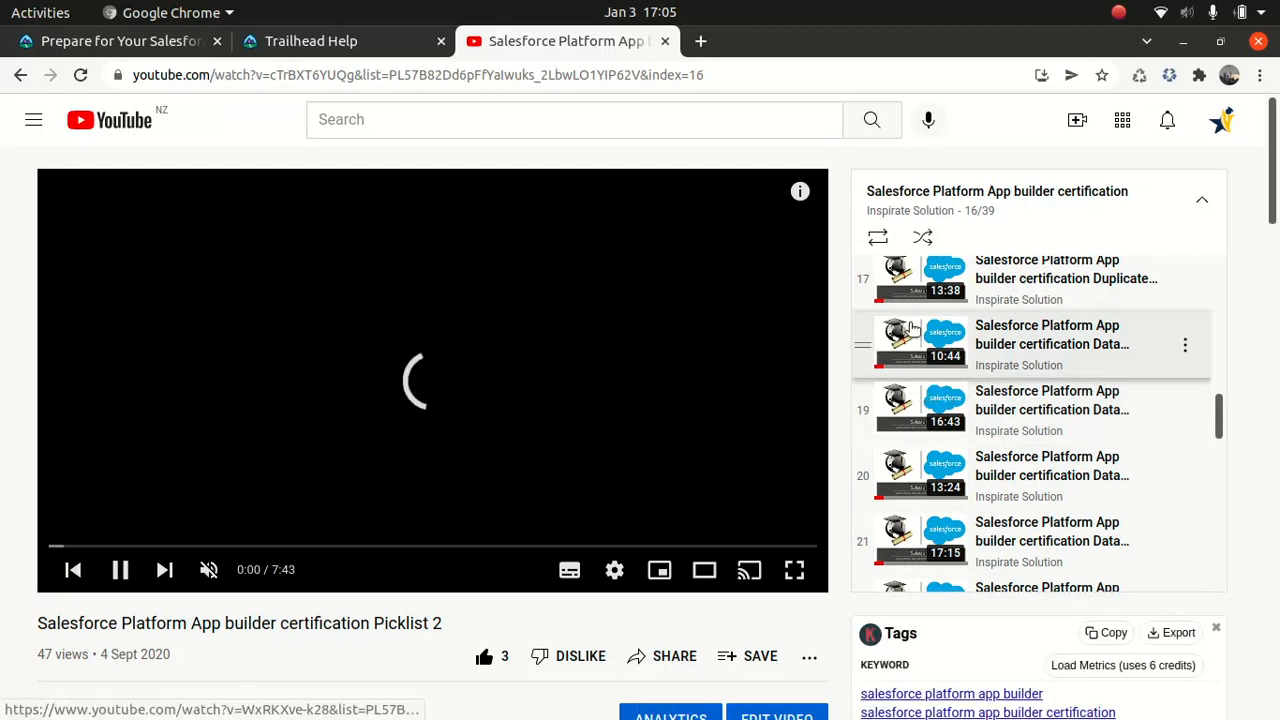
pyautogui.click(1050, 344)
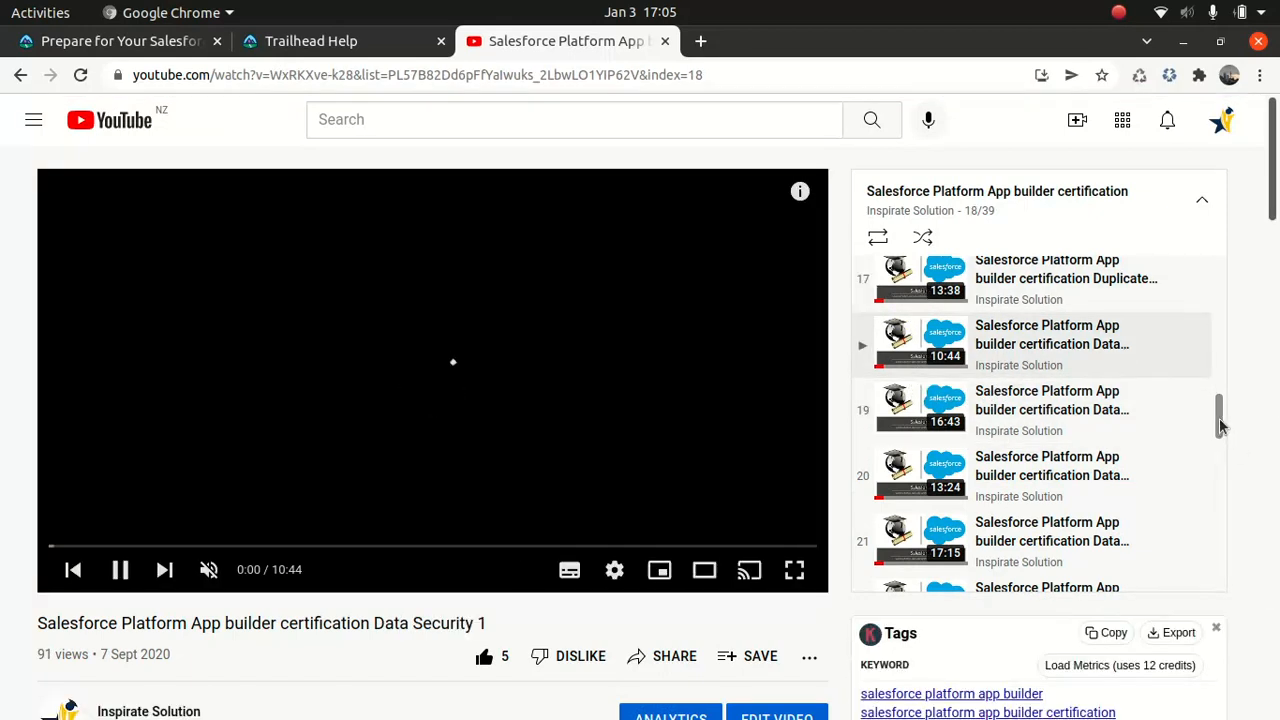
pyautogui.scroll(3)
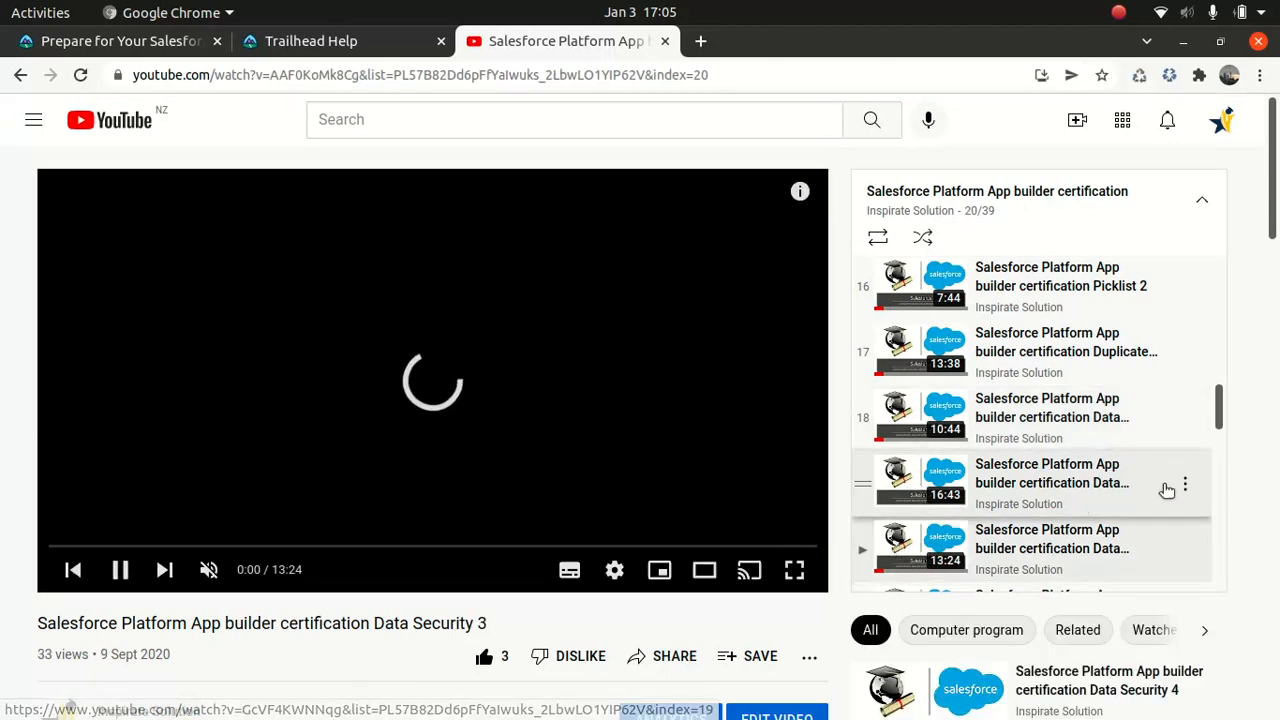
pyautogui.scroll(-3)
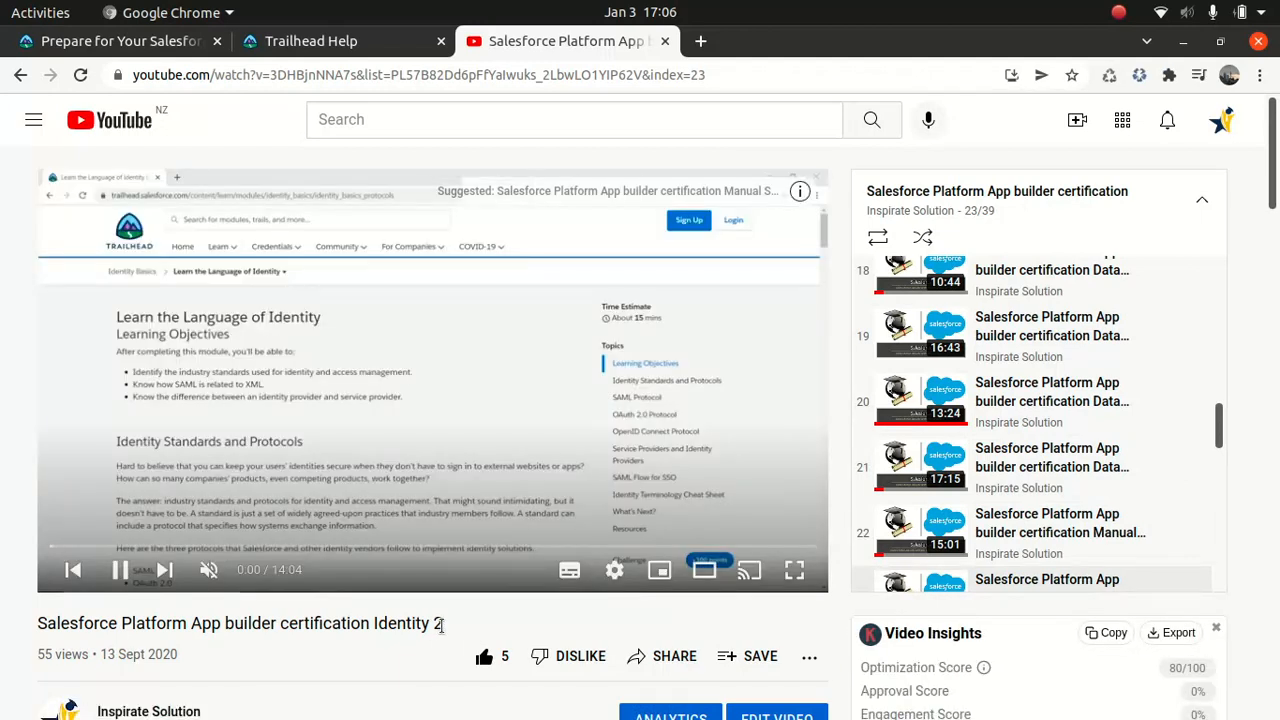
pyautogui.moveTo(985, 465)
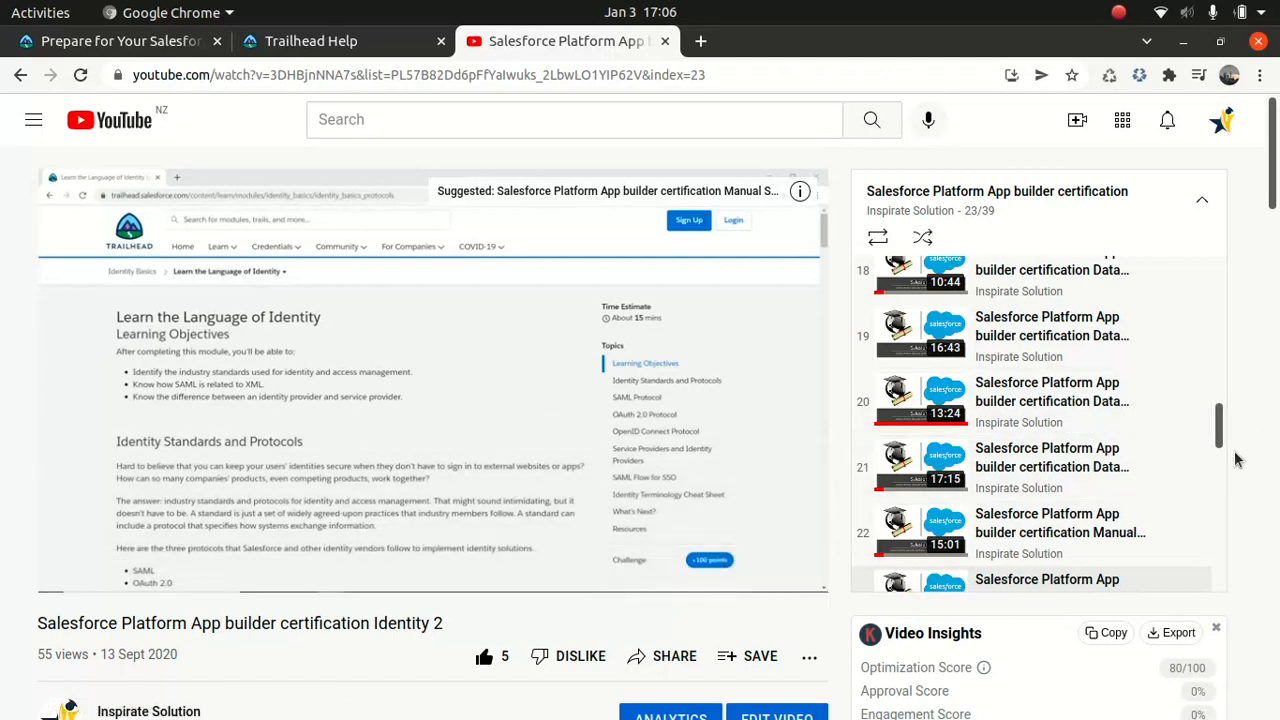
pyautogui.scroll(-3)
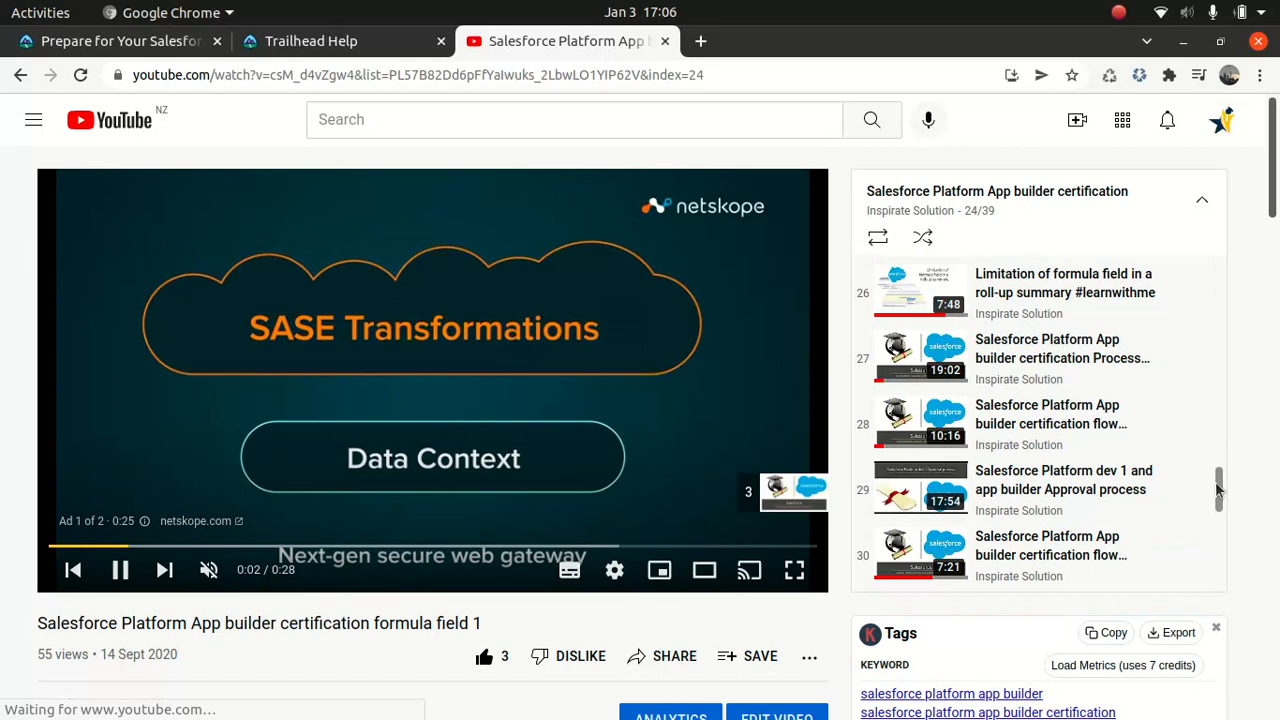
pyautogui.click(310, 41)
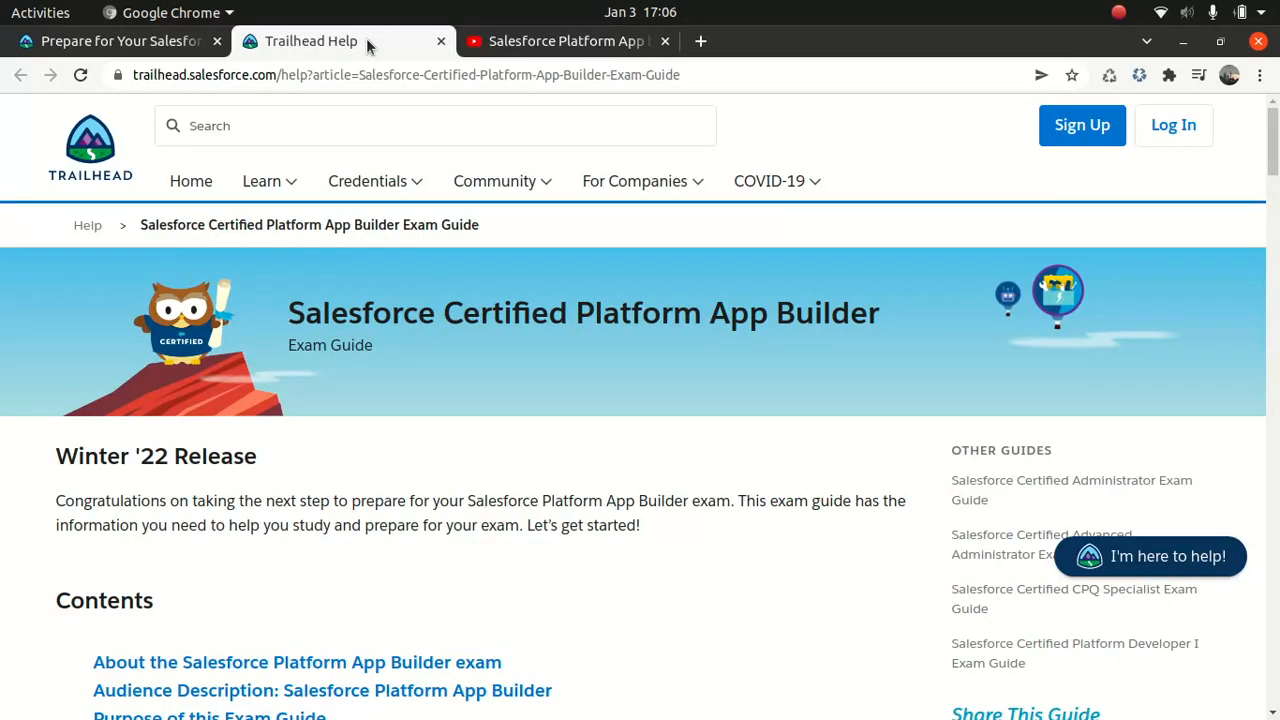
# Scroll the trailmix past Formulas and Validations, Salesforce Flow and Lightning App Builder to App Deployment.
pyautogui.click(115, 41)
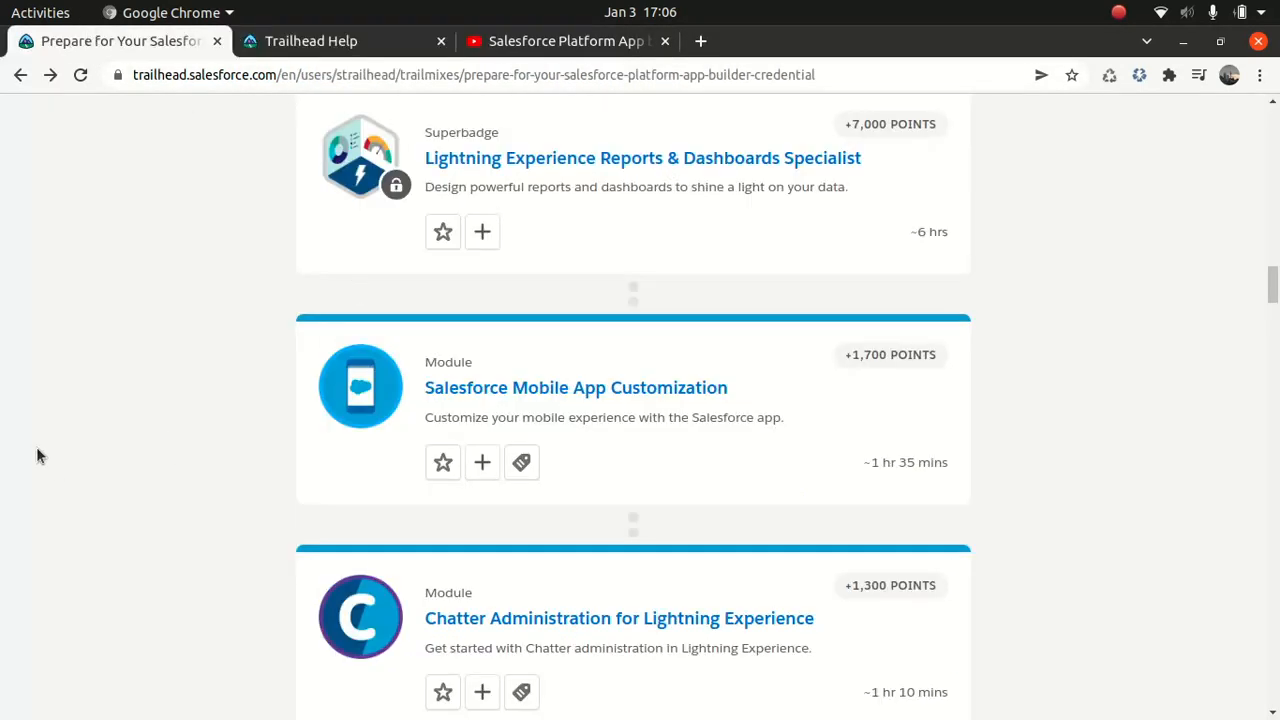
pyautogui.scroll(-3)
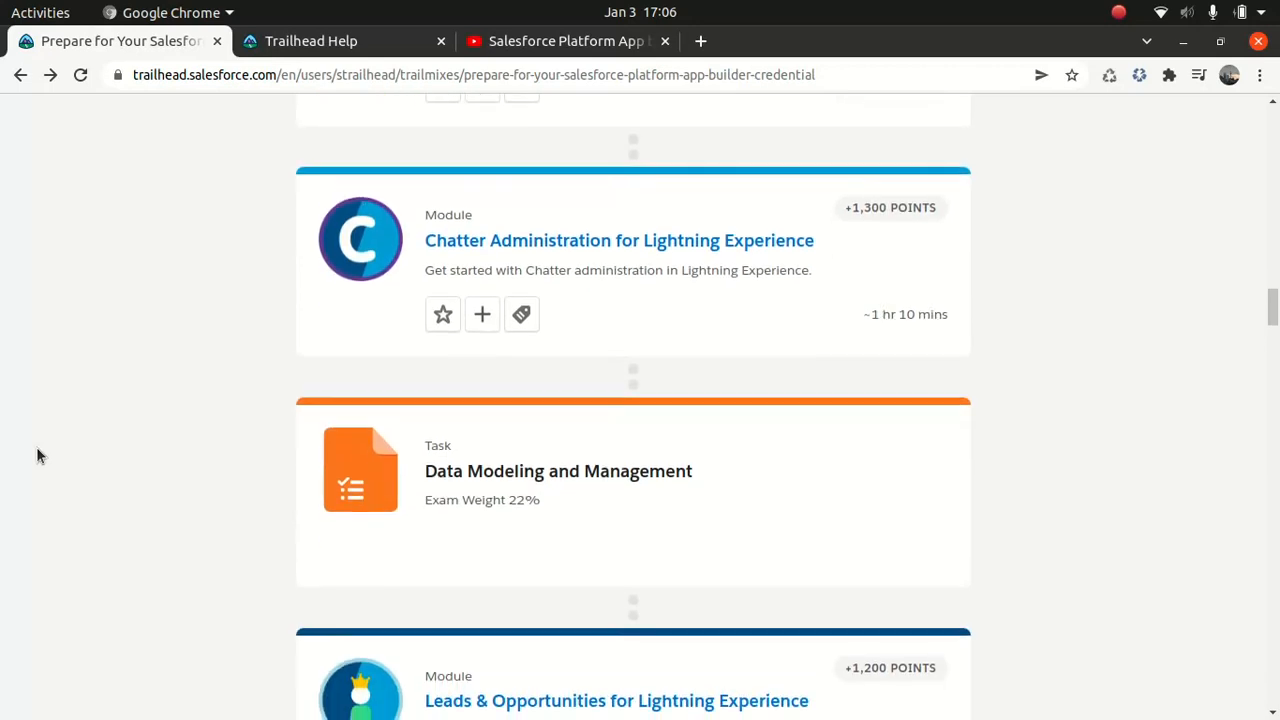
pyautogui.scroll(-3)
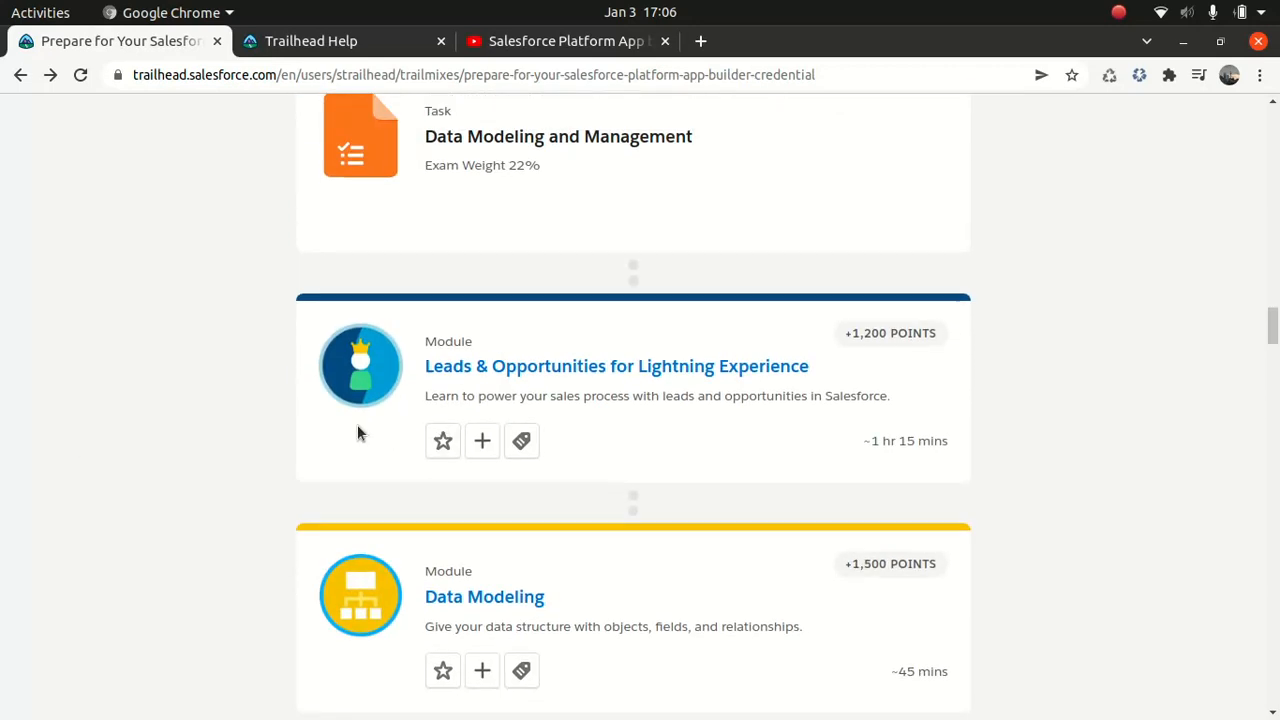
pyautogui.moveTo(190, 447)
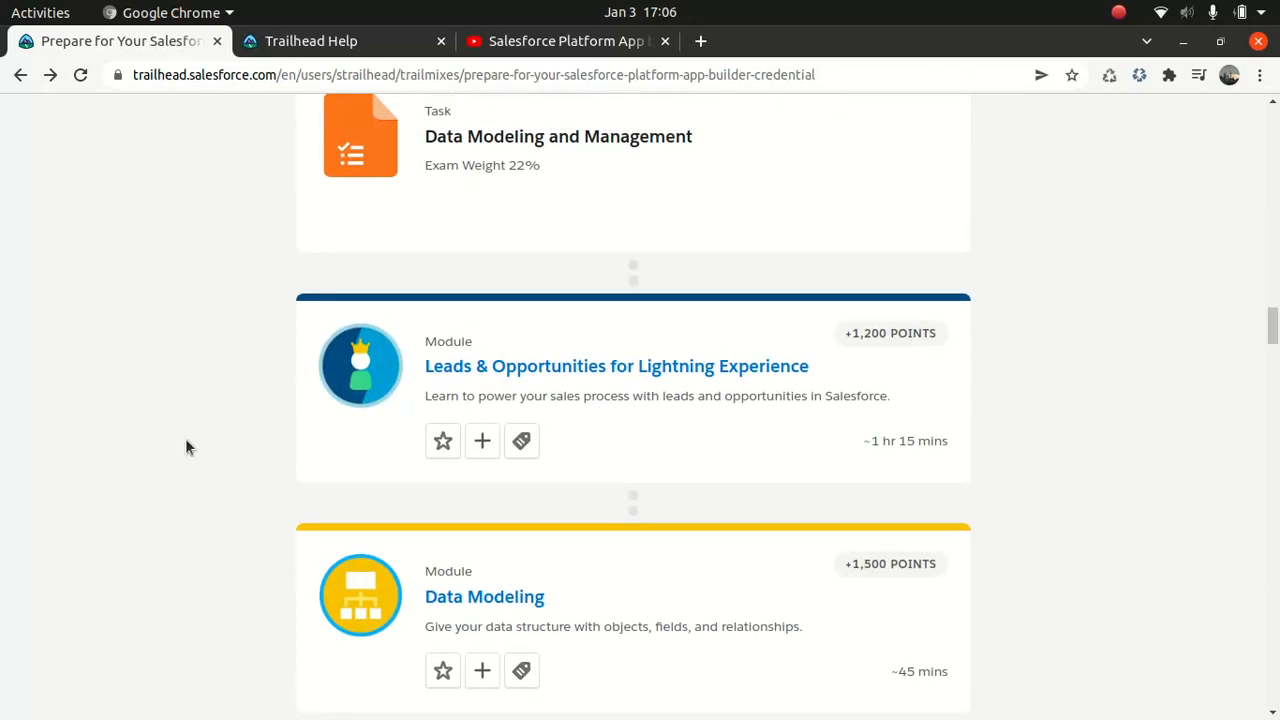
pyautogui.scroll(-3)
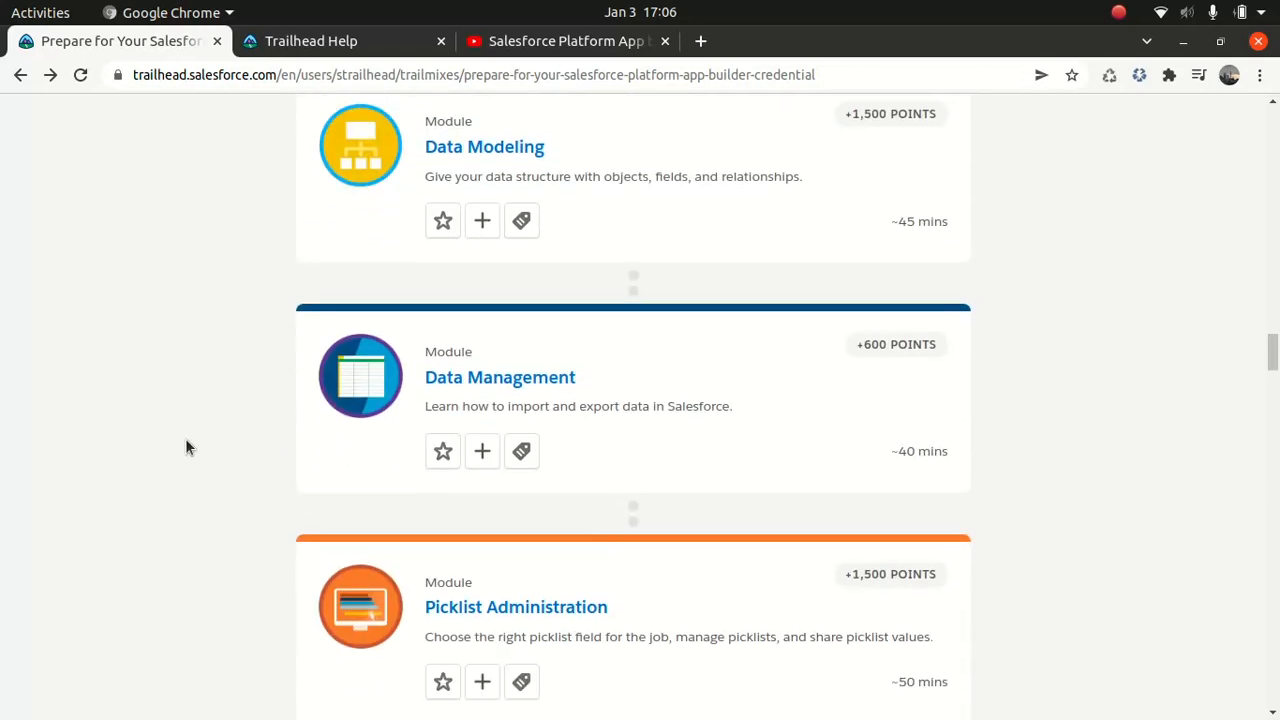
pyautogui.scroll(-3)
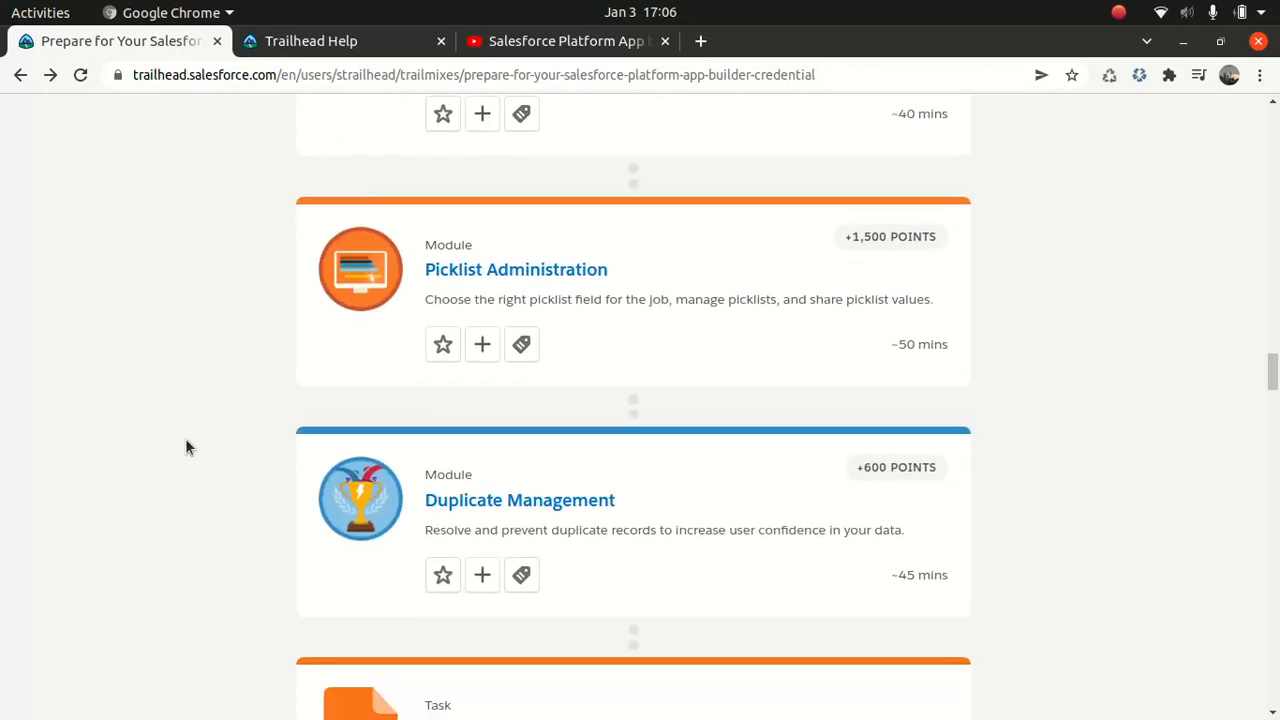
pyautogui.scroll(-3)
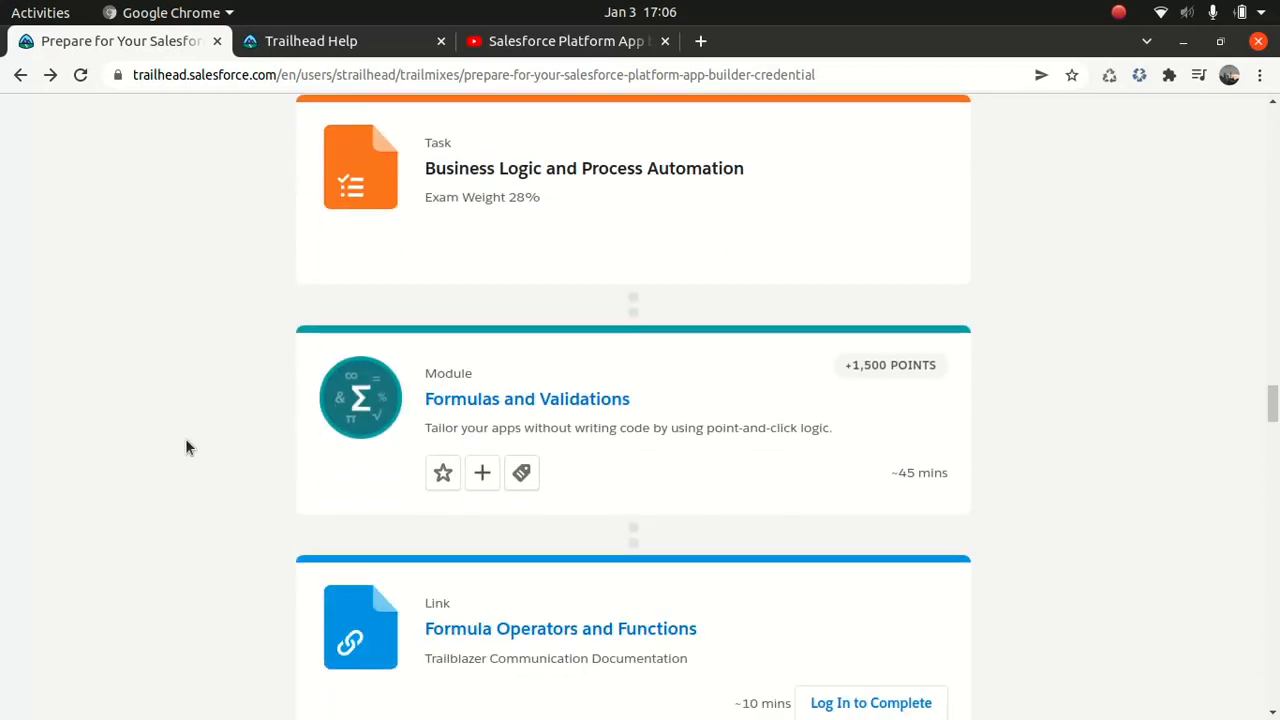
pyautogui.scroll(-3)
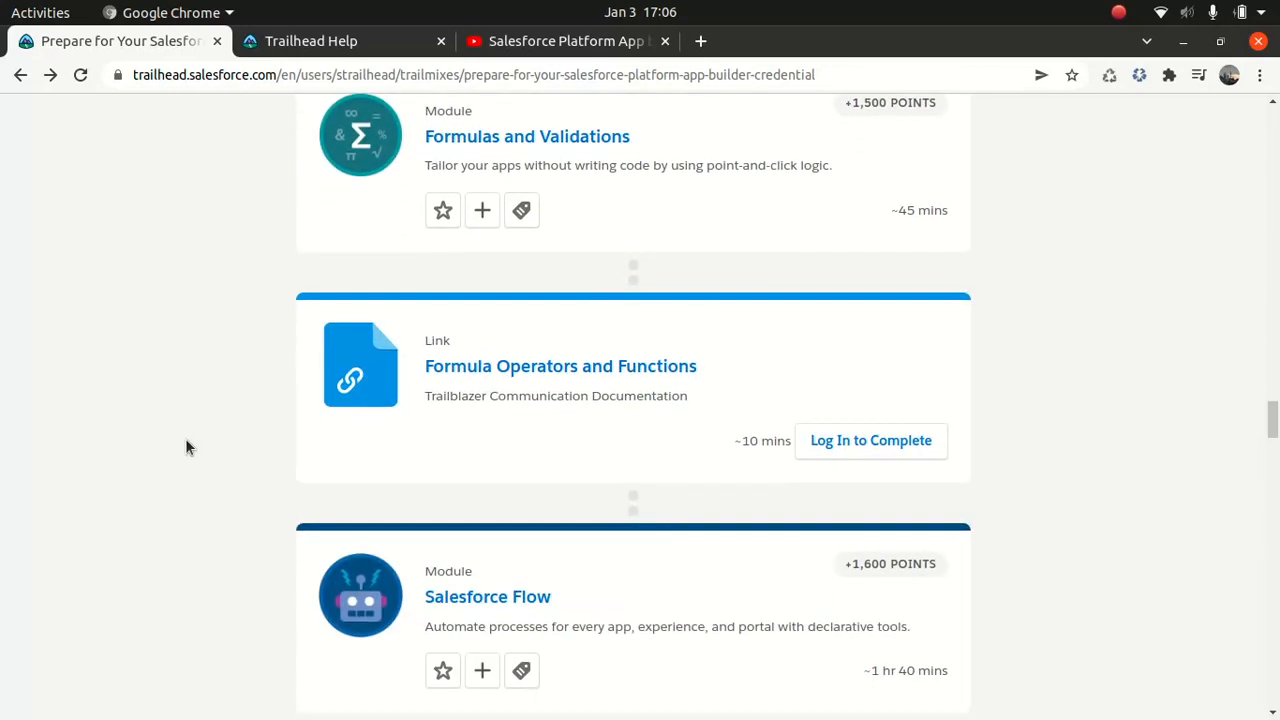
pyautogui.scroll(-3)
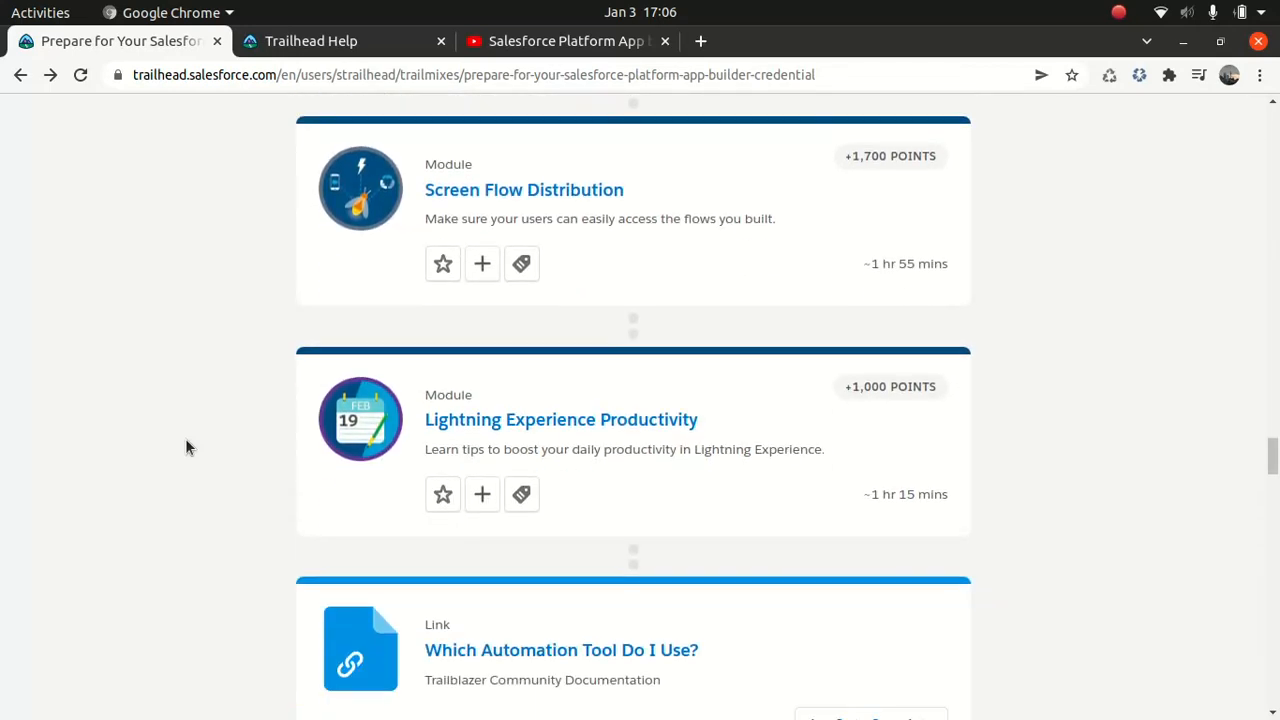
pyautogui.scroll(-3)
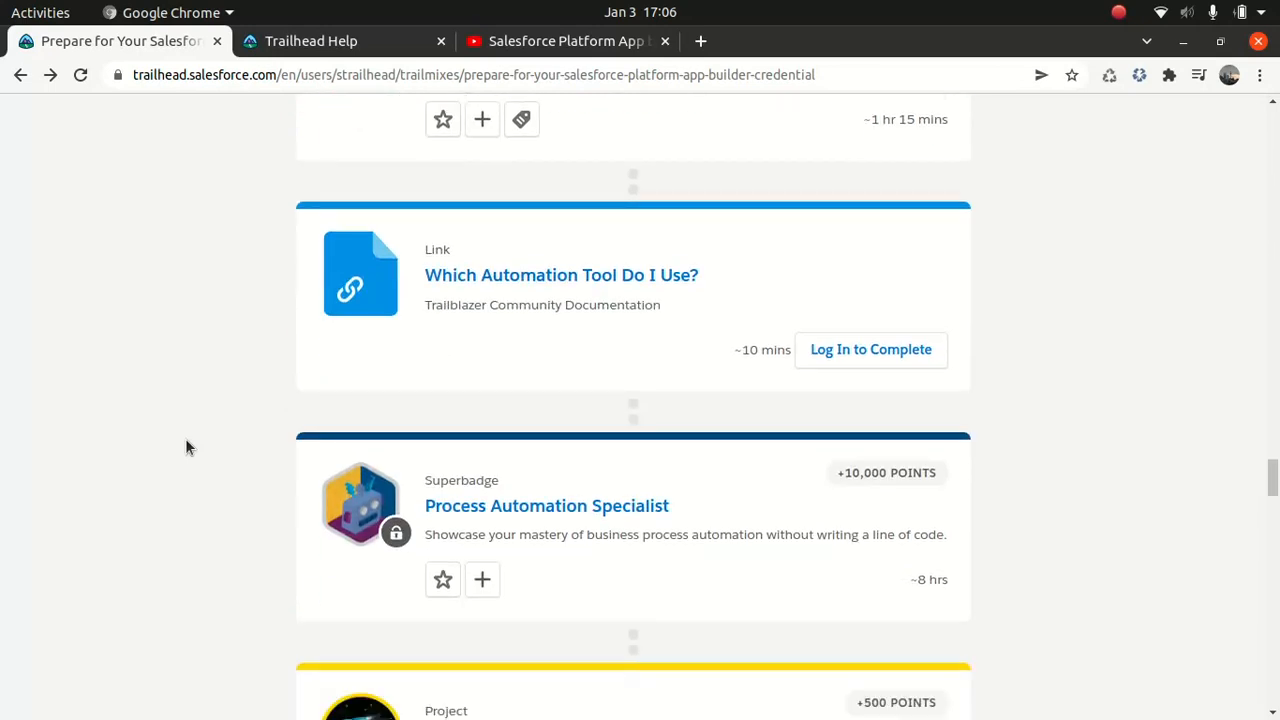
pyautogui.scroll(-3)
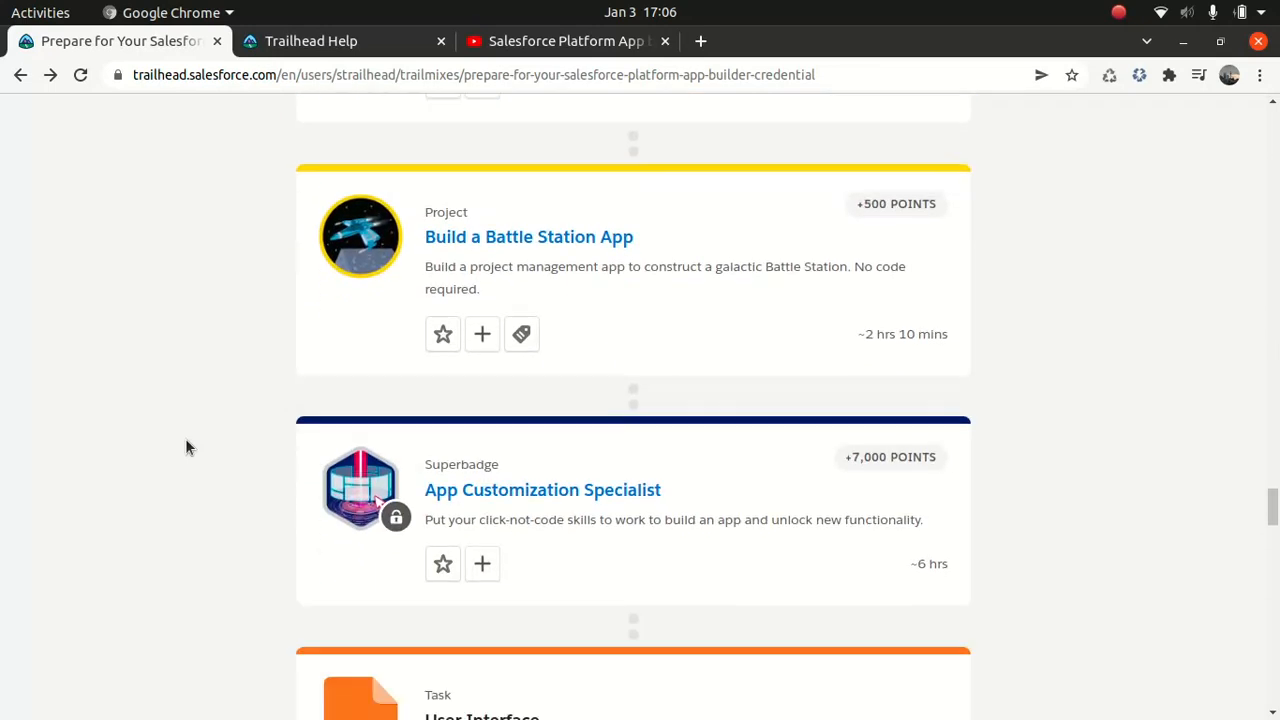
pyautogui.scroll(-3)
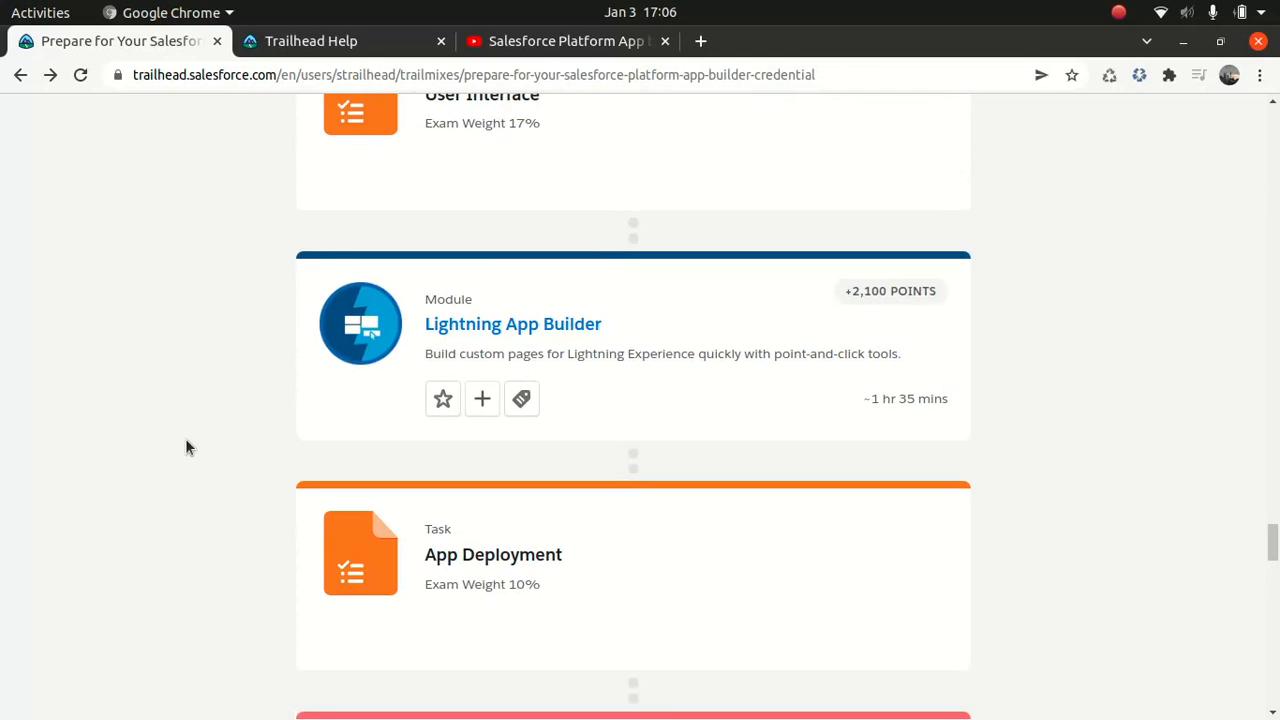
pyautogui.scroll(-3)
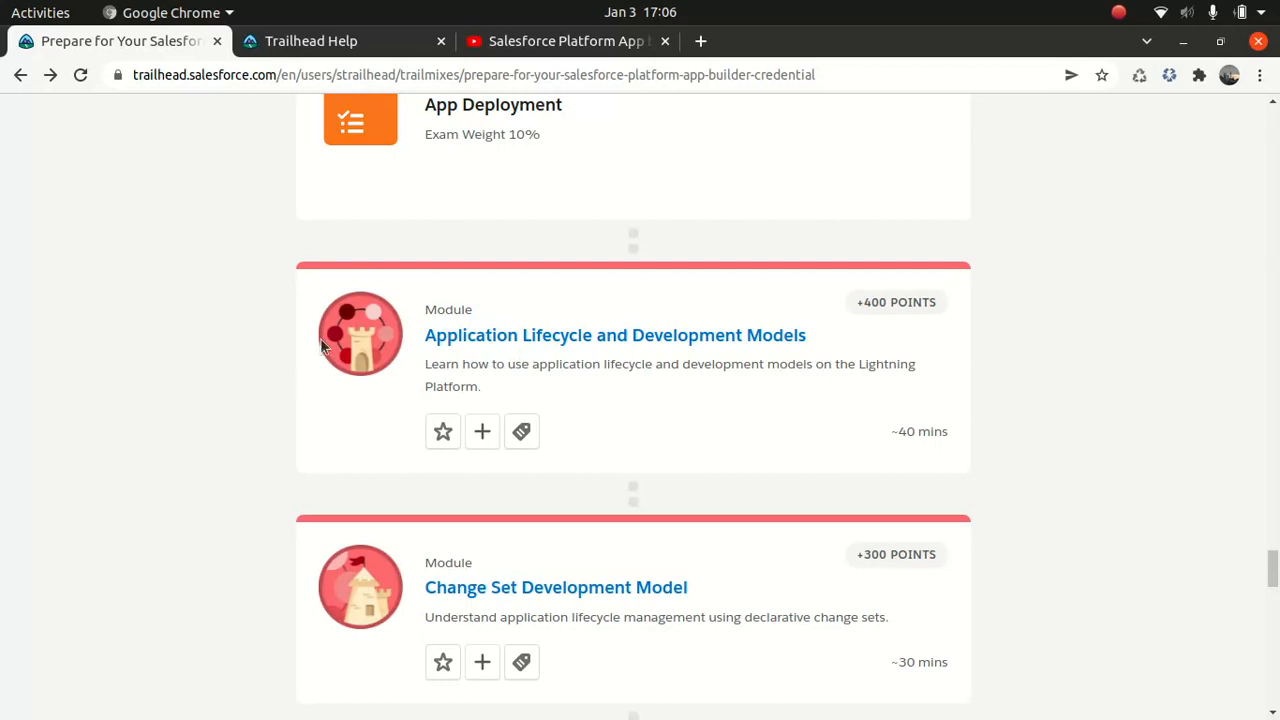
pyautogui.moveTo(210, 413)
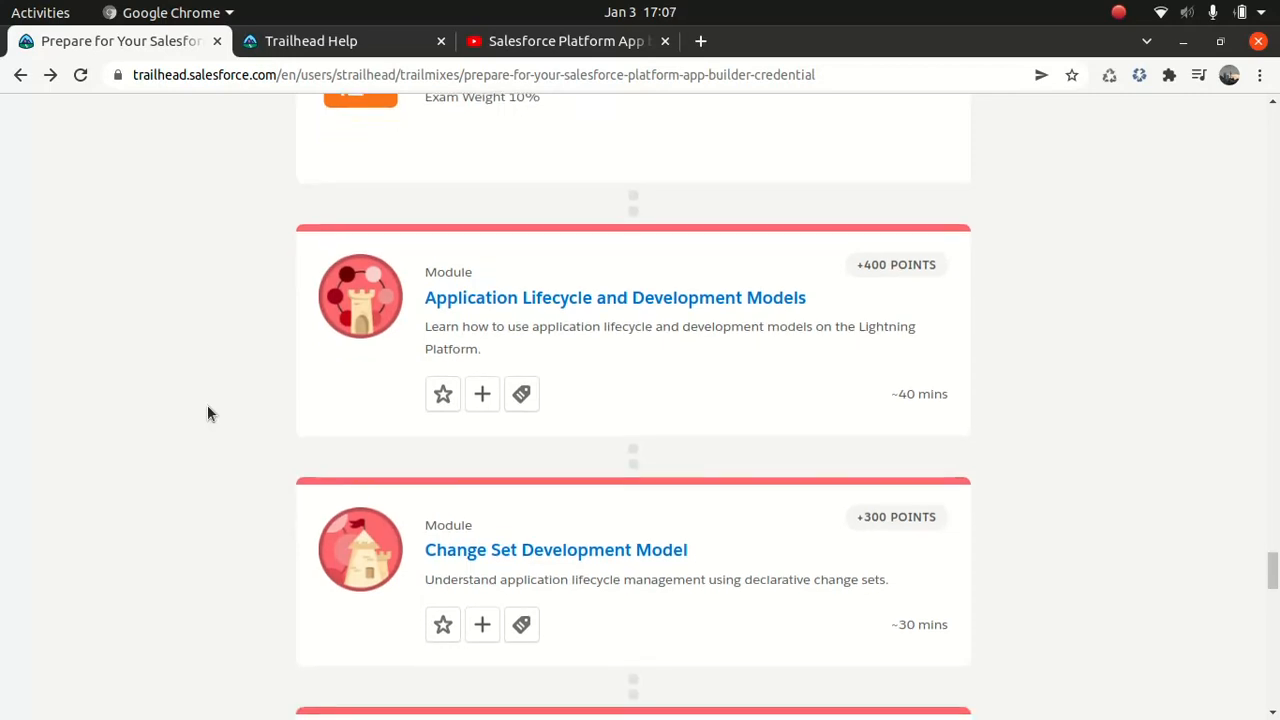
# Scroll the trailmix past Org and Package Development Model down to Additional Preparation.
pyautogui.scroll(-3)
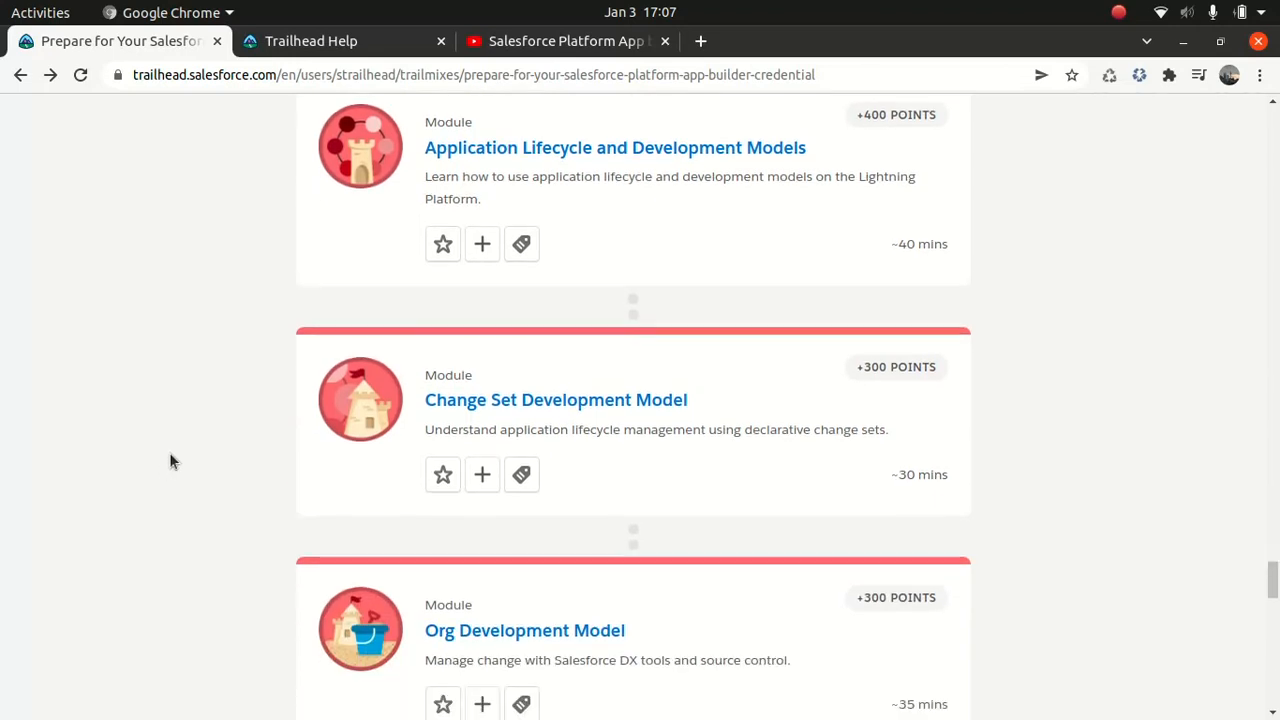
pyautogui.scroll(-3)
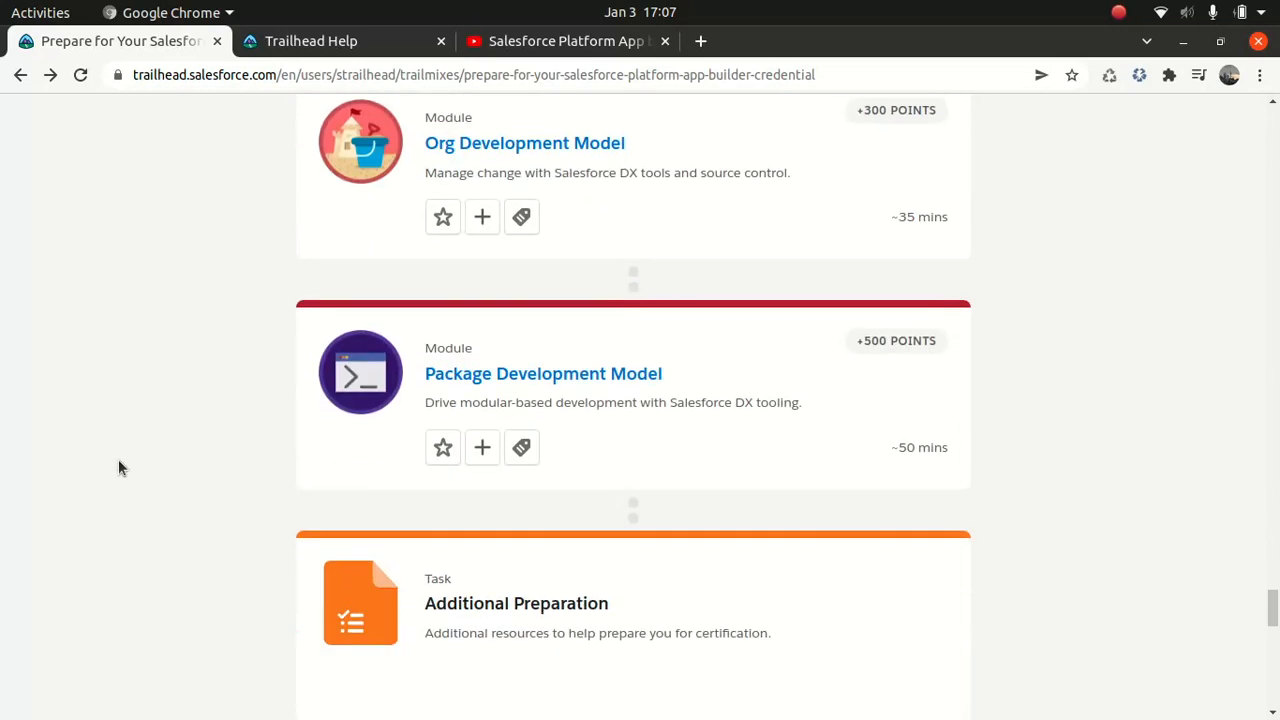
pyautogui.scroll(-3)
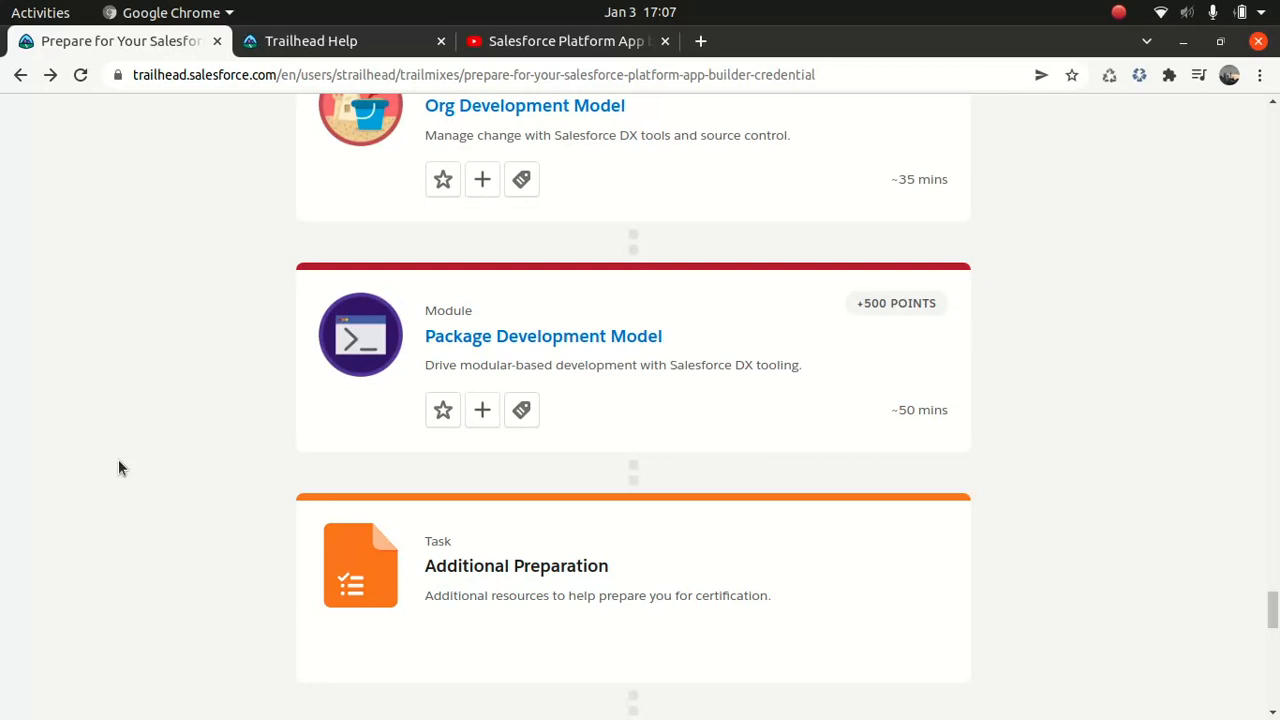
pyautogui.moveTo(830, 428)
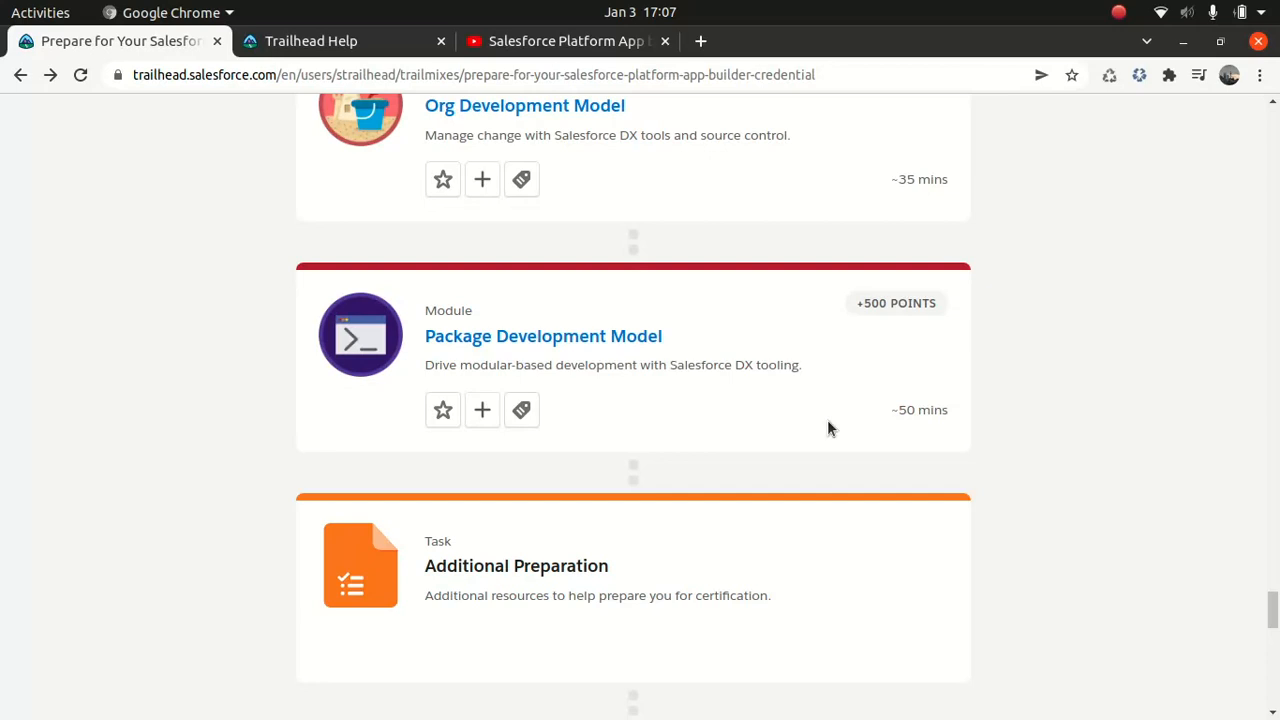
pyautogui.moveTo(1076, 449)
pyautogui.write('inspiratesolution.com')
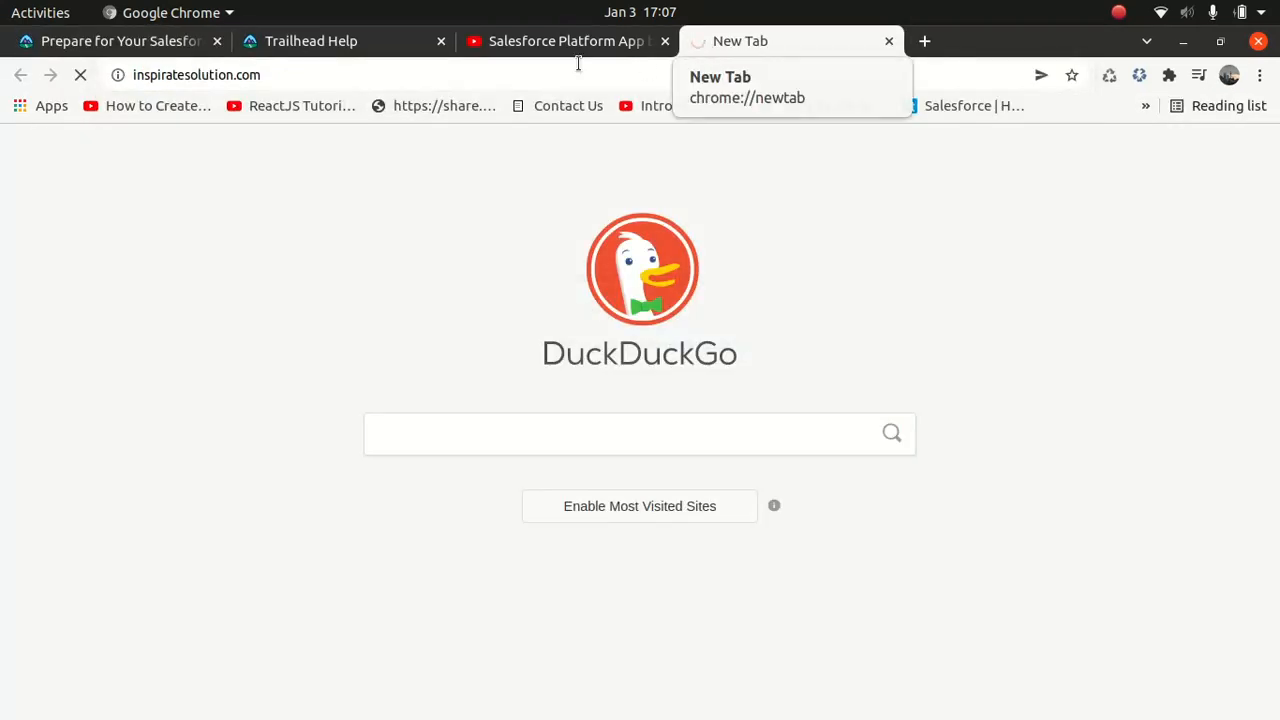
# Switch from the trailmix to the Inspirate Solution tab and open its COURSES catalogue.
pyautogui.click(115, 41)
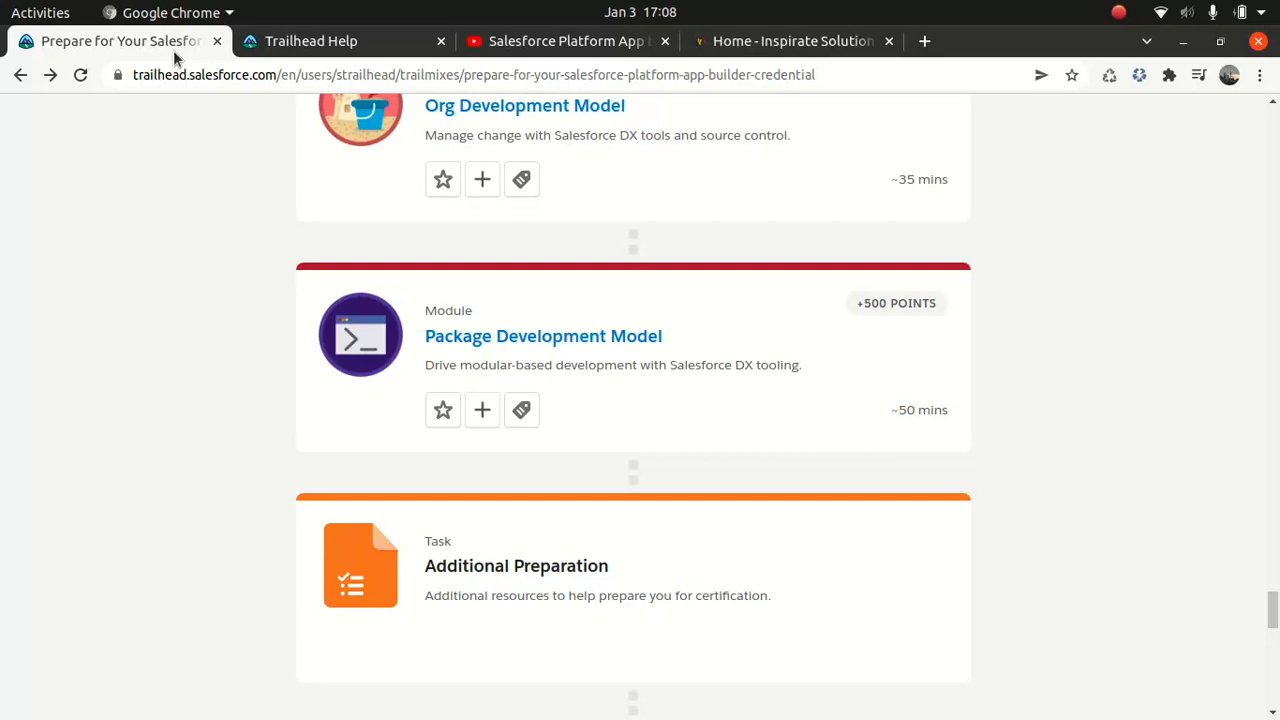
pyautogui.click(790, 41)
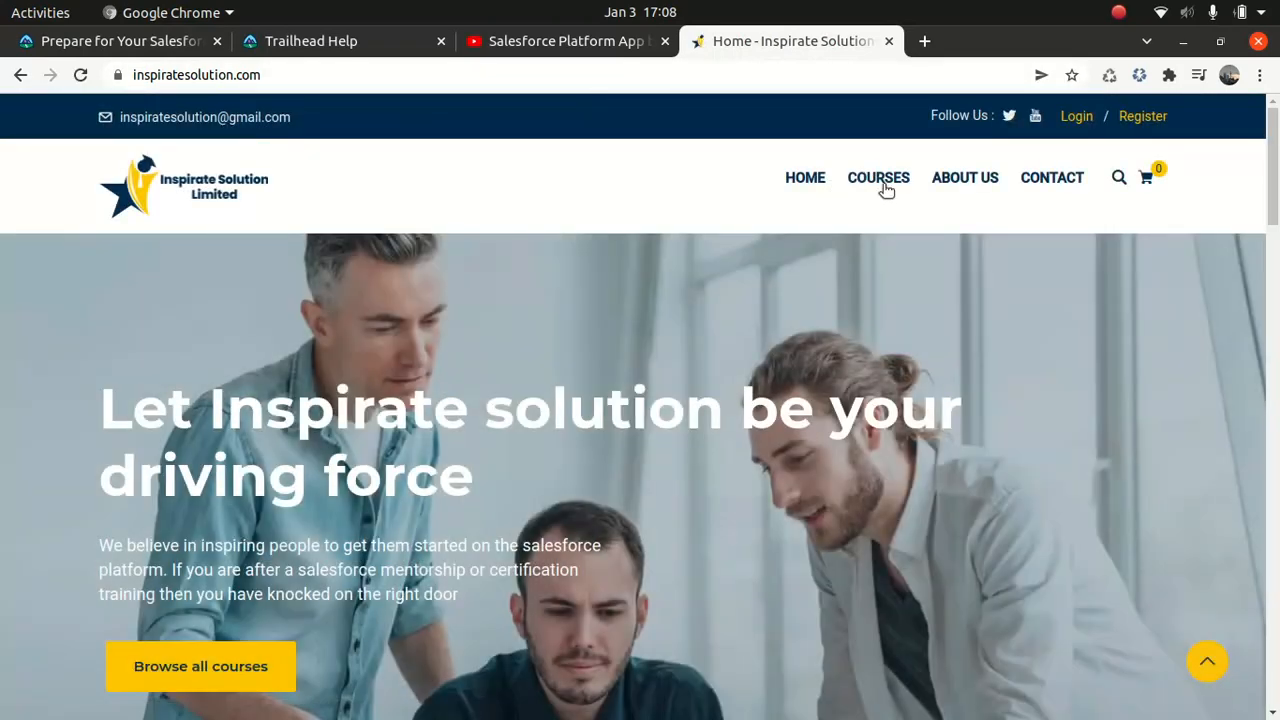
pyautogui.click(878, 177)
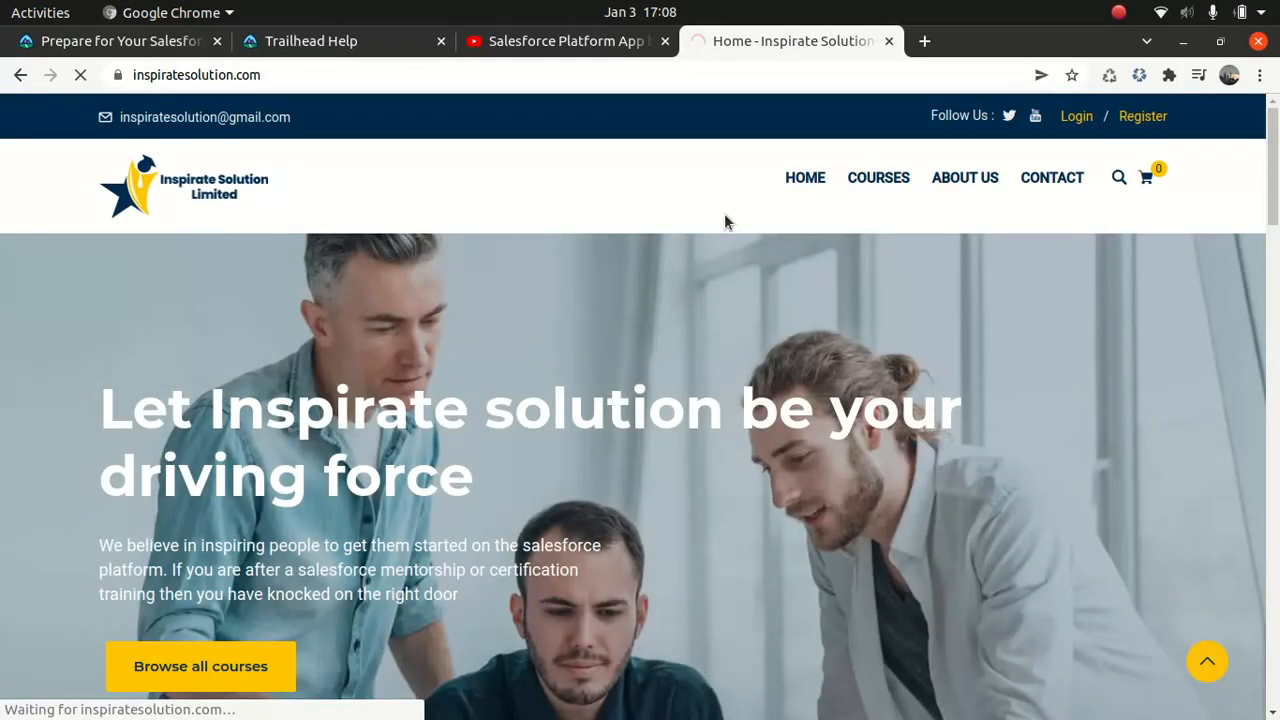
pyautogui.click(878, 177)
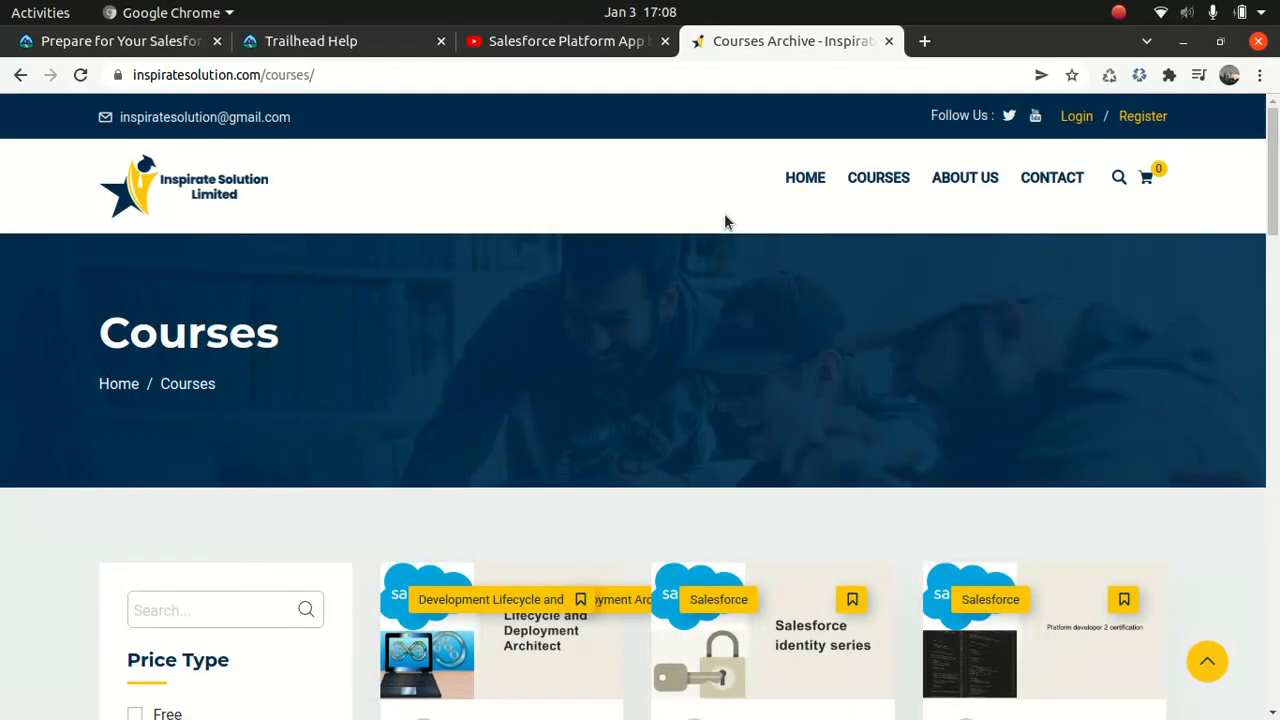
# Browse the Salesforce course cards, then return to the App Builder trailmix tab.
pyautogui.scroll(-3)
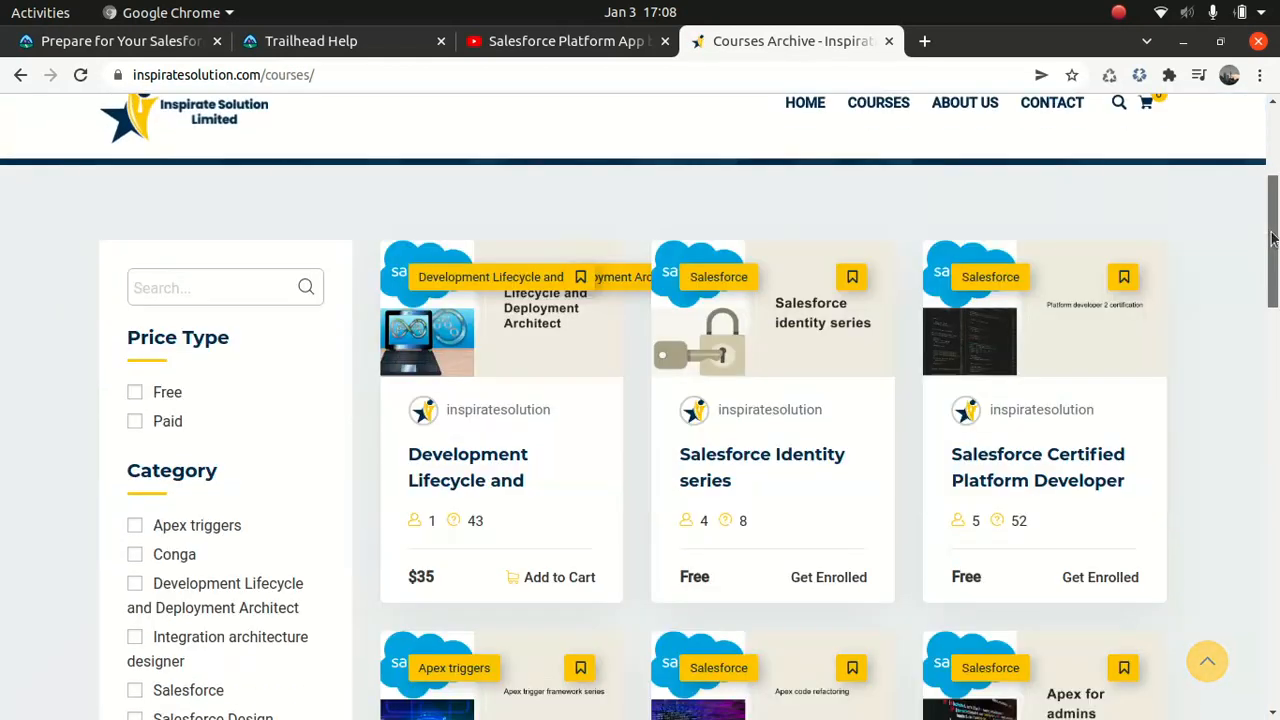
pyautogui.scroll(3)
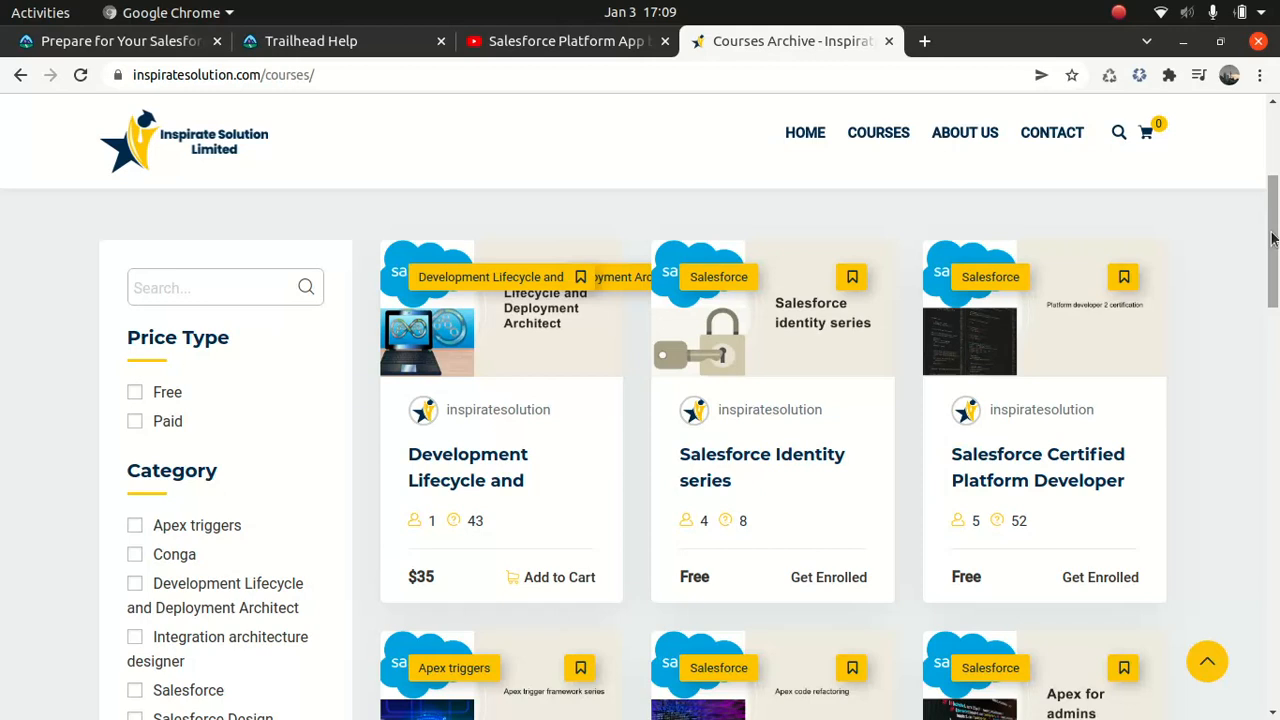
pyautogui.moveTo(1065, 324)
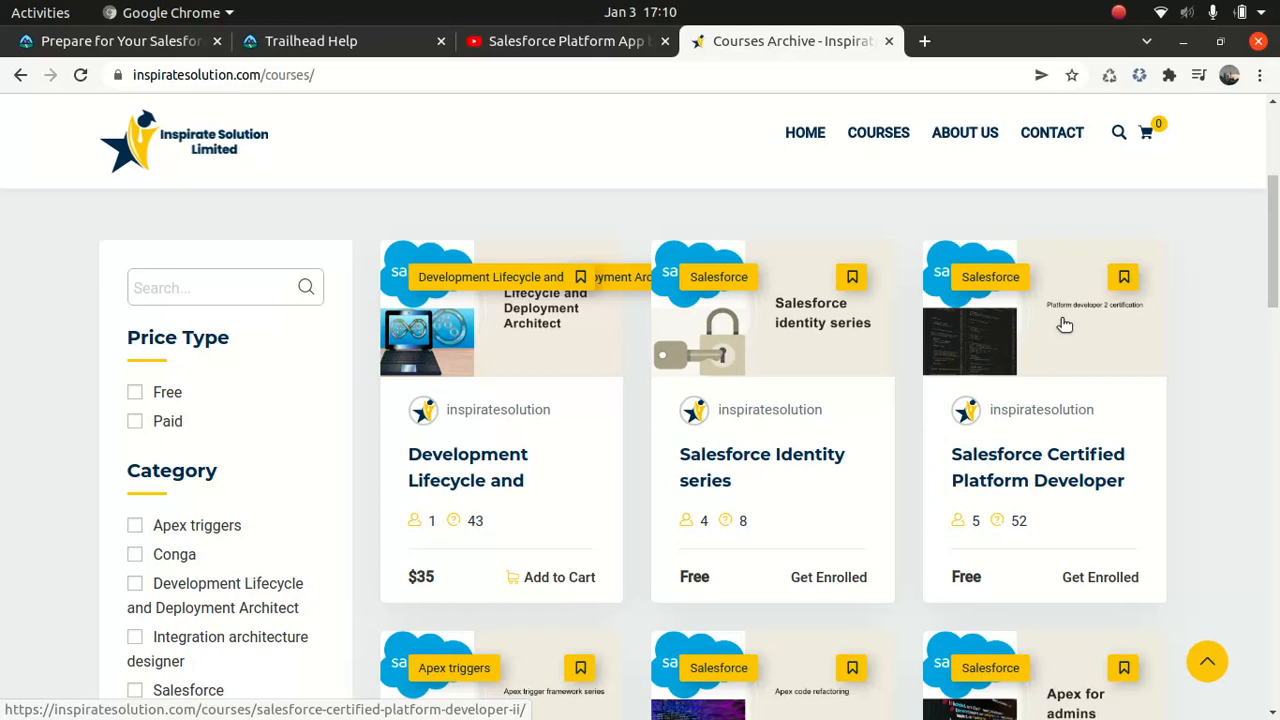
pyautogui.click(110, 41)
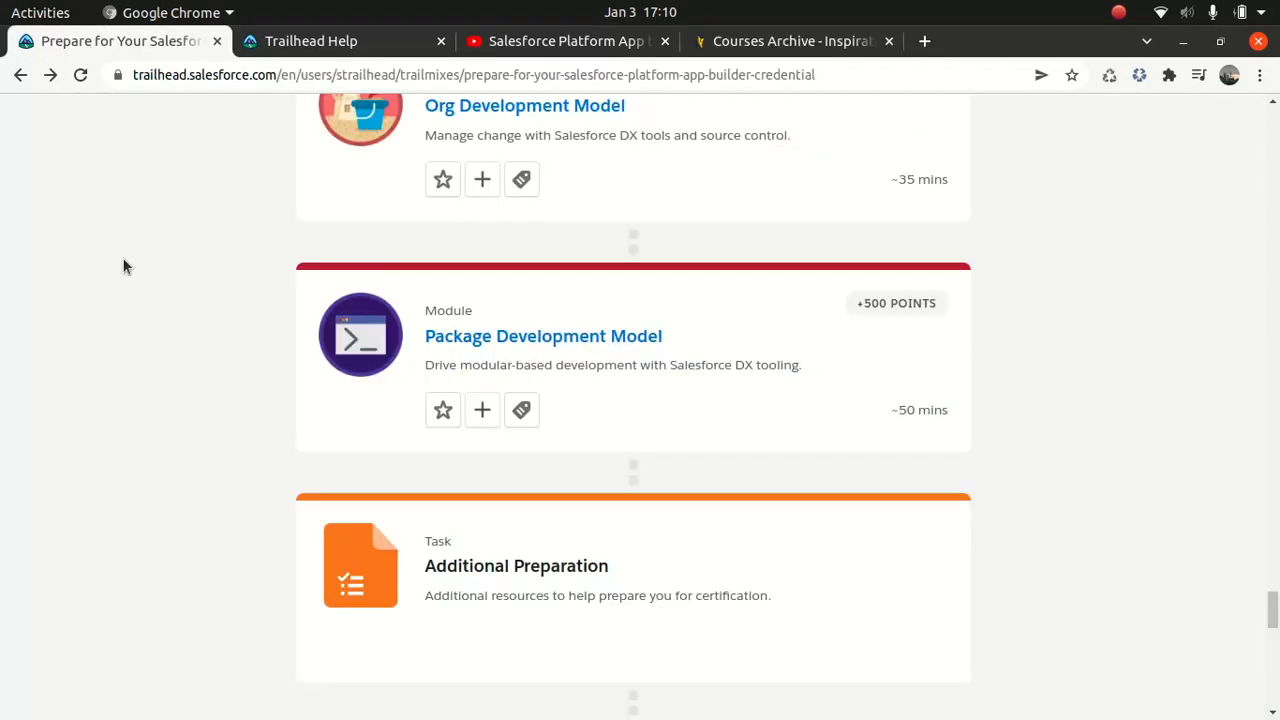